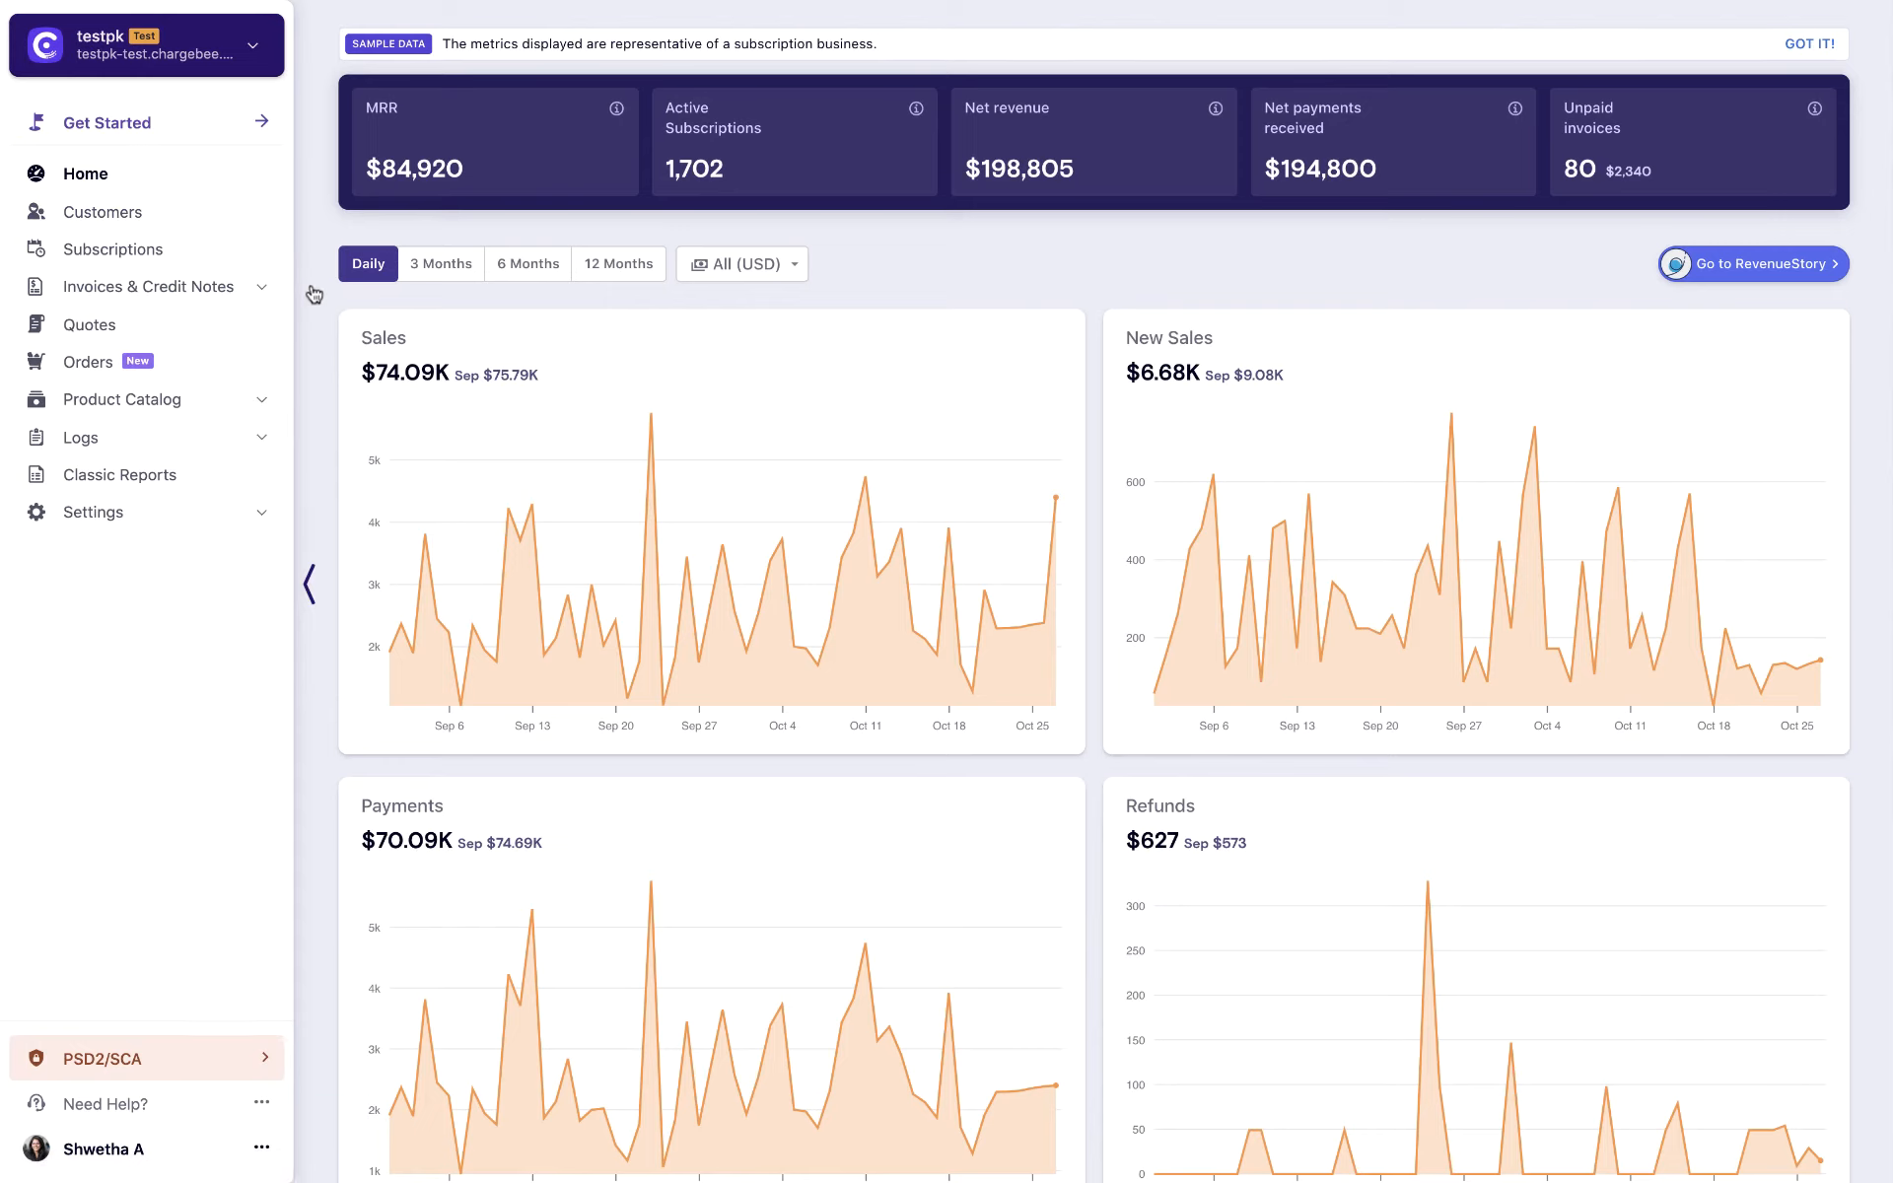
mouse_move(311, 517)
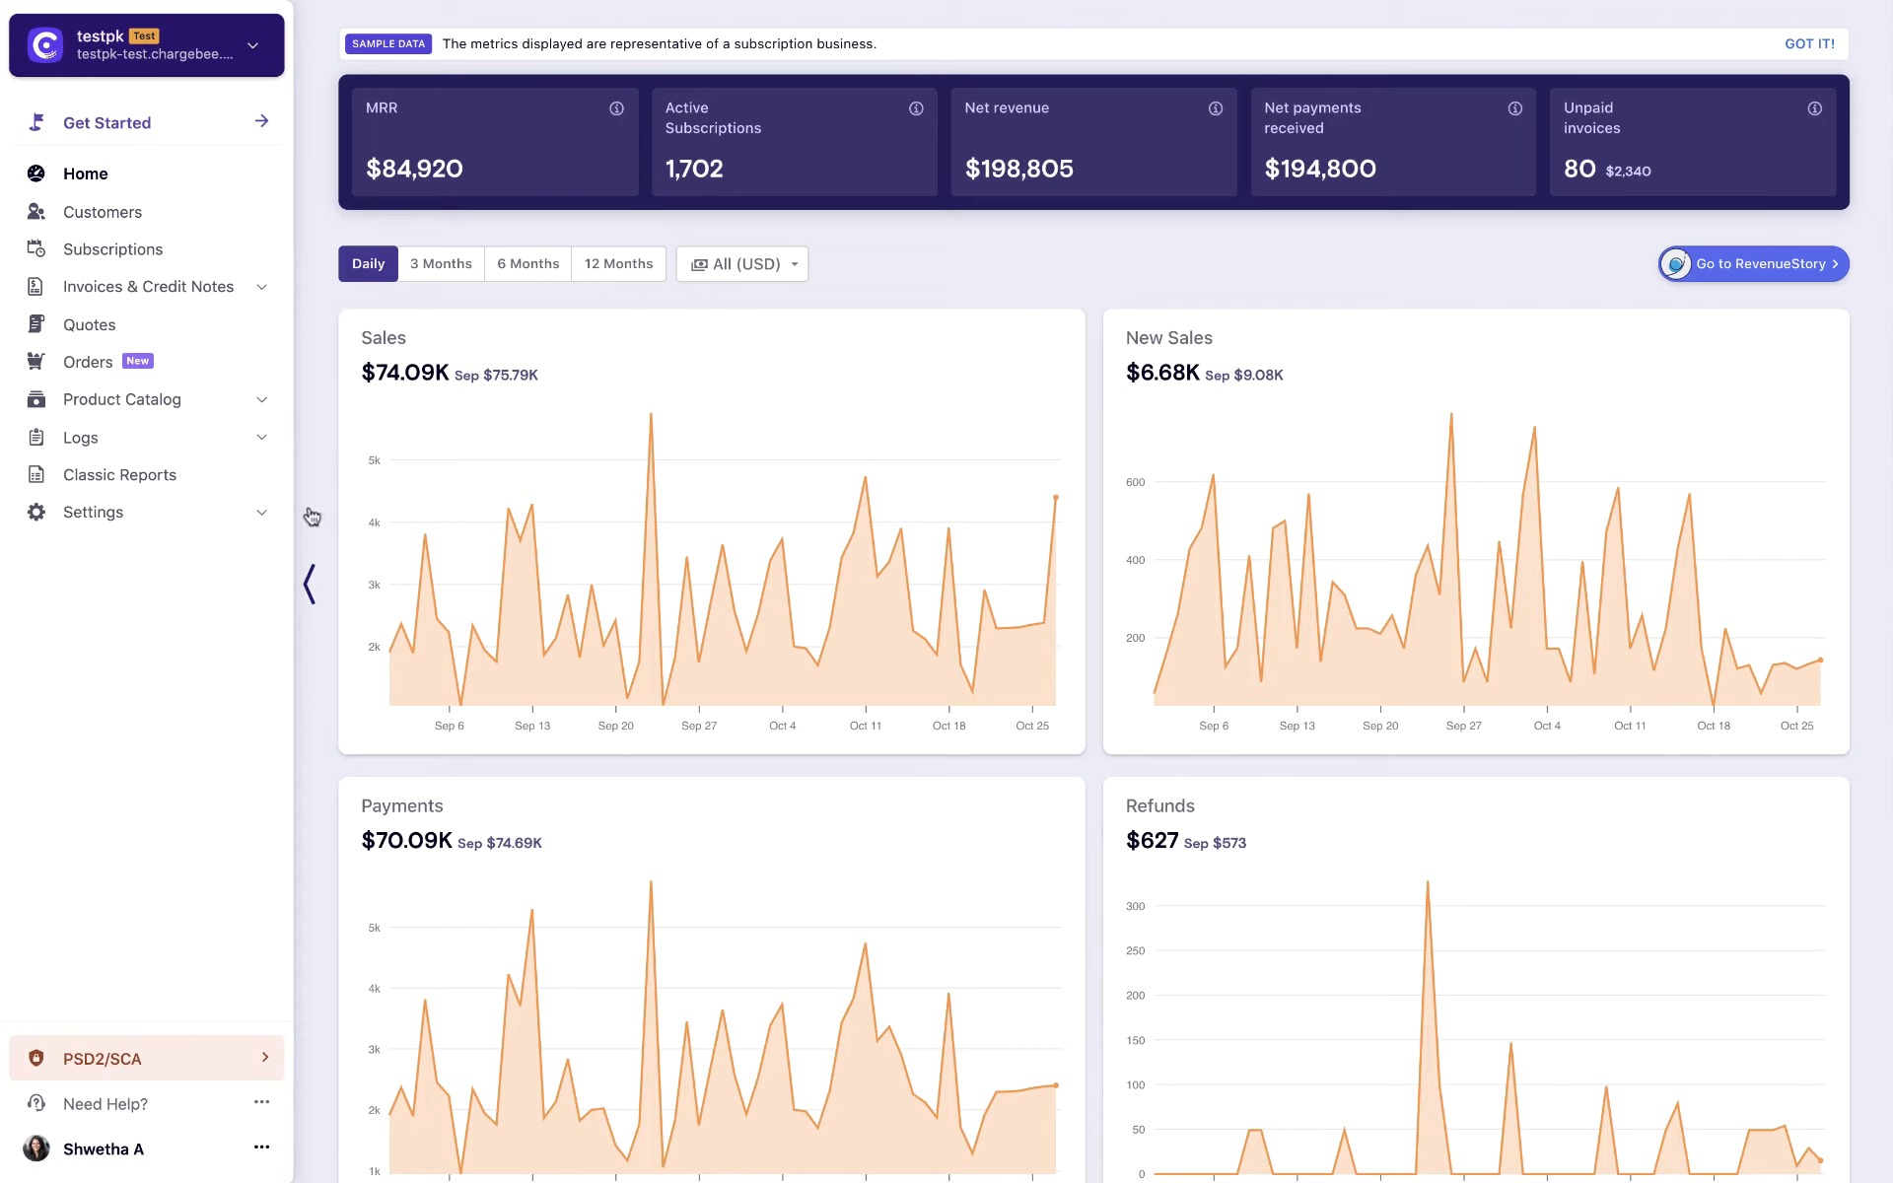
Reach Chargeback management under Billing via Settings > Configure Chargebee.
left_click(93, 511)
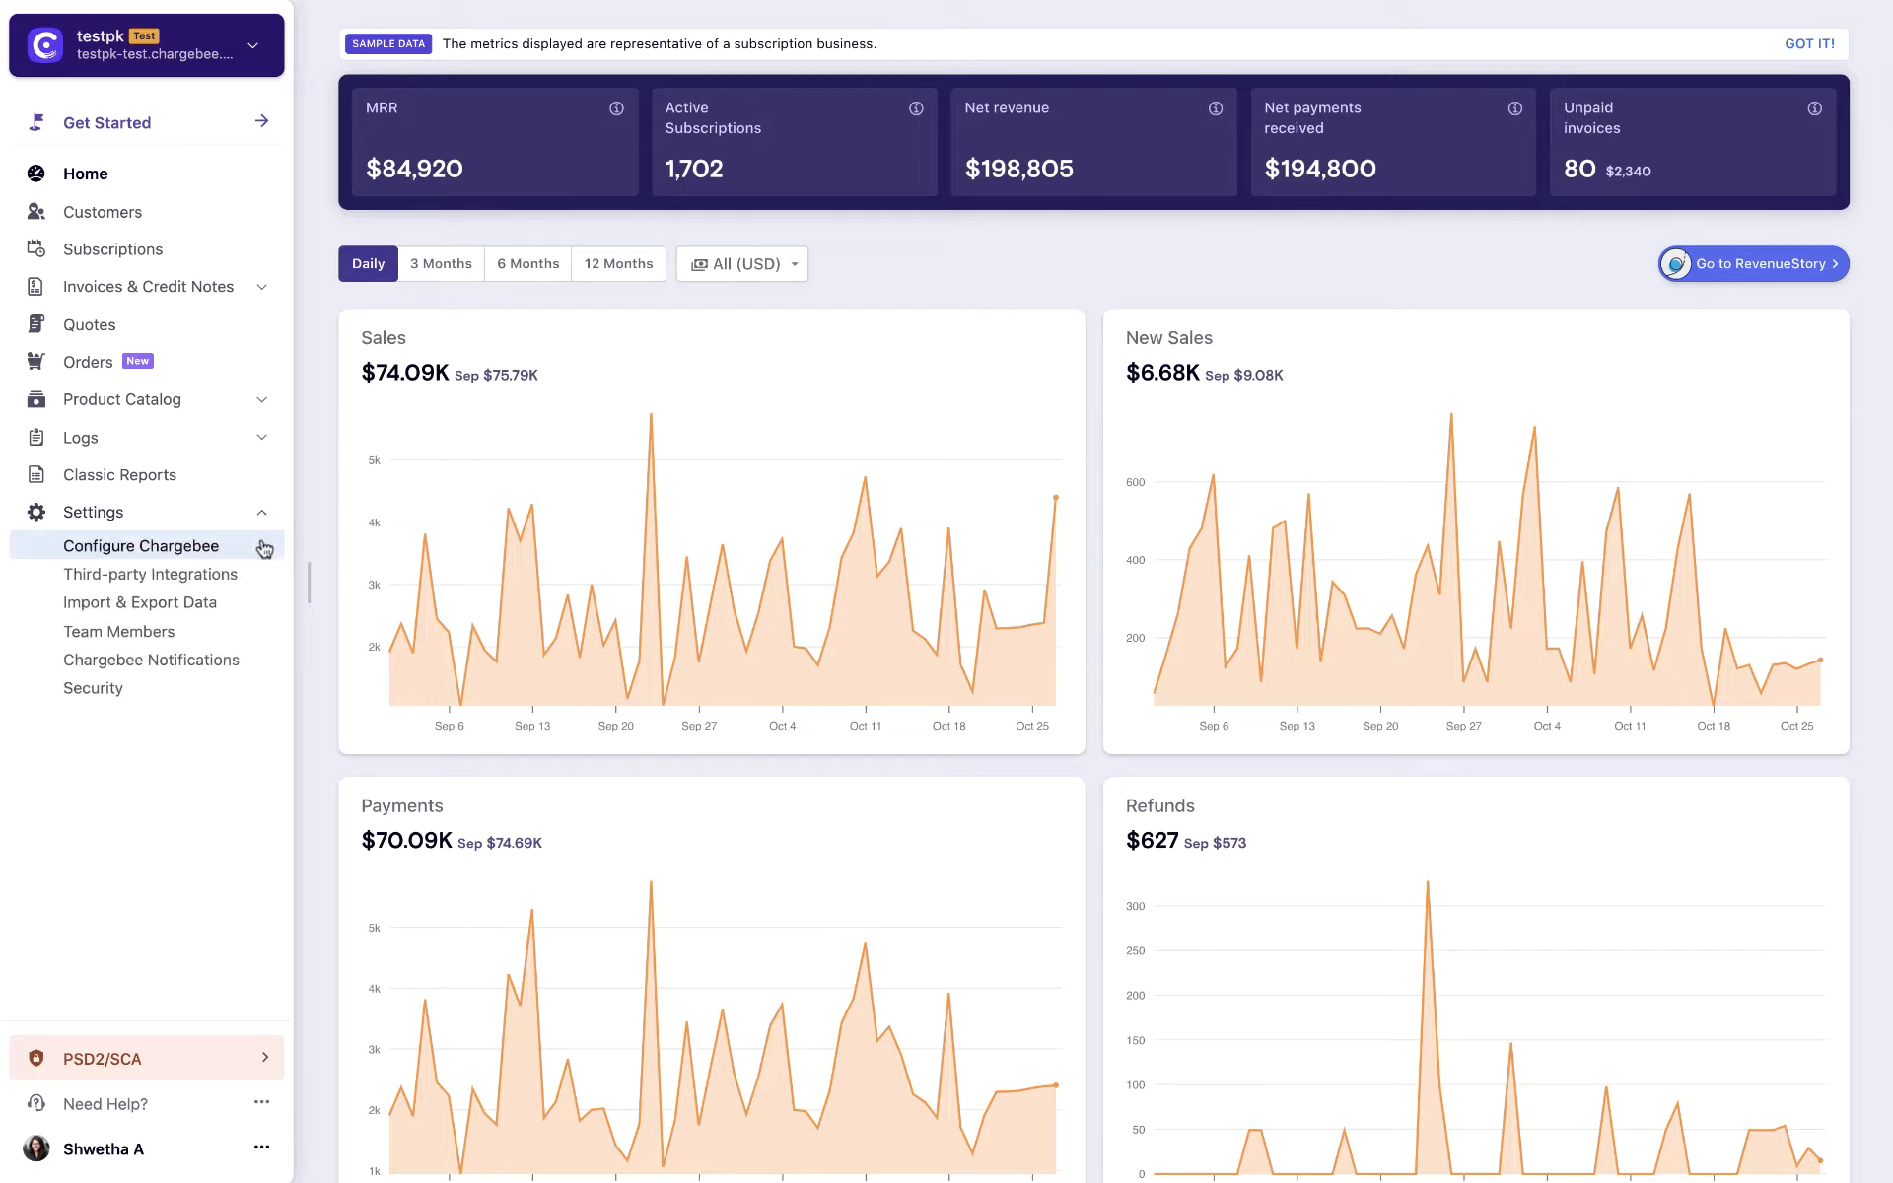
left_click(142, 546)
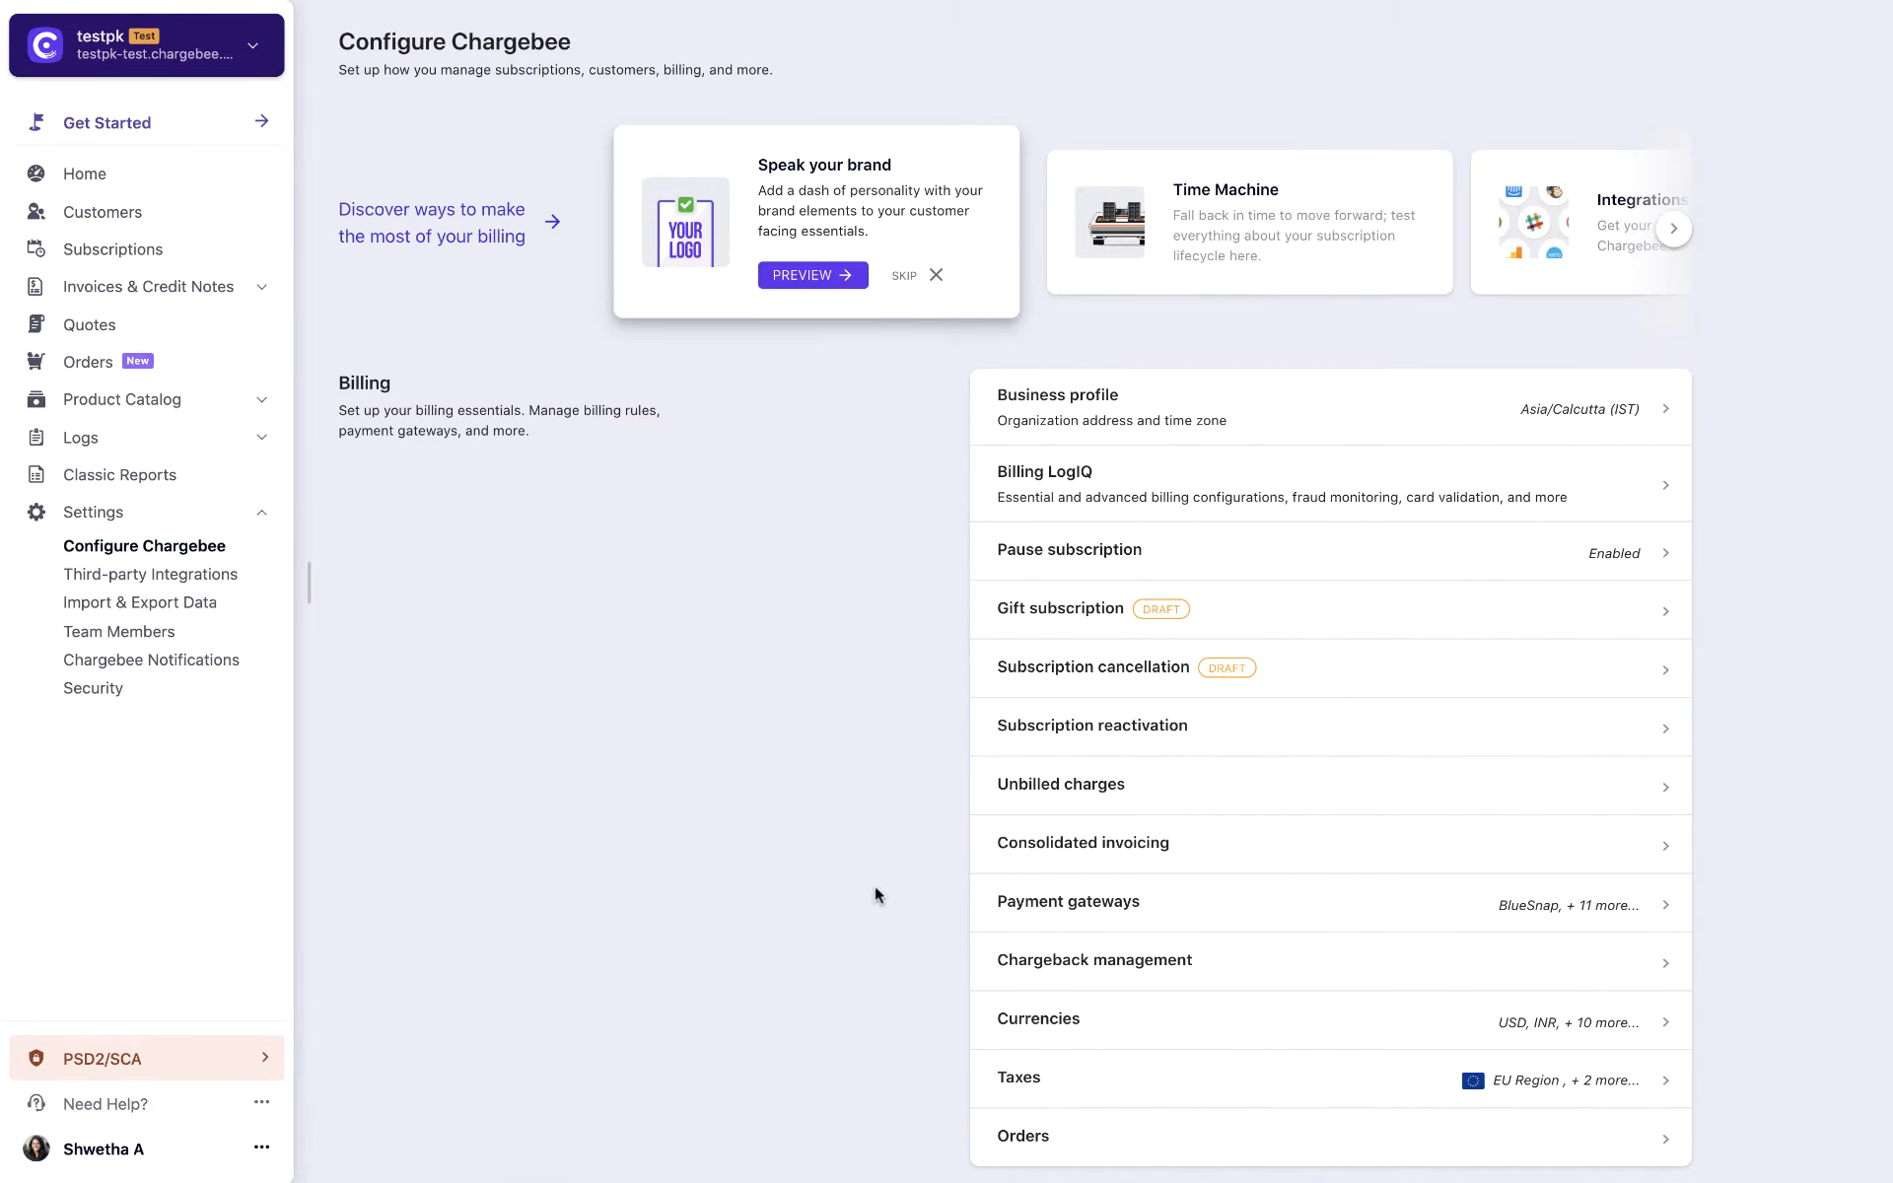
left_click(1092, 961)
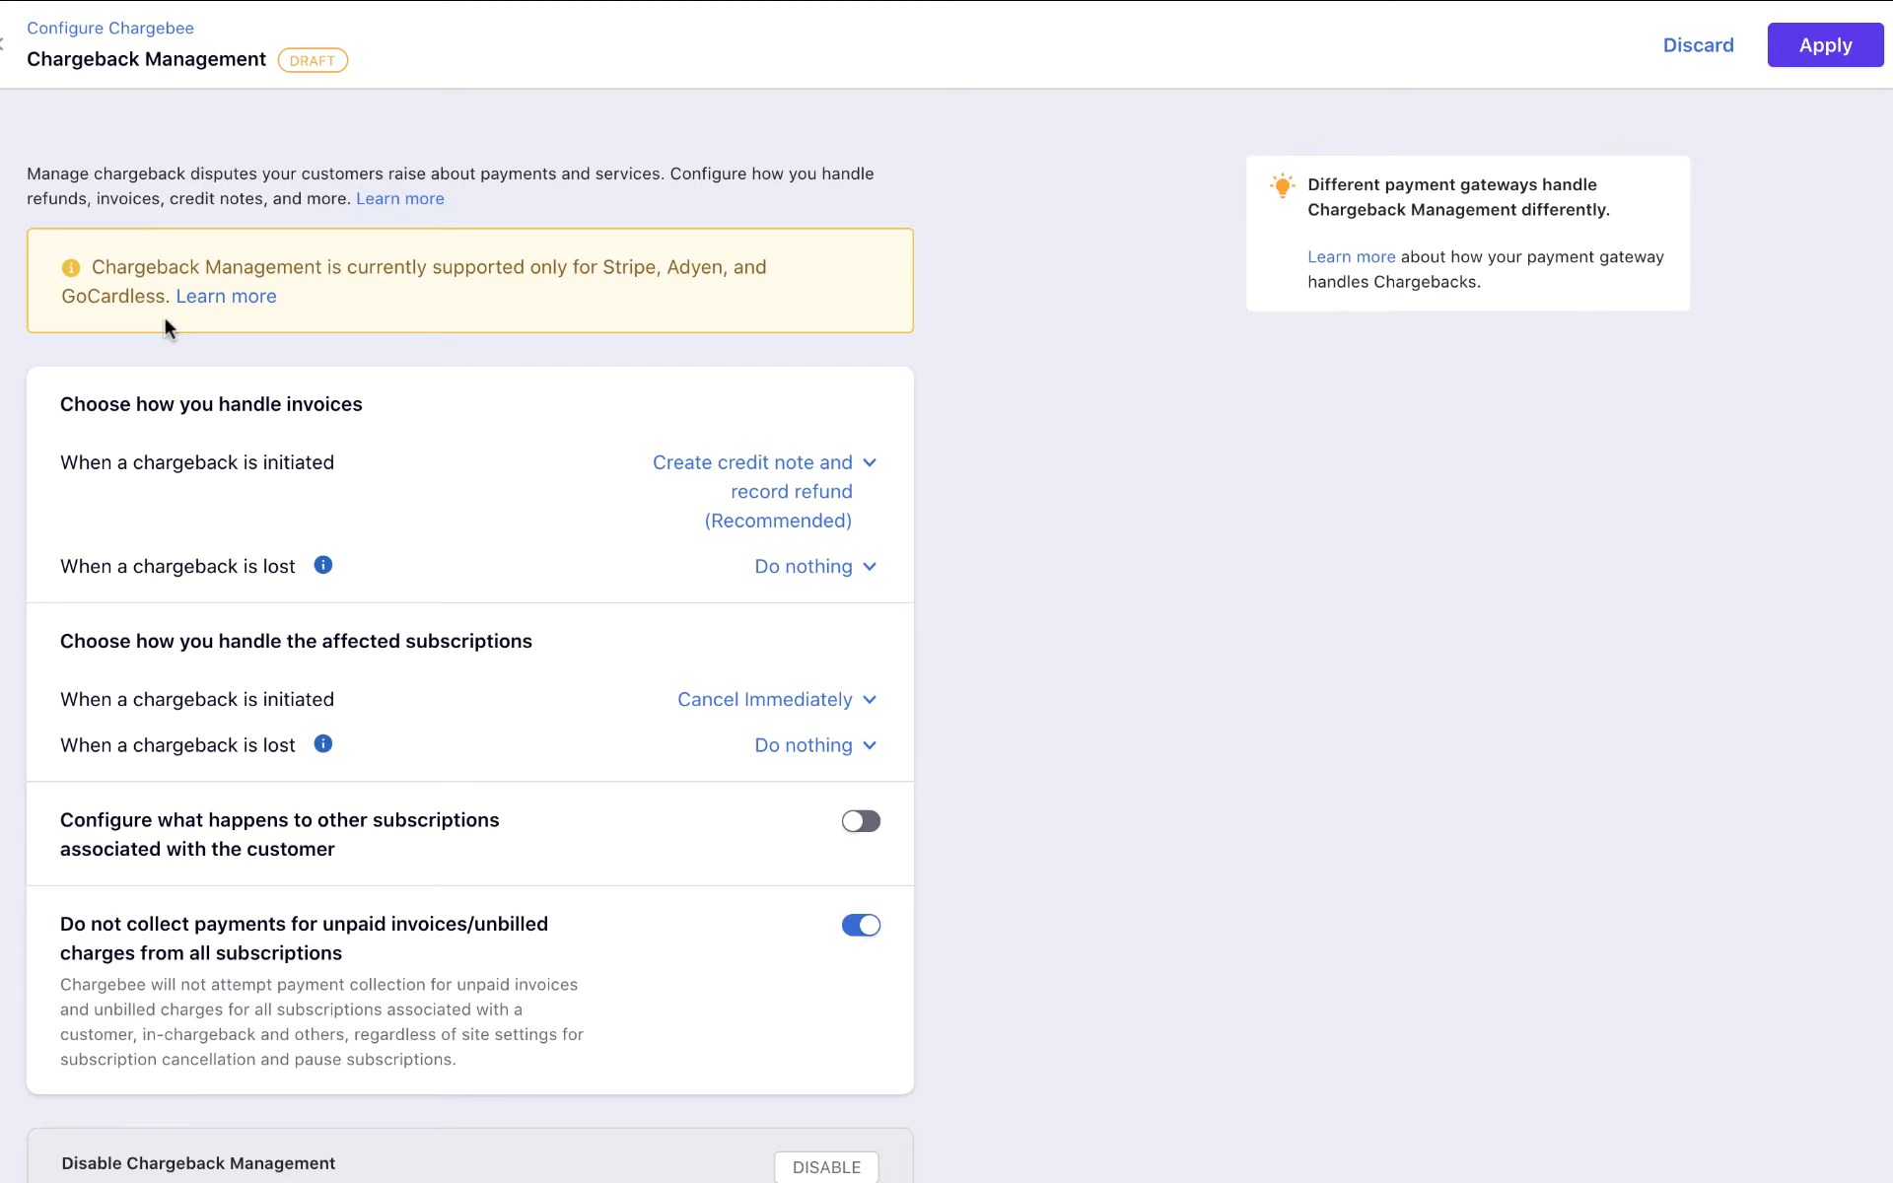
left_click(753, 462)
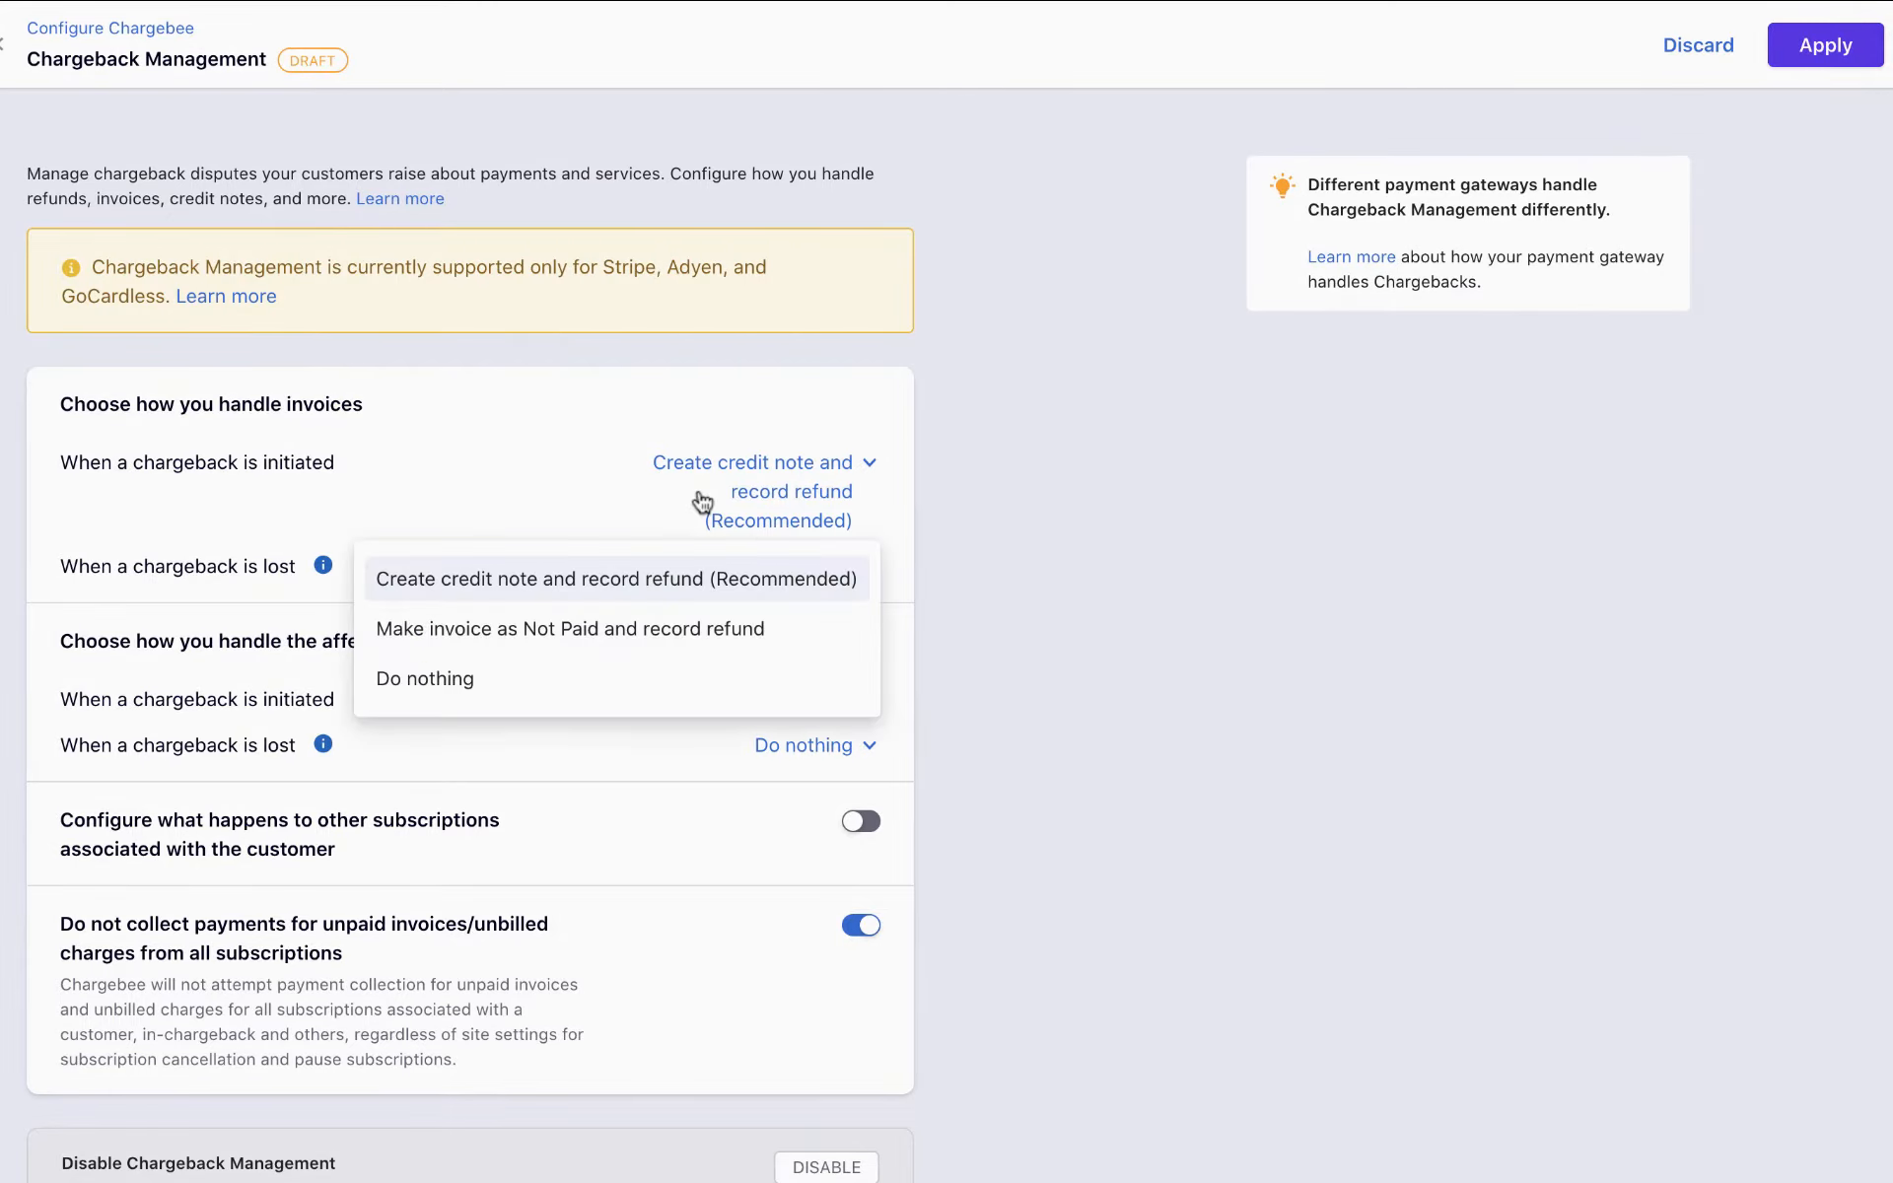
mouse_move(616, 580)
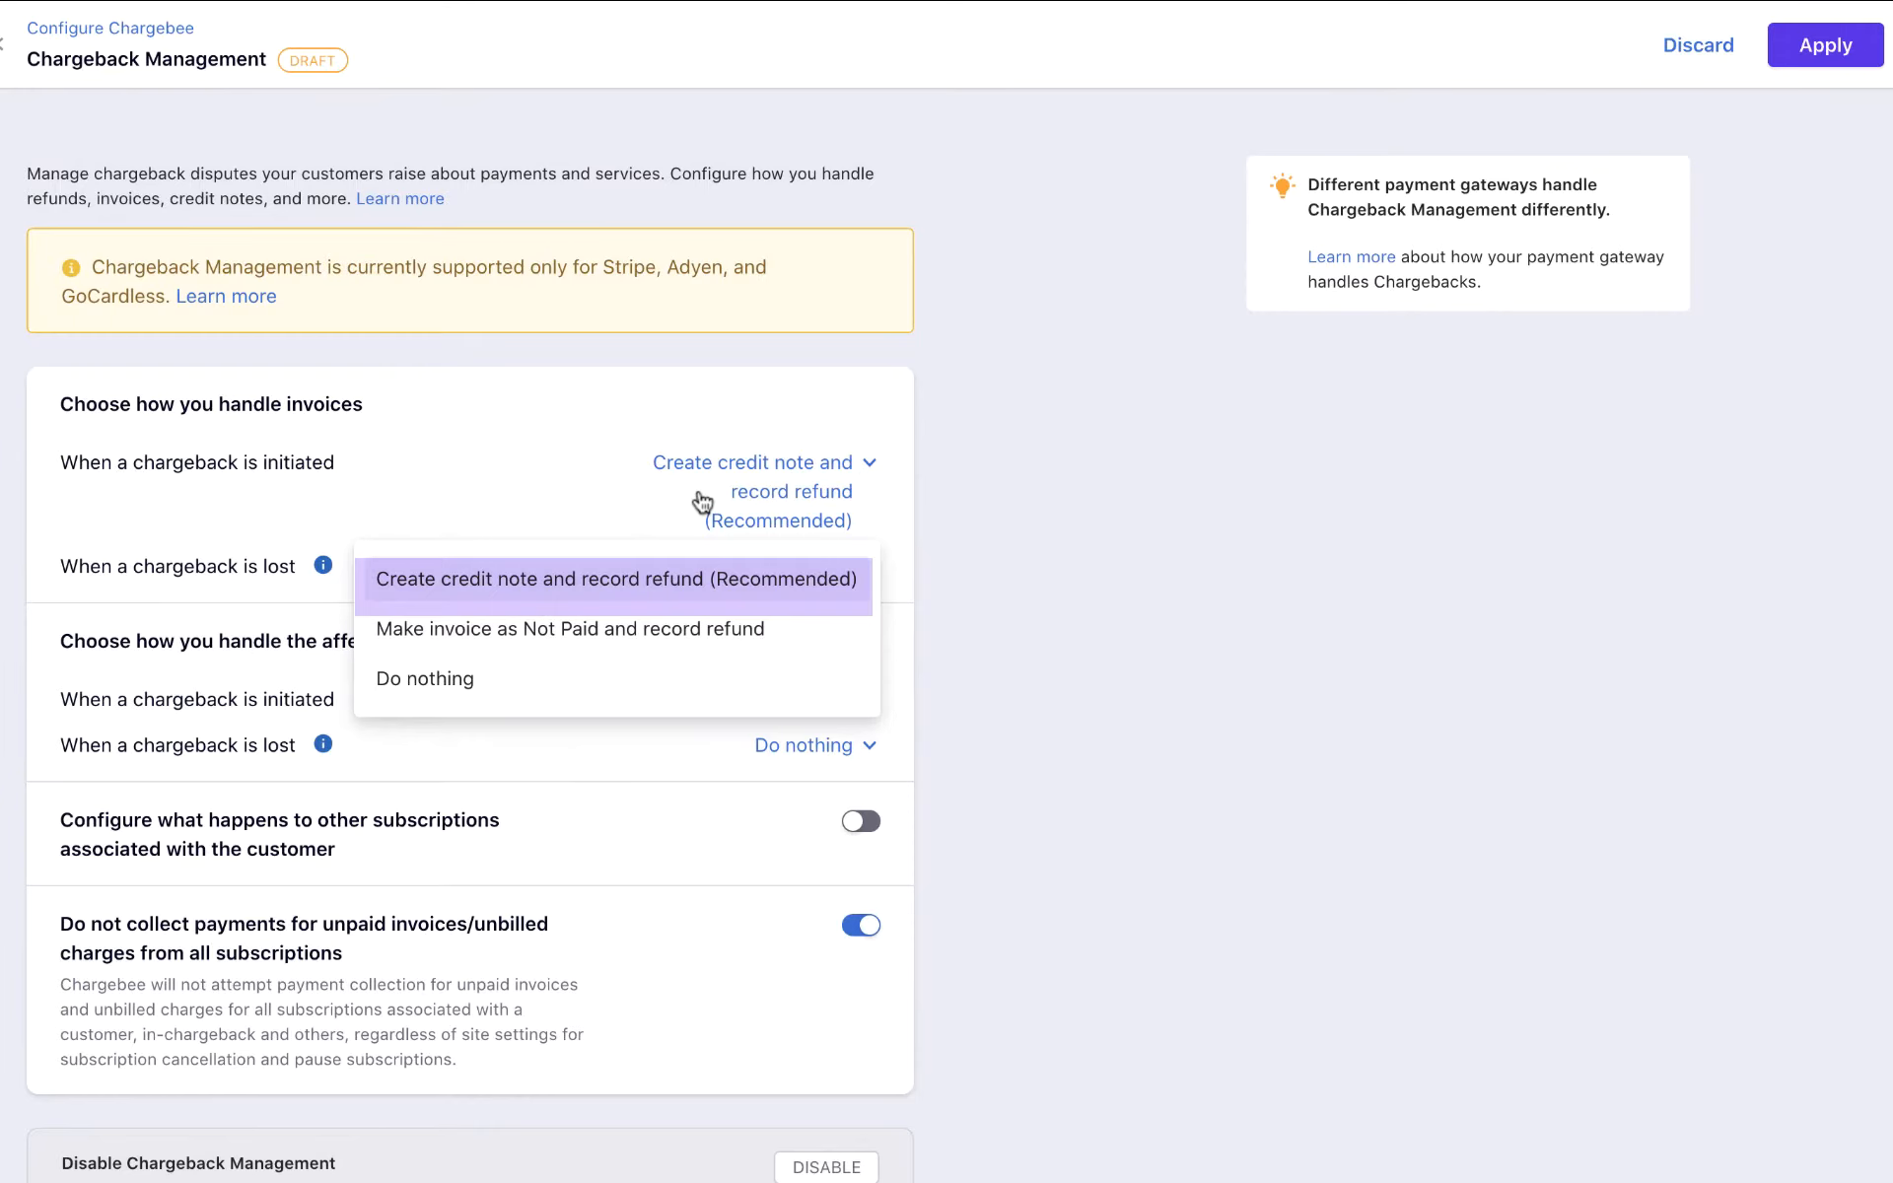
mouse_move(702, 590)
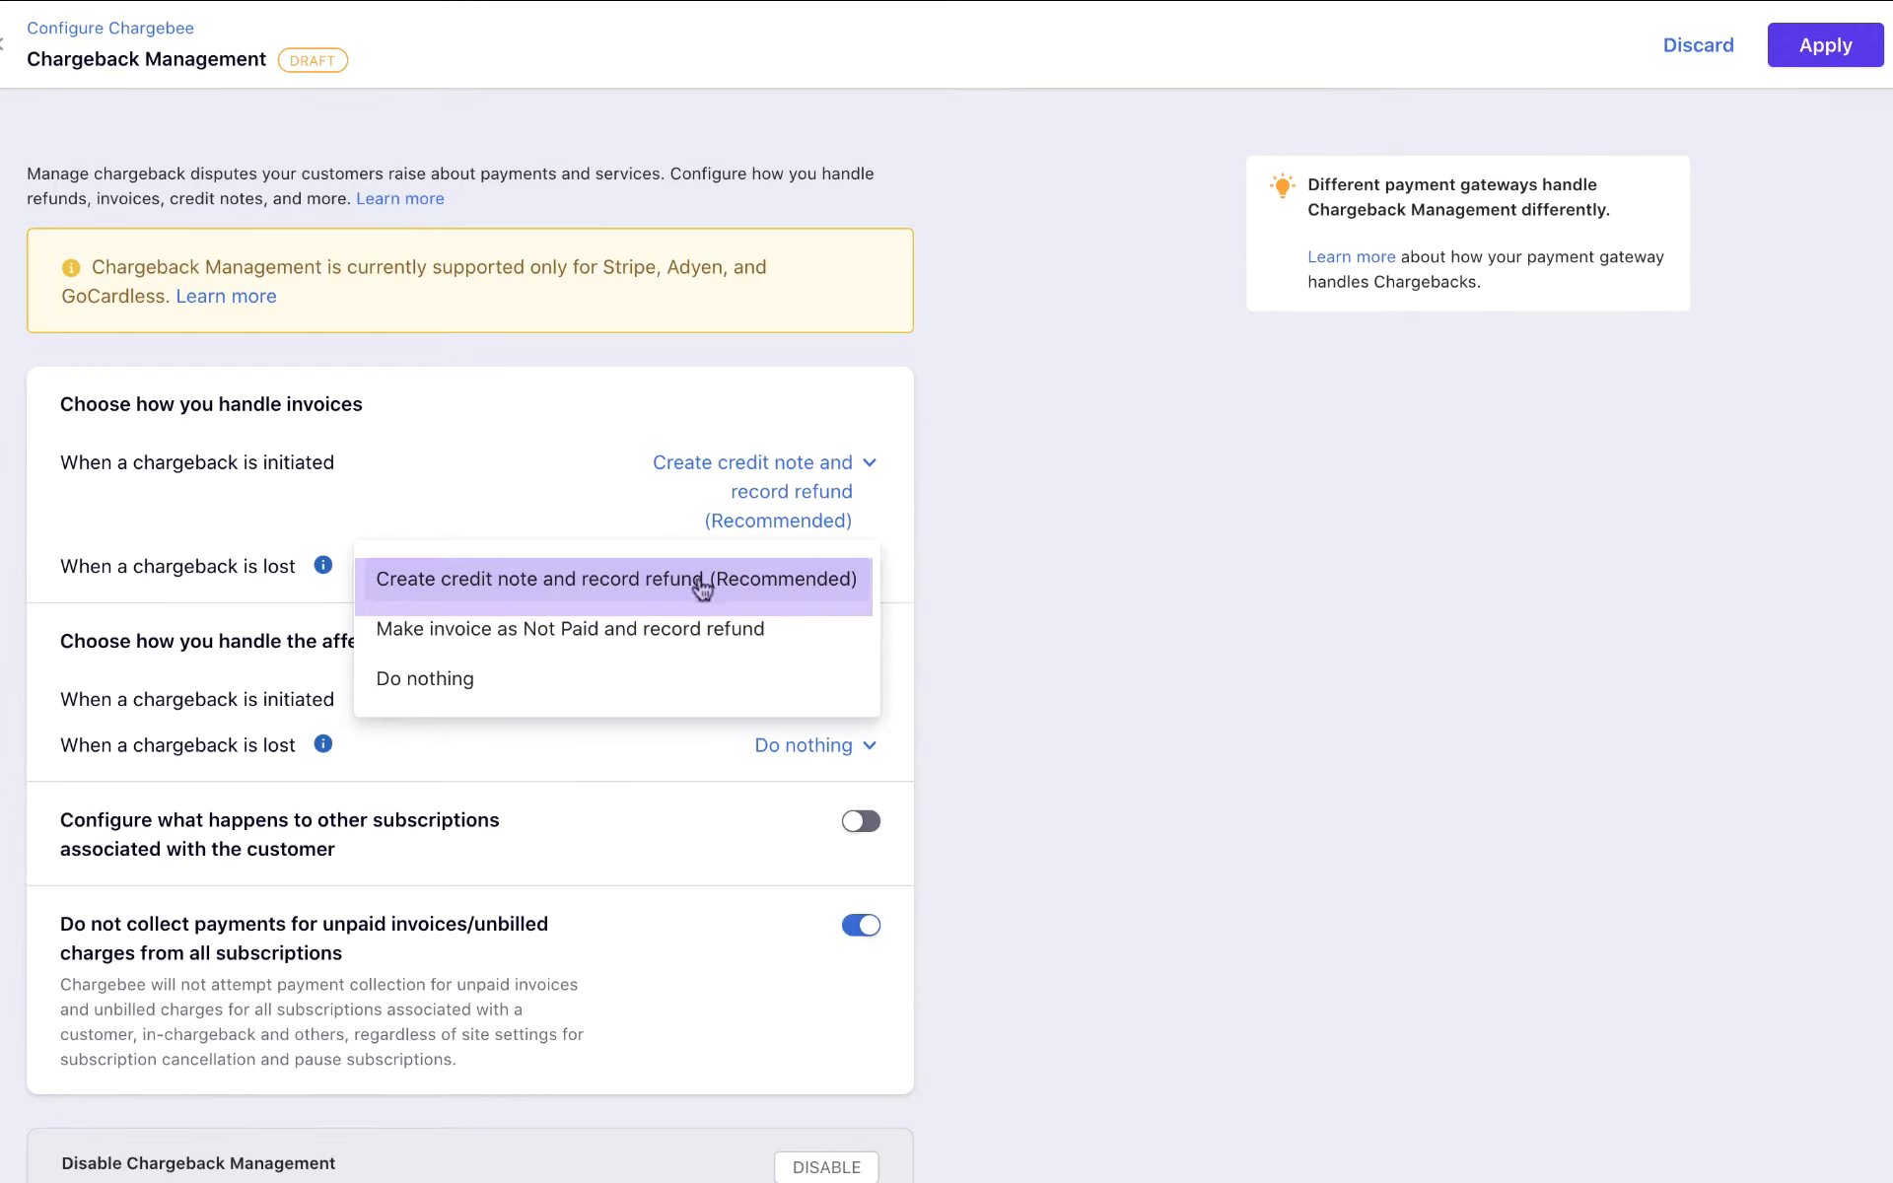
mouse_move(698, 629)
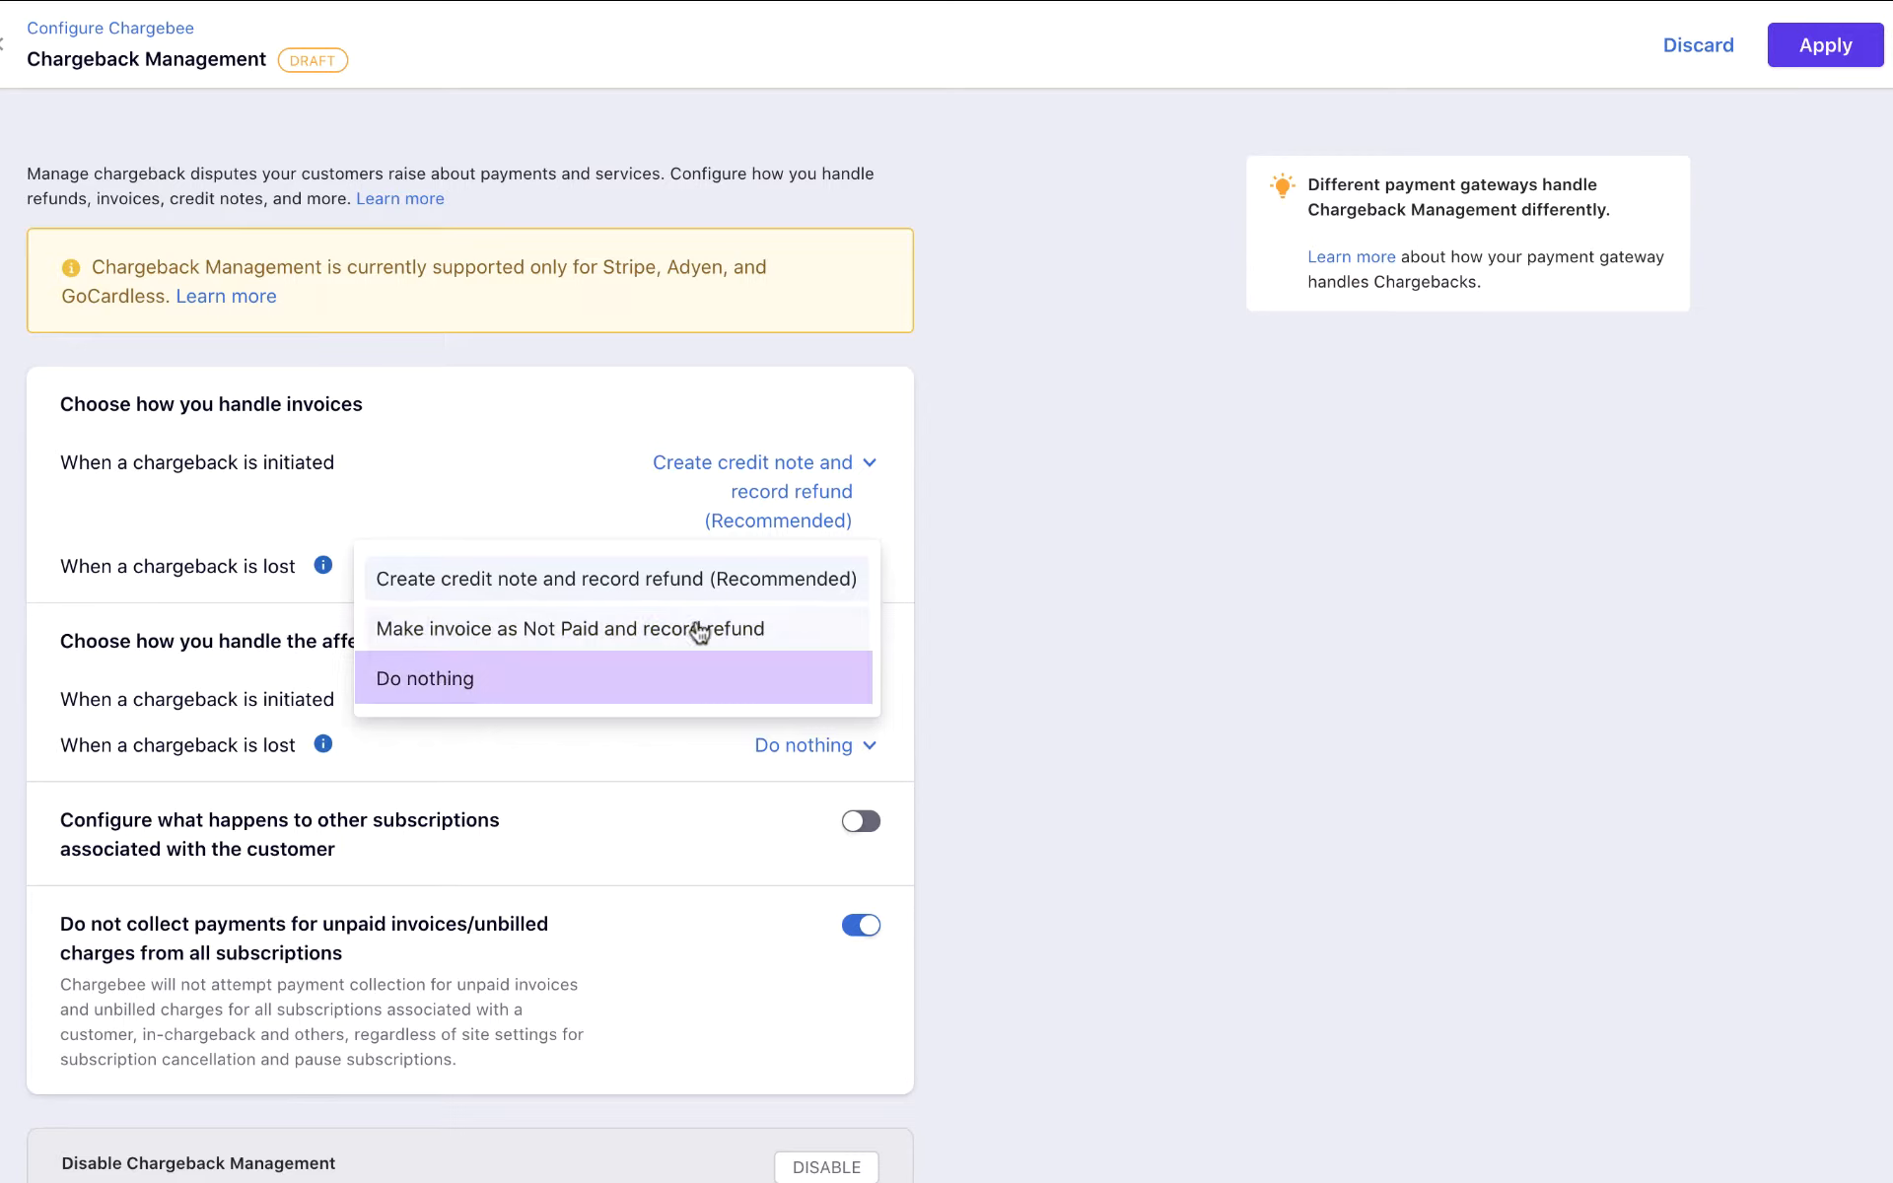
left_click(424, 677)
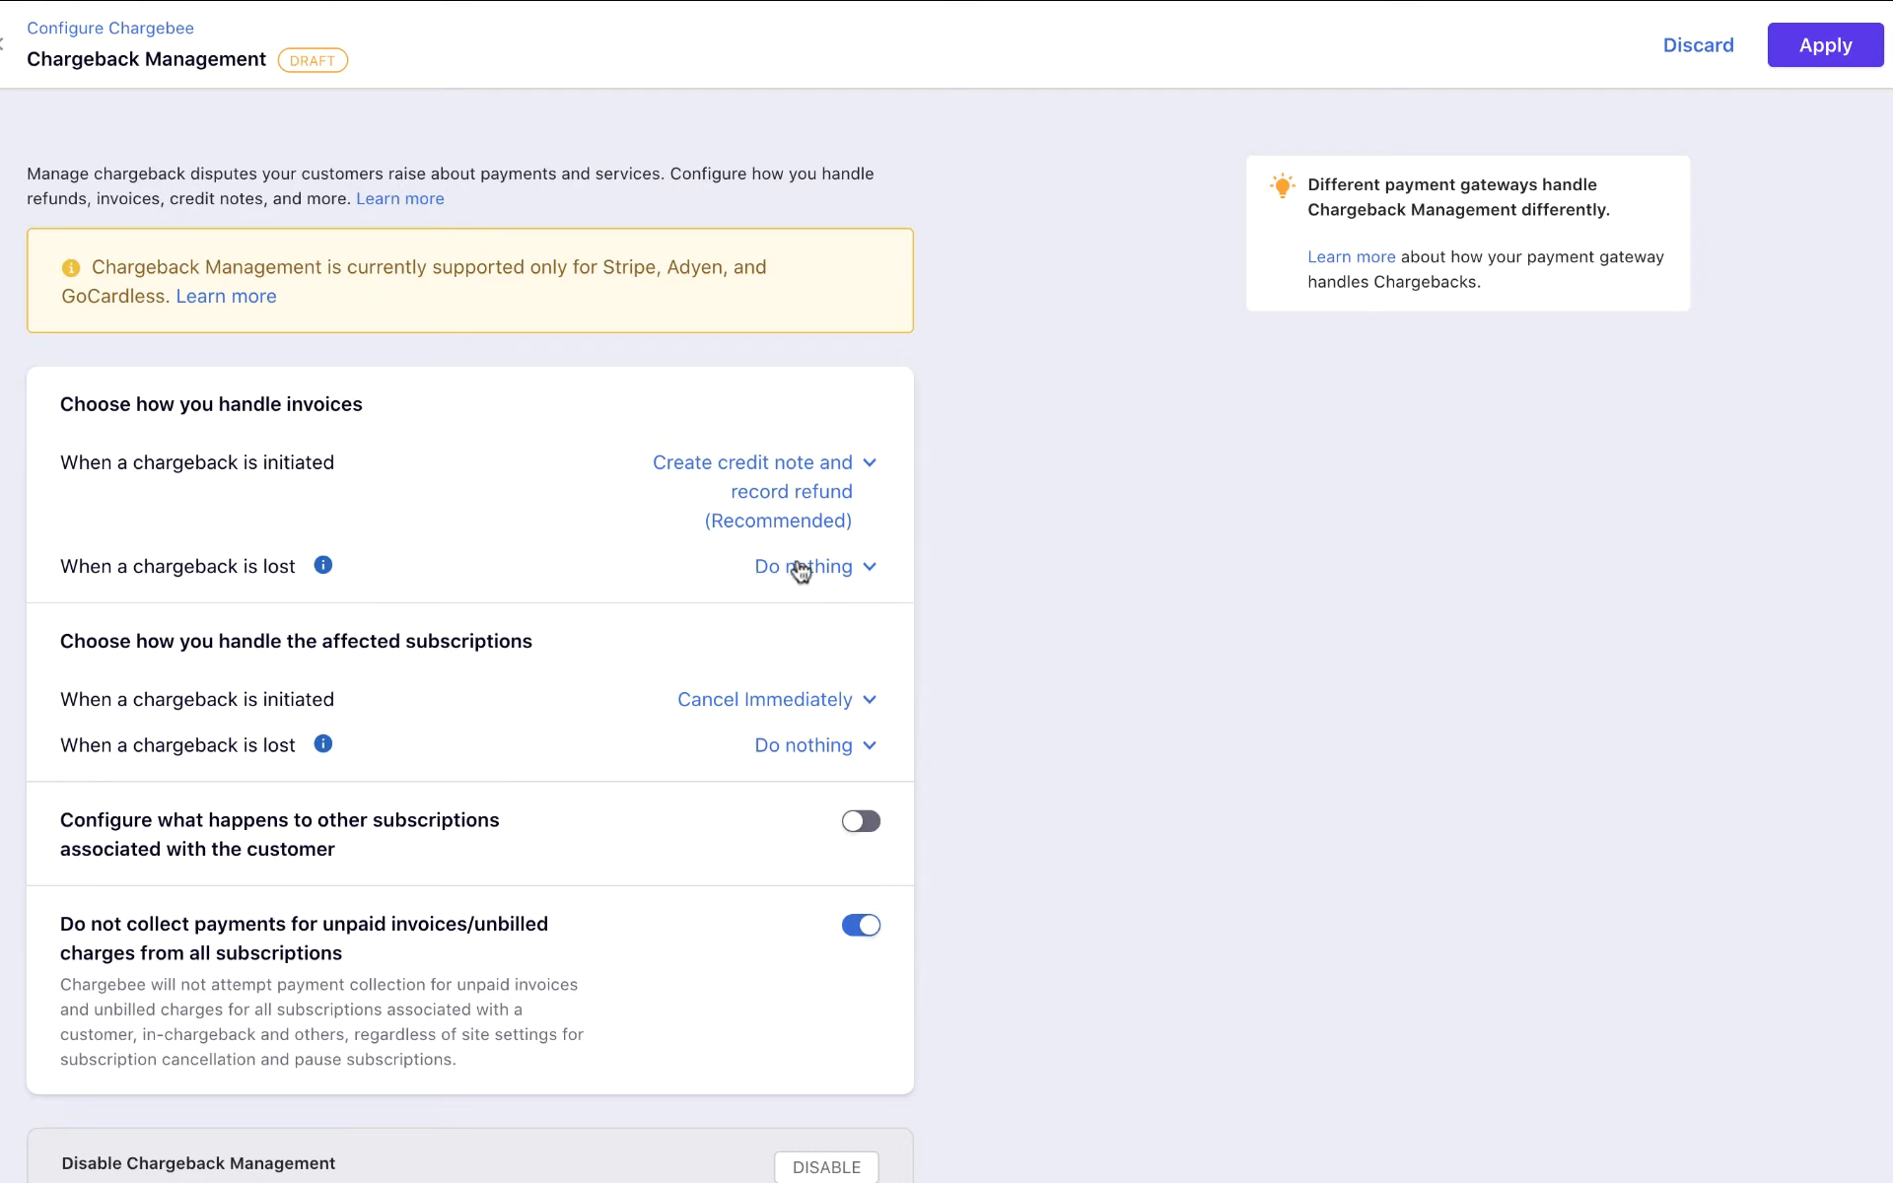
left_click(816, 566)
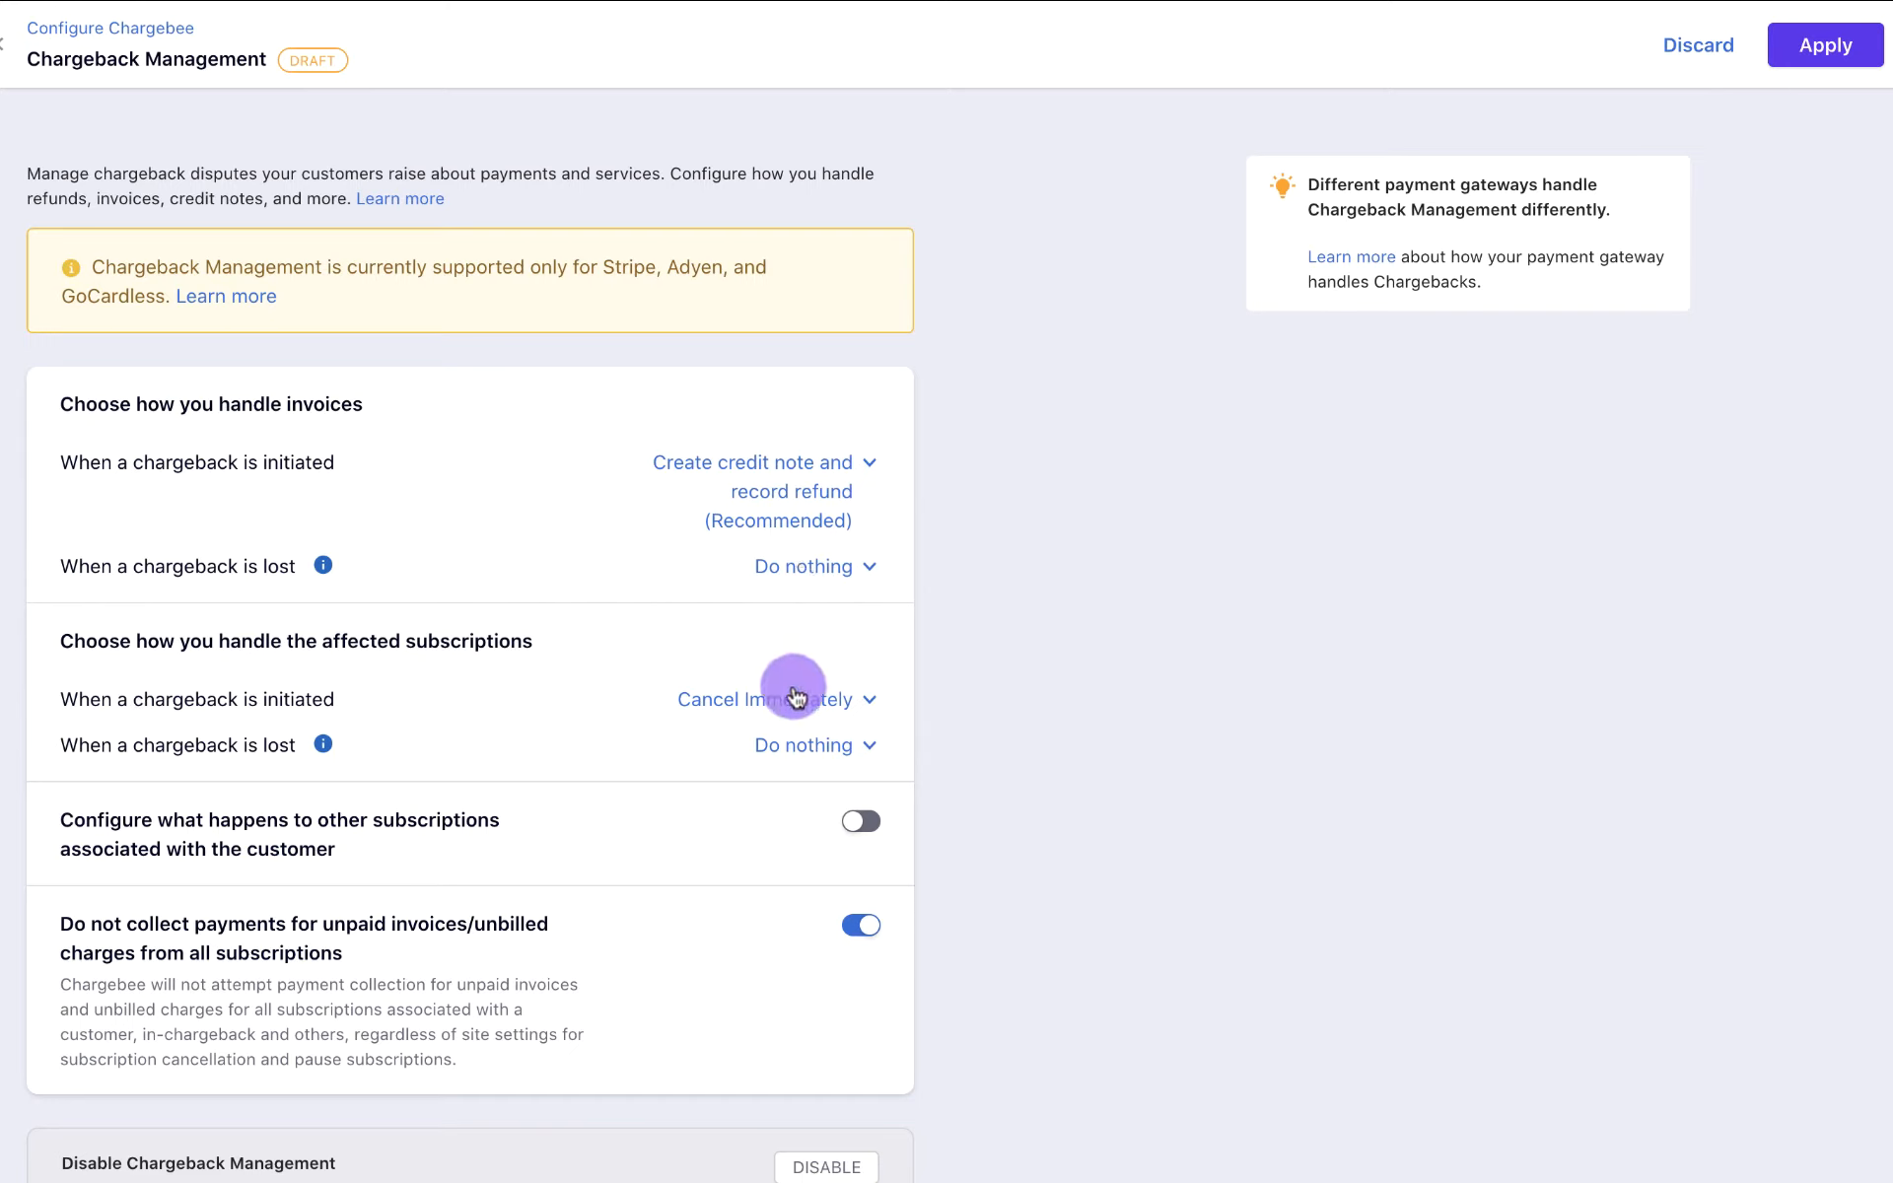
Set affected subscriptions to Cancel at end of term on initiation and Do nothing when lost.
left_click(765, 699)
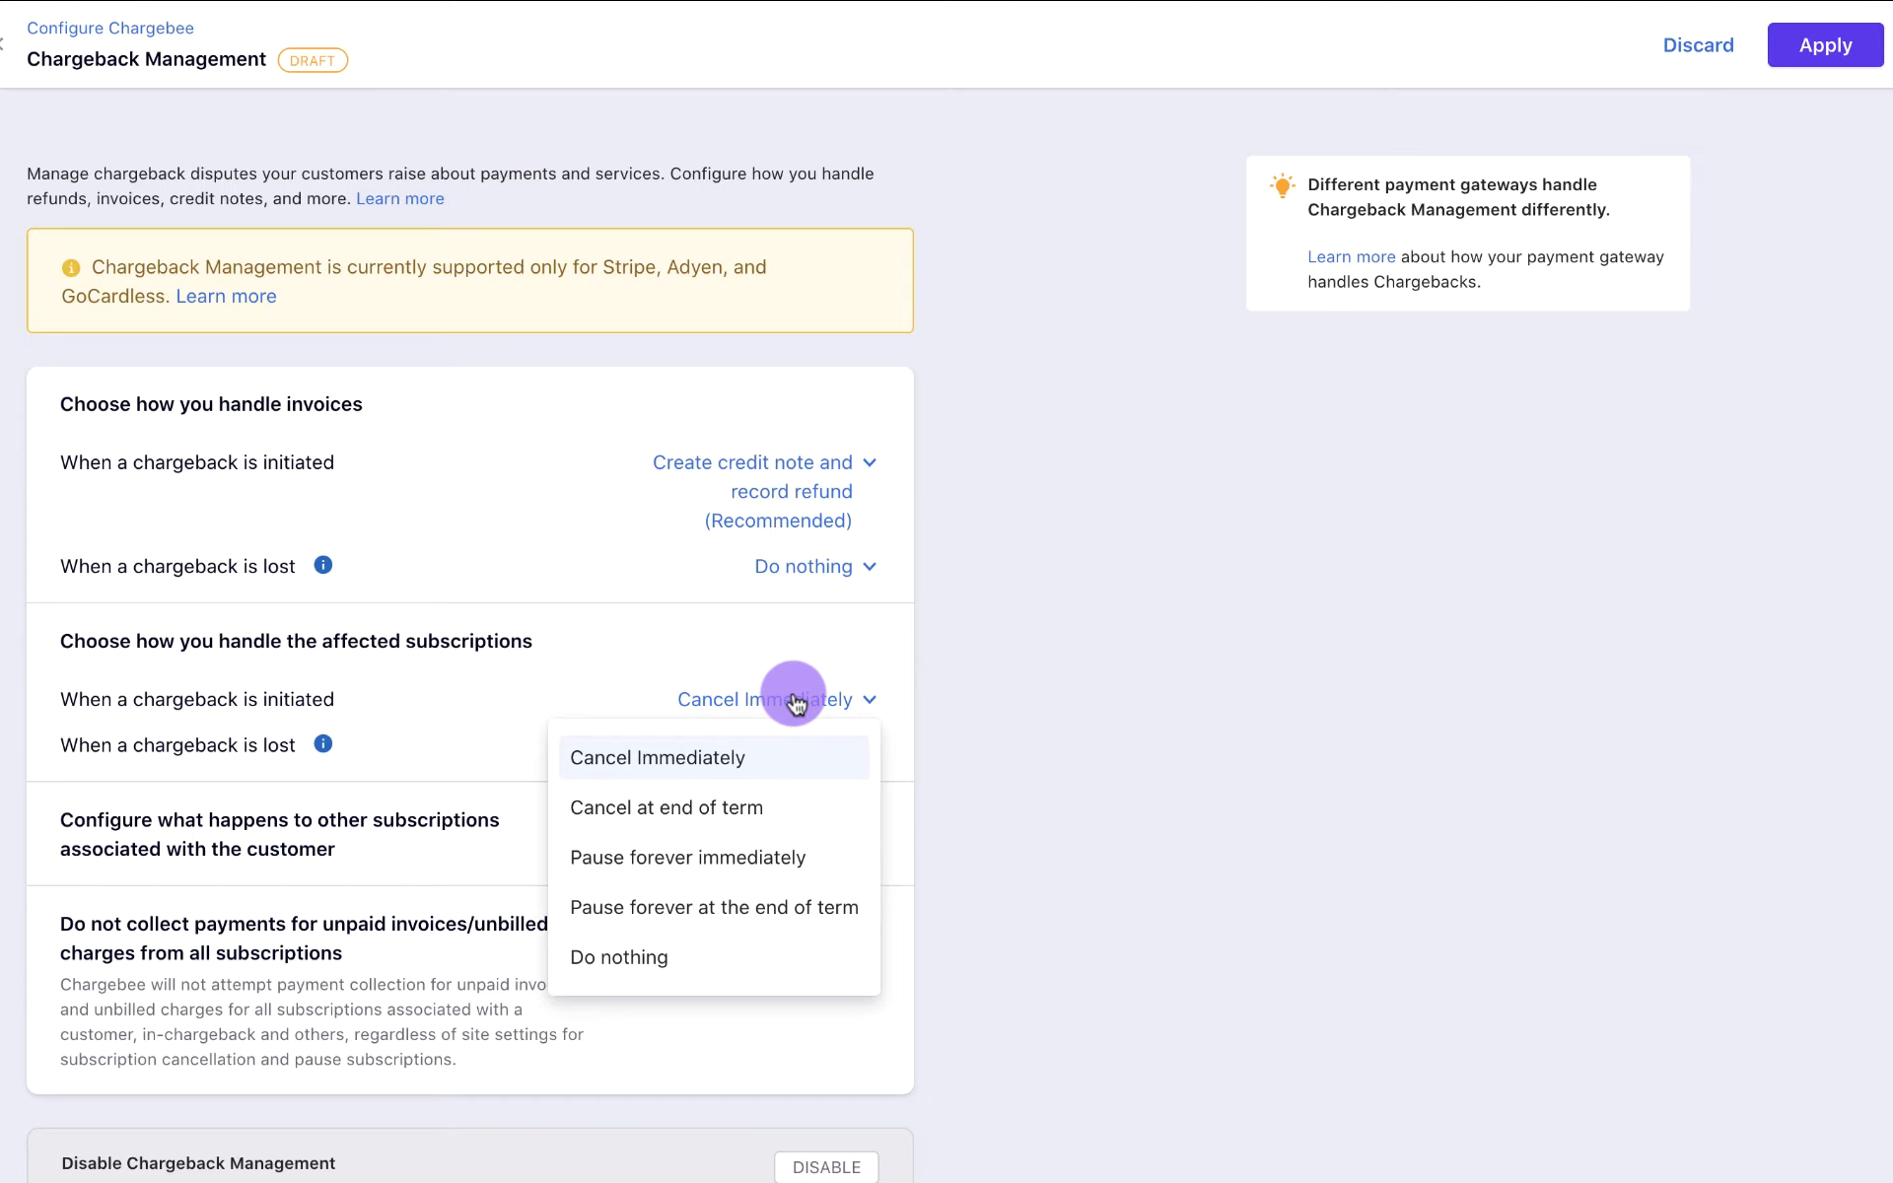
mouse_move(793, 804)
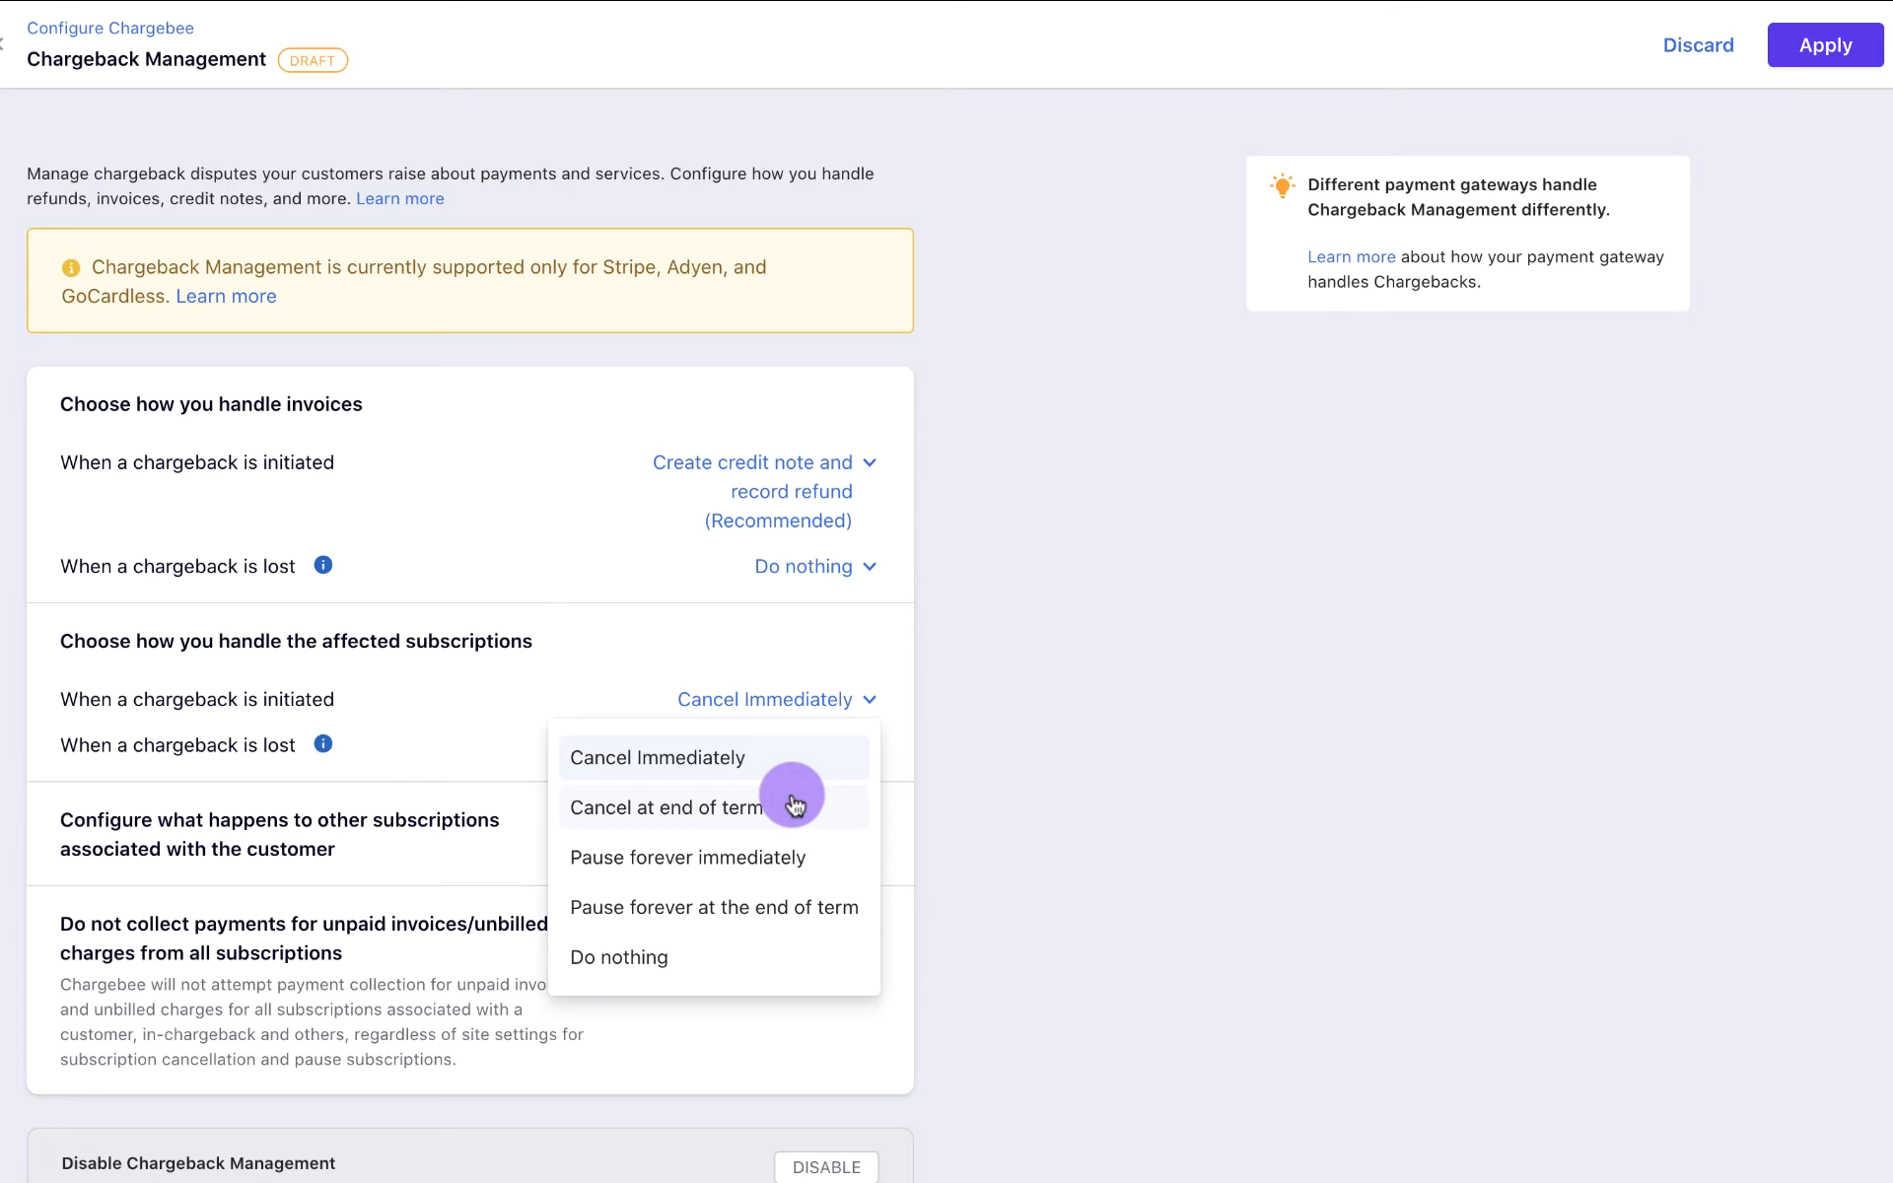
mouse_move(787, 852)
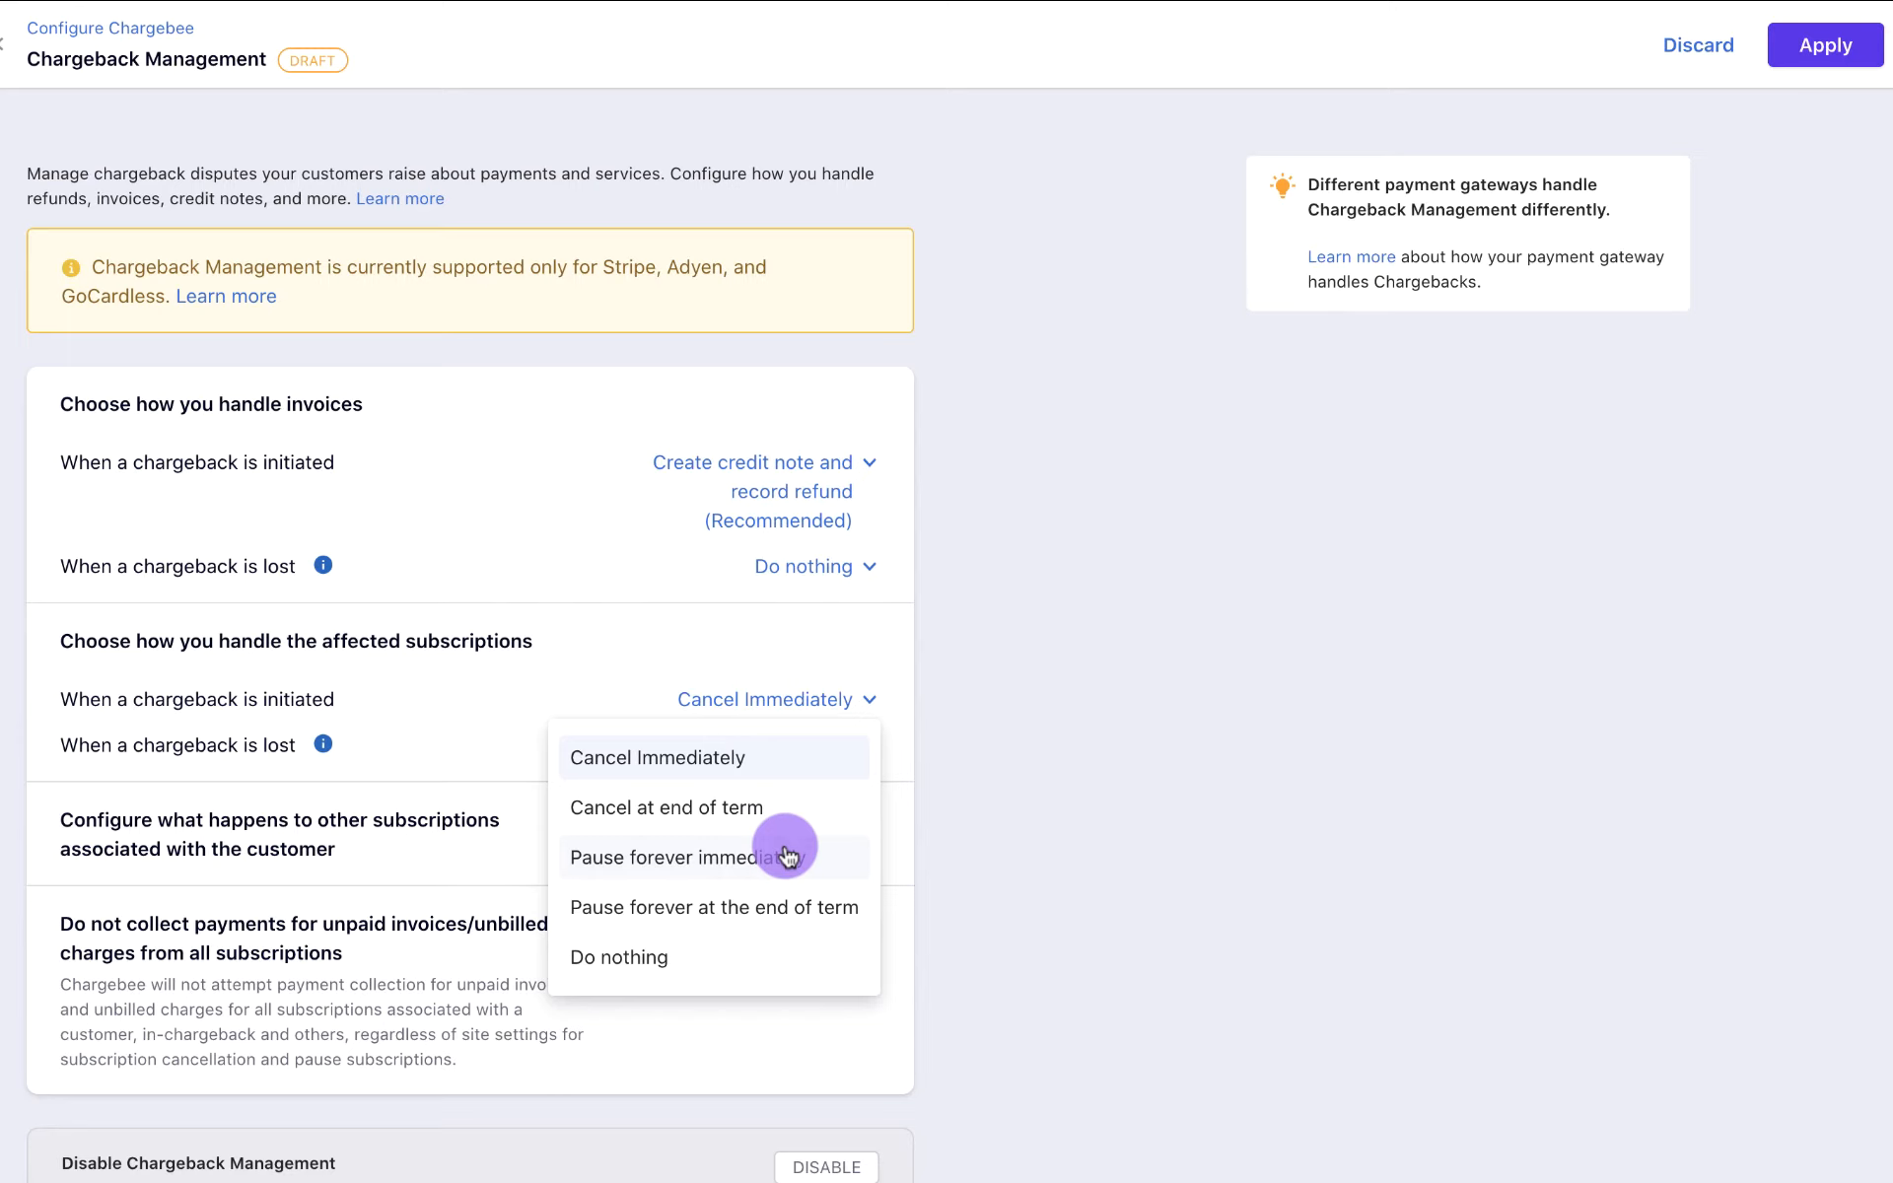
mouse_move(787, 879)
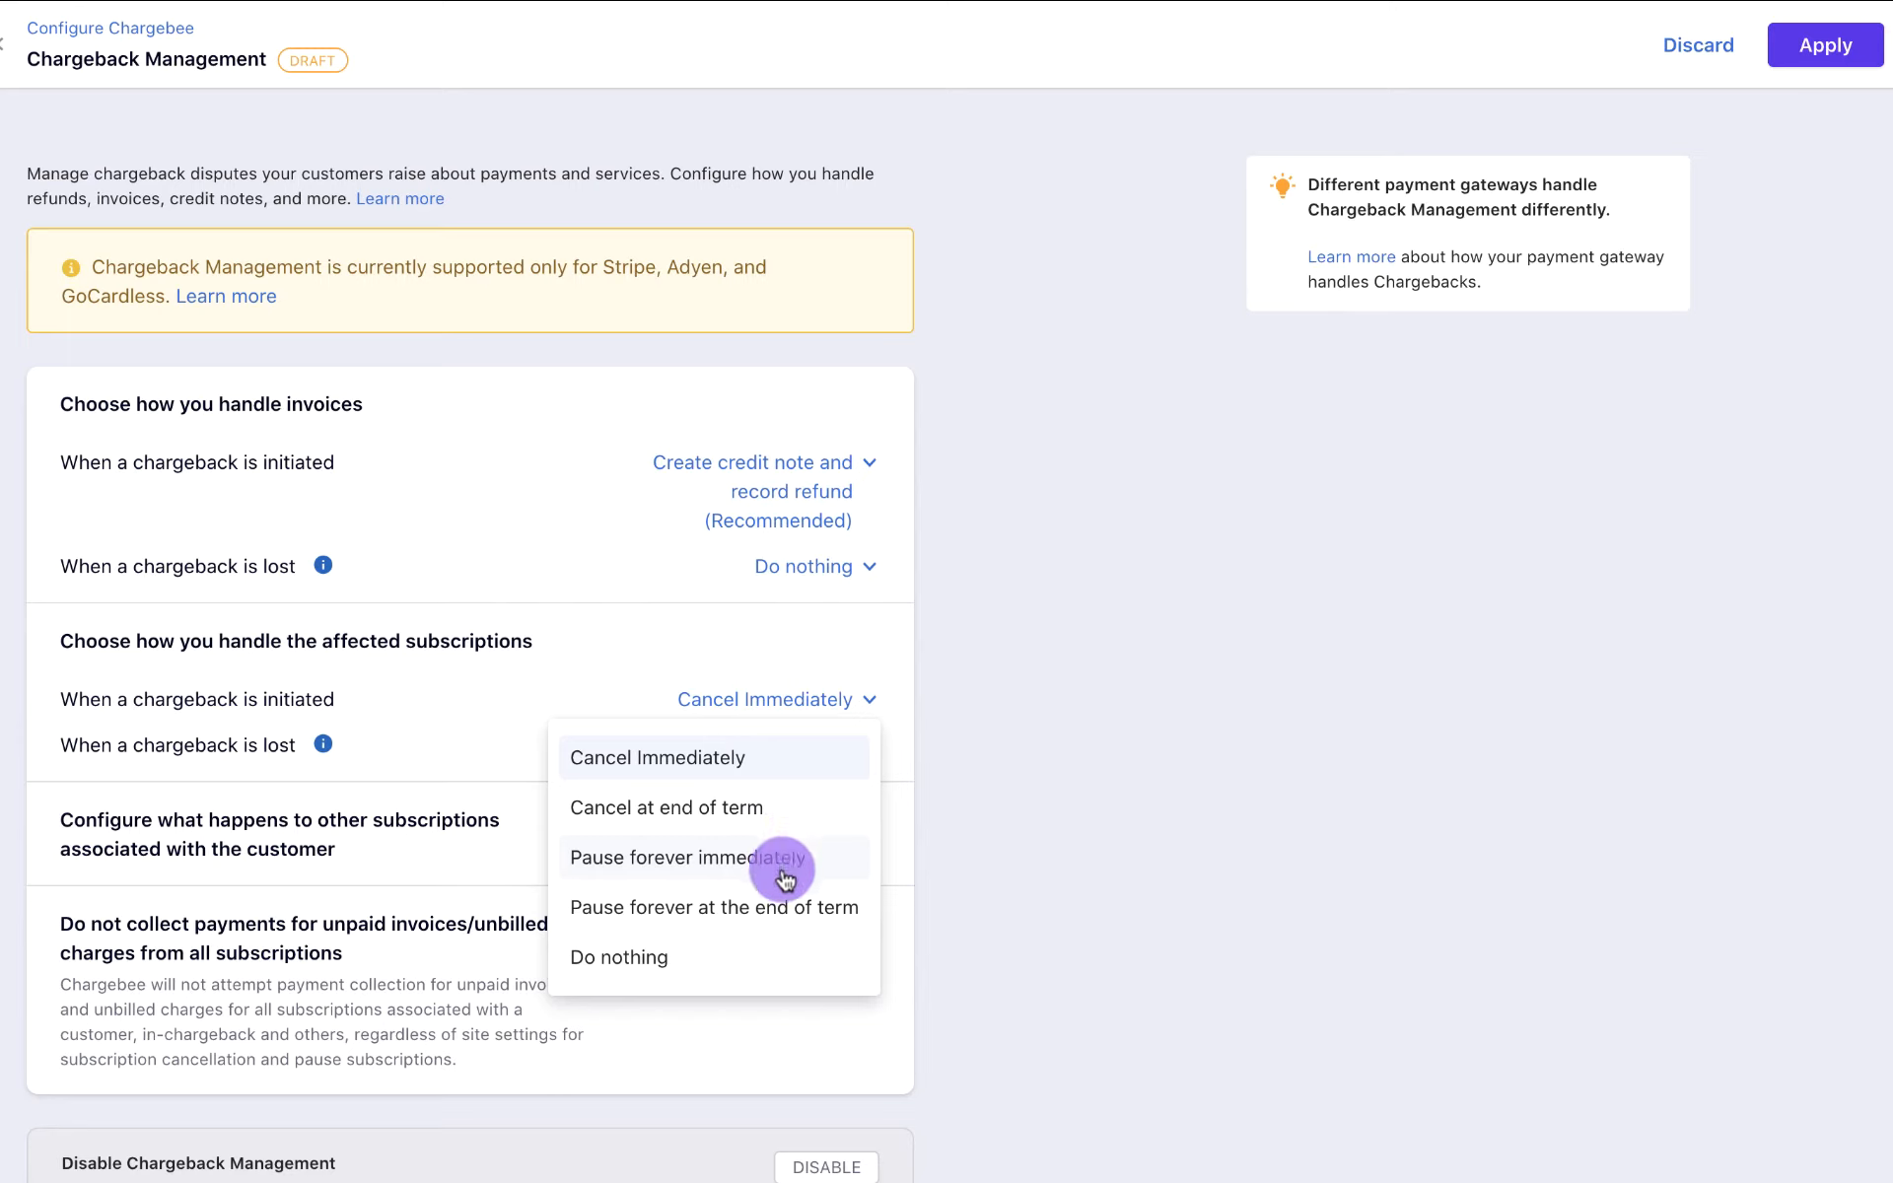
mouse_move(783, 907)
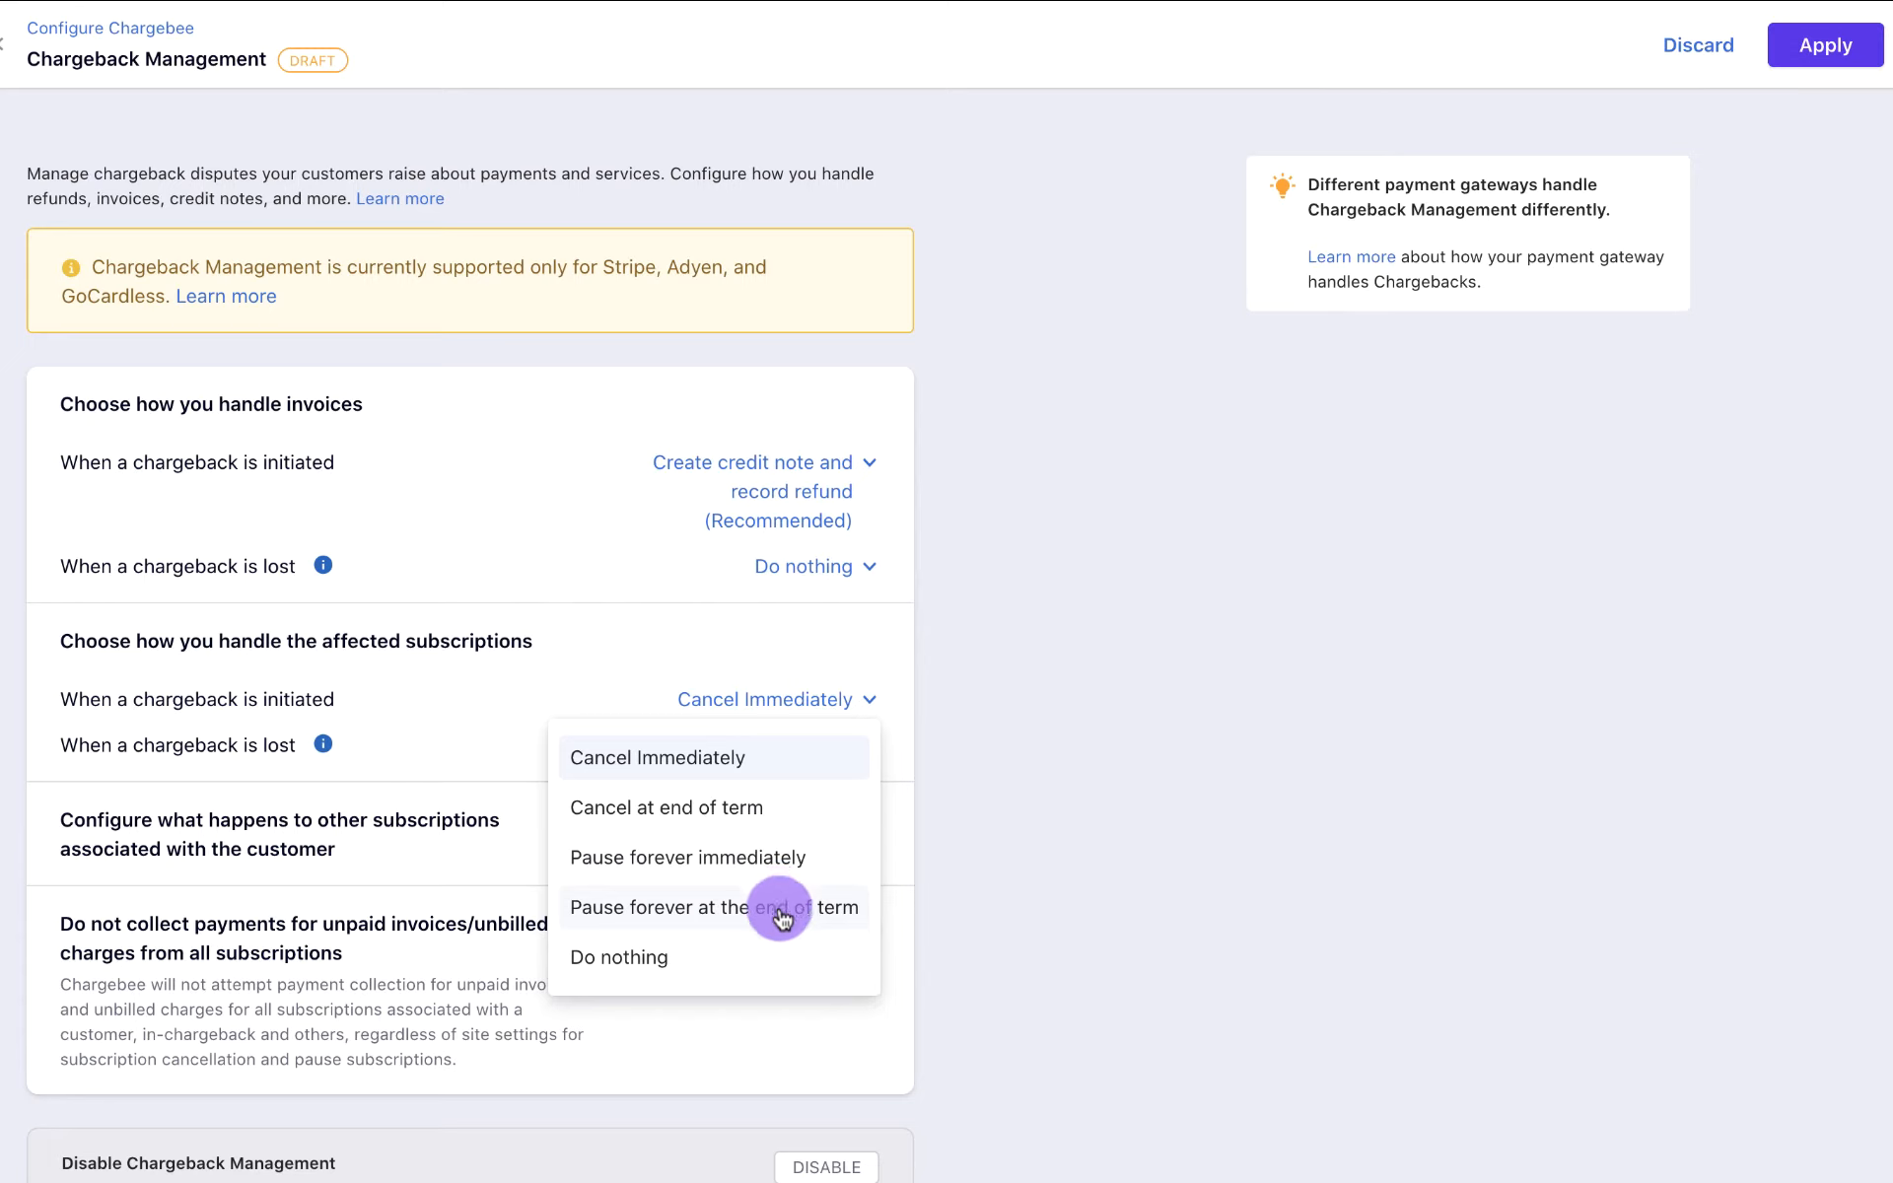
mouse_move(777, 949)
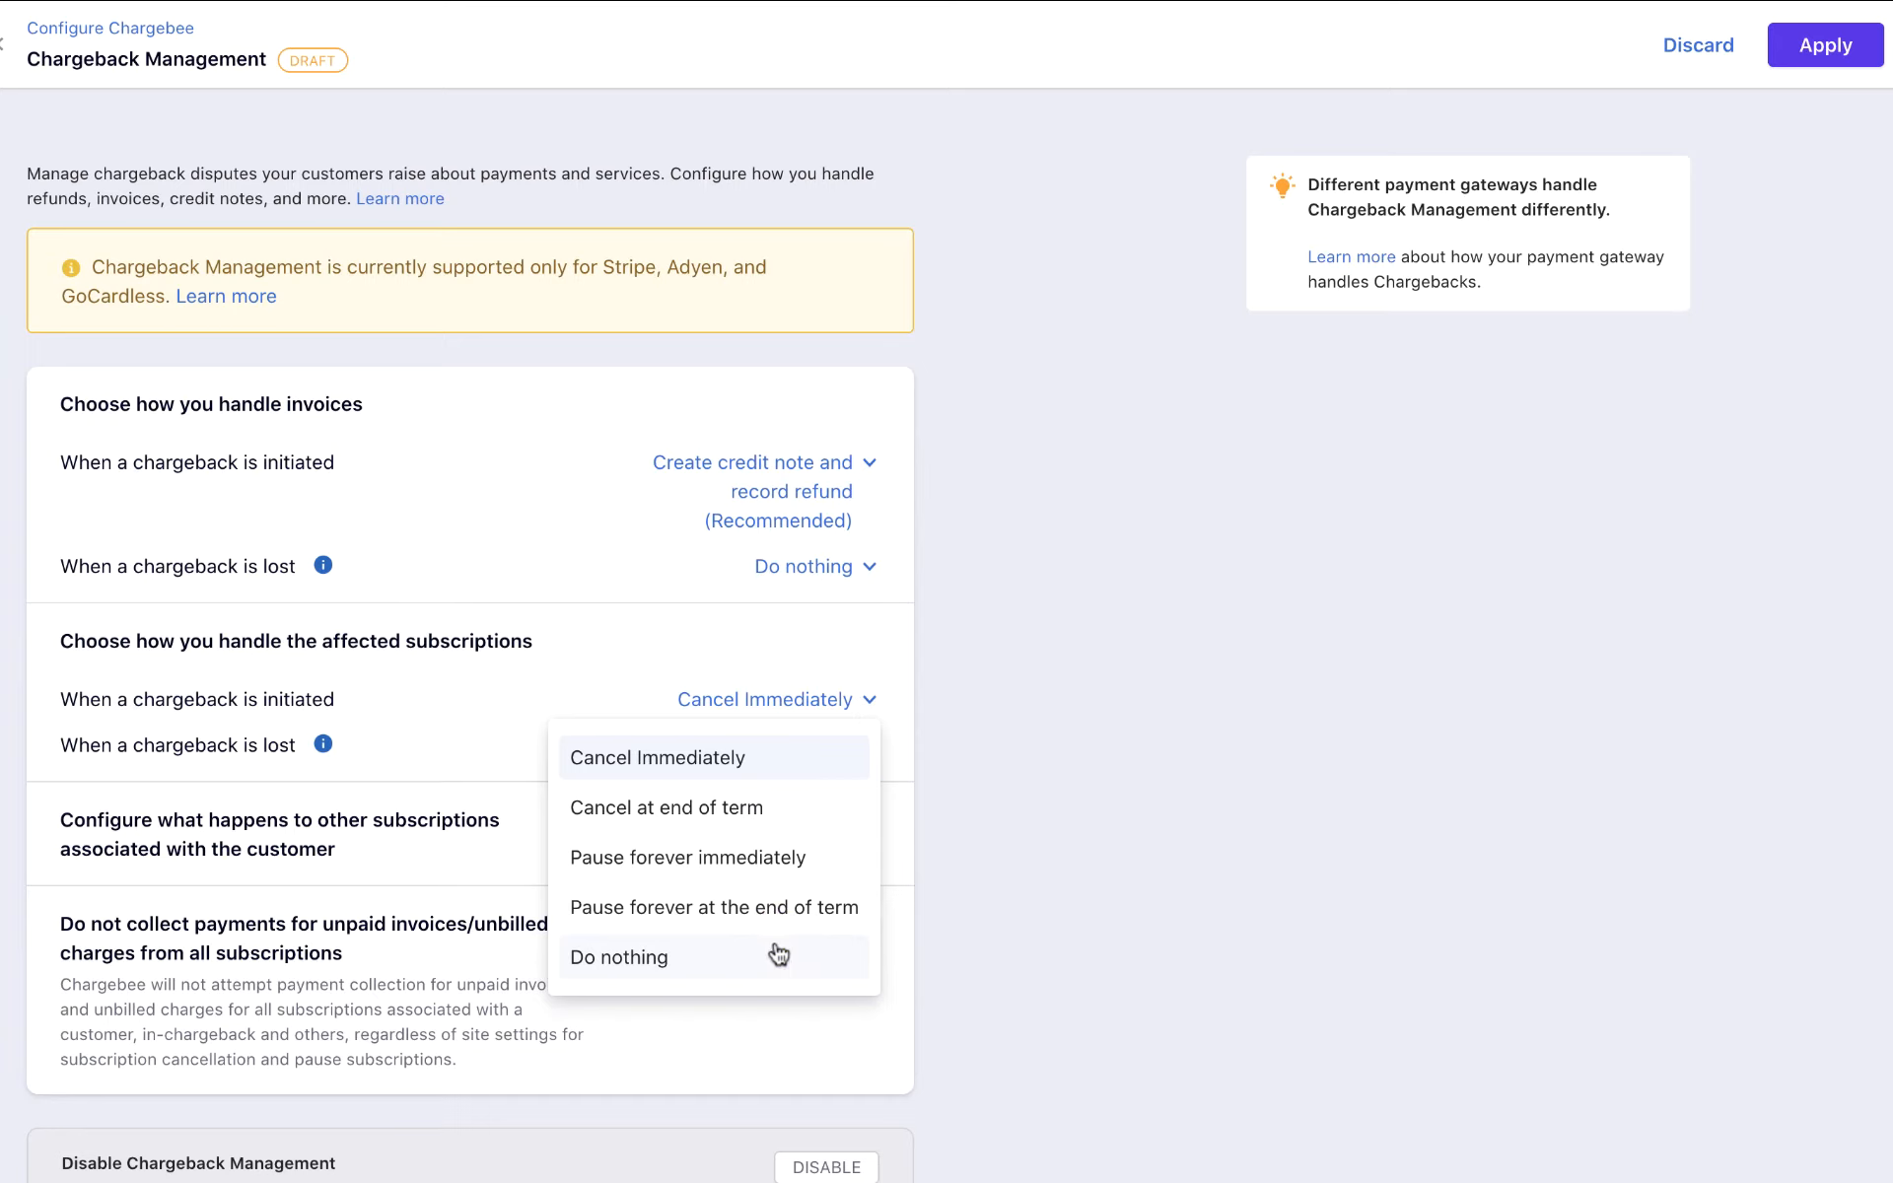
left_click(664, 807)
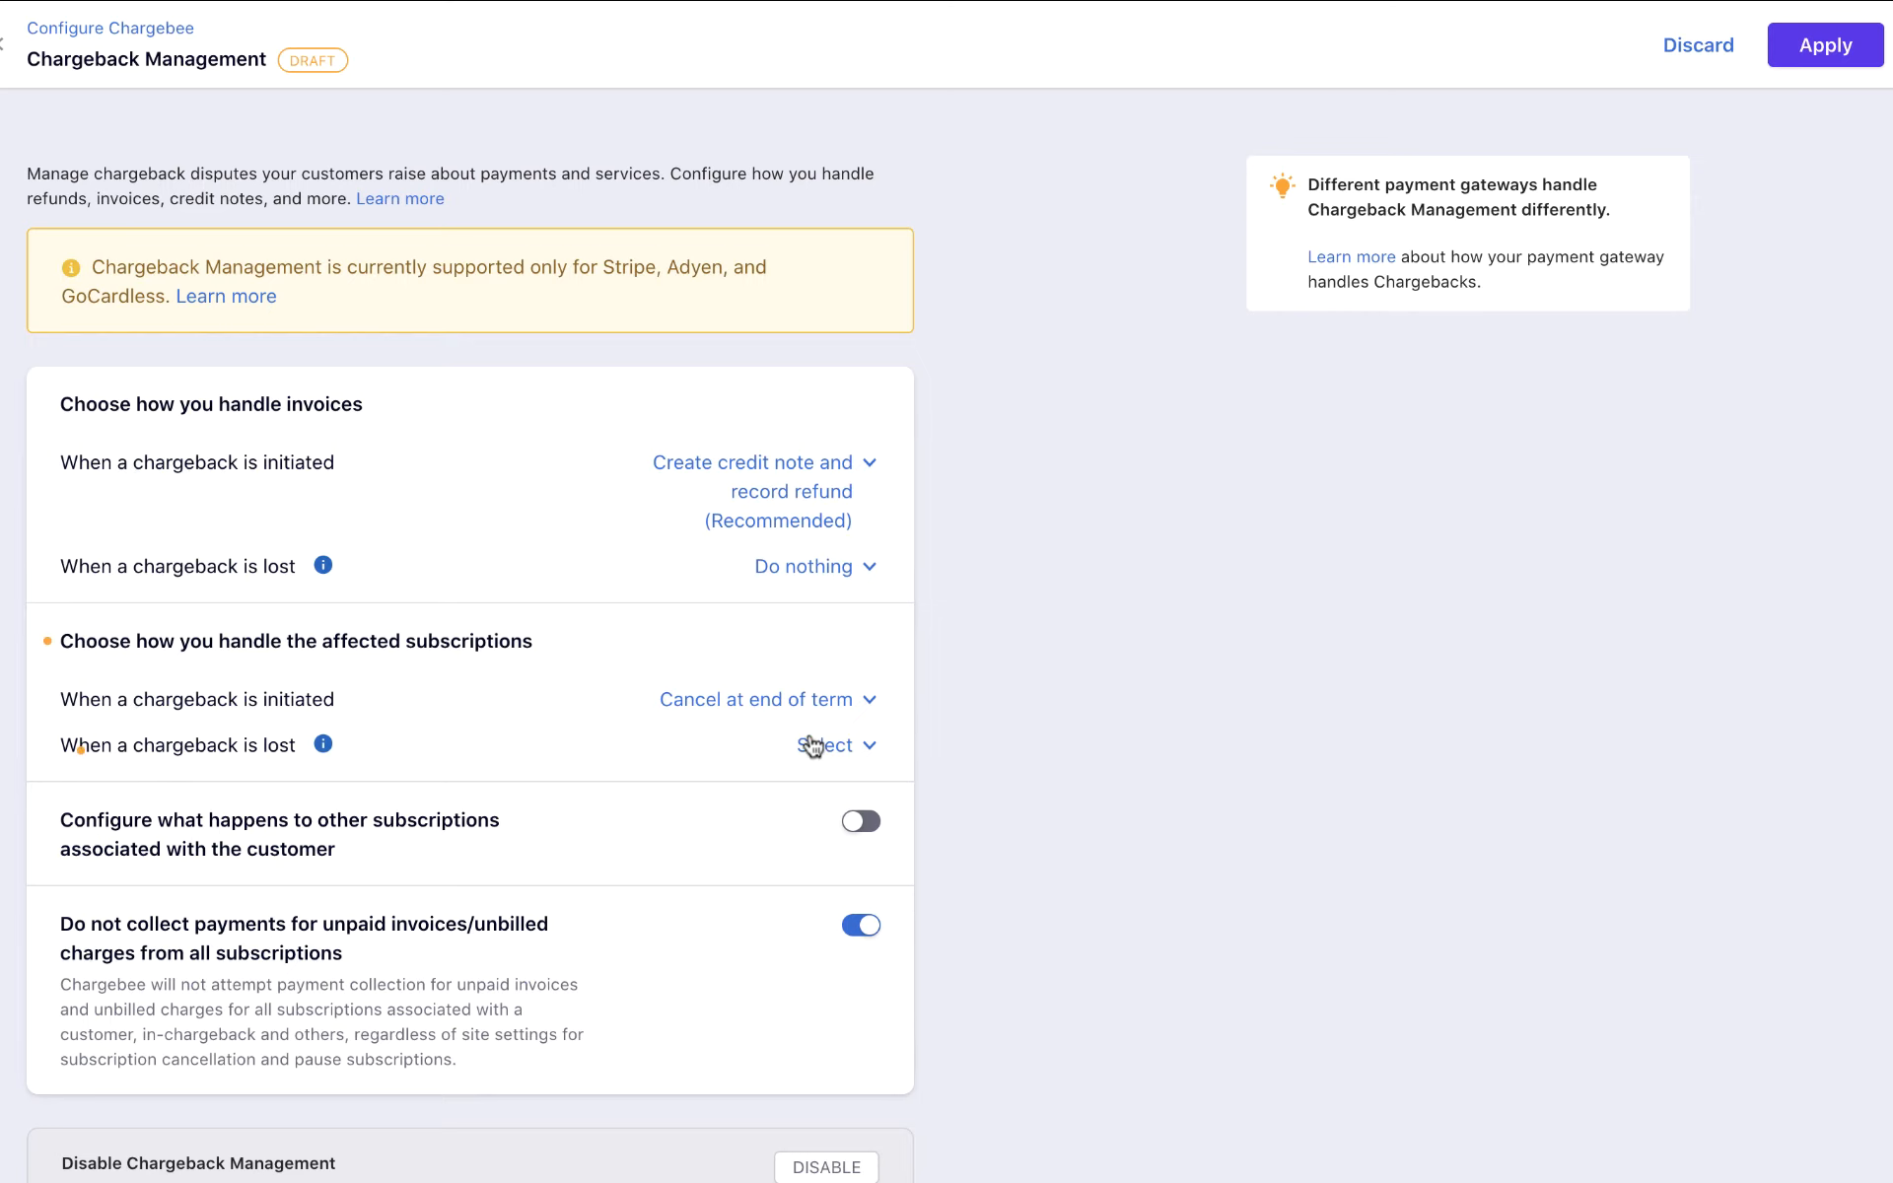
left_click(820, 744)
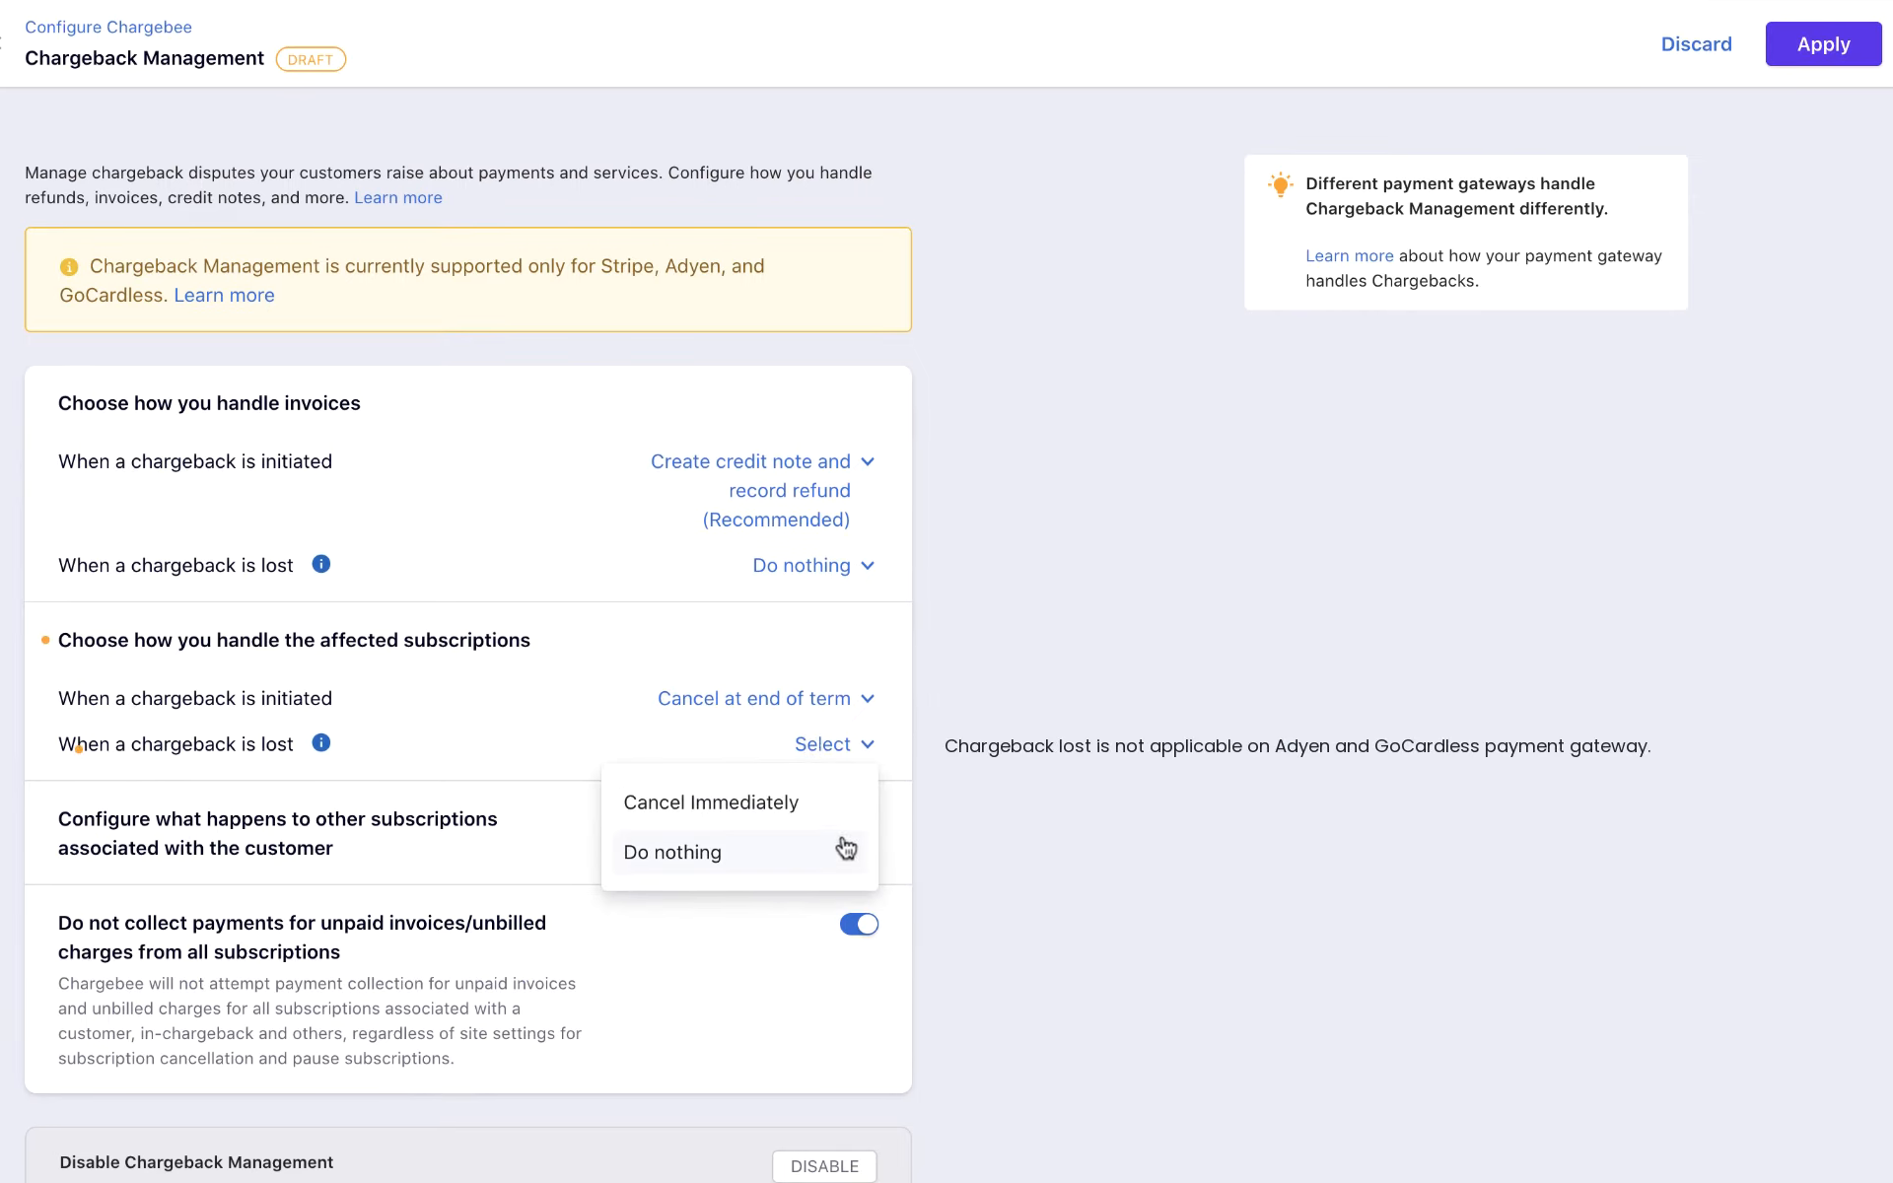
left_click(671, 852)
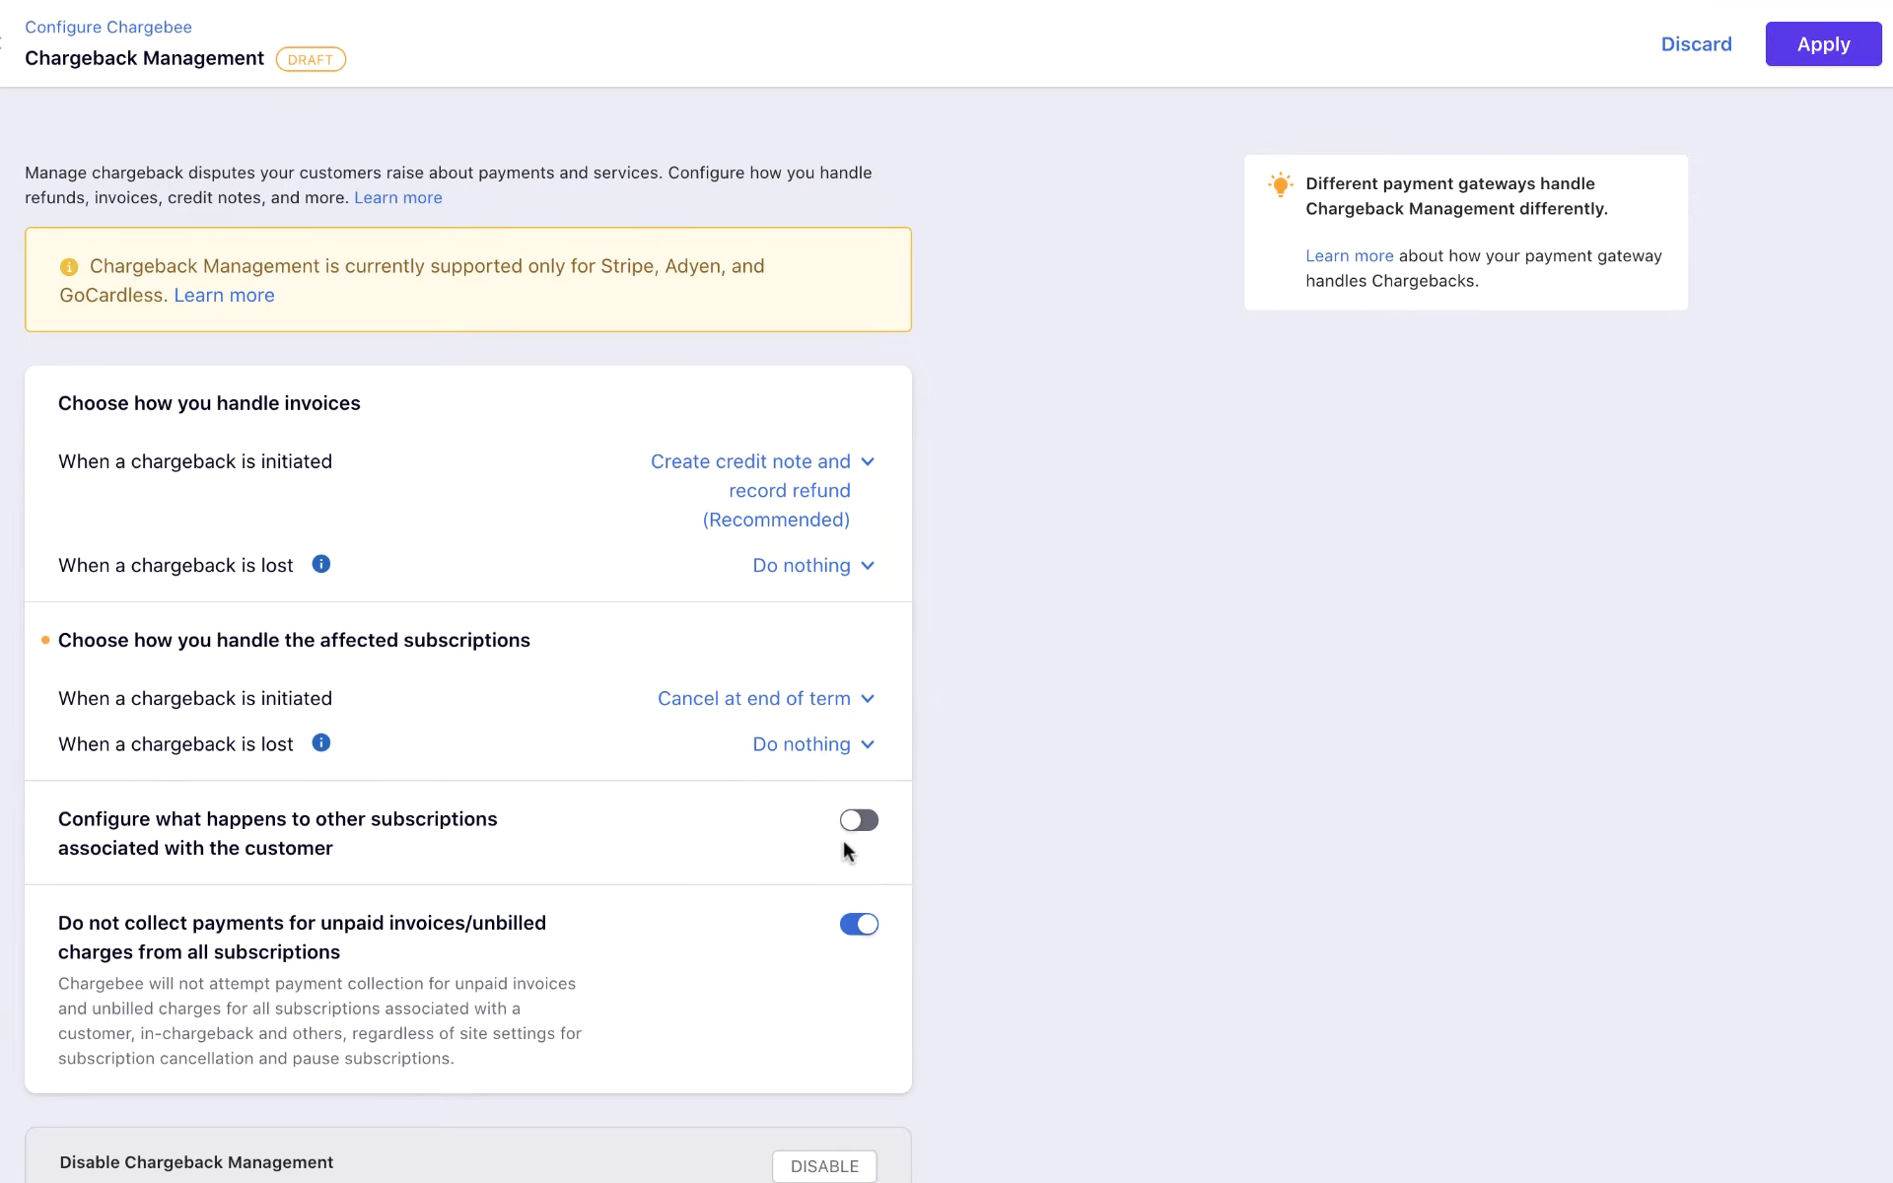
mouse_move(854, 832)
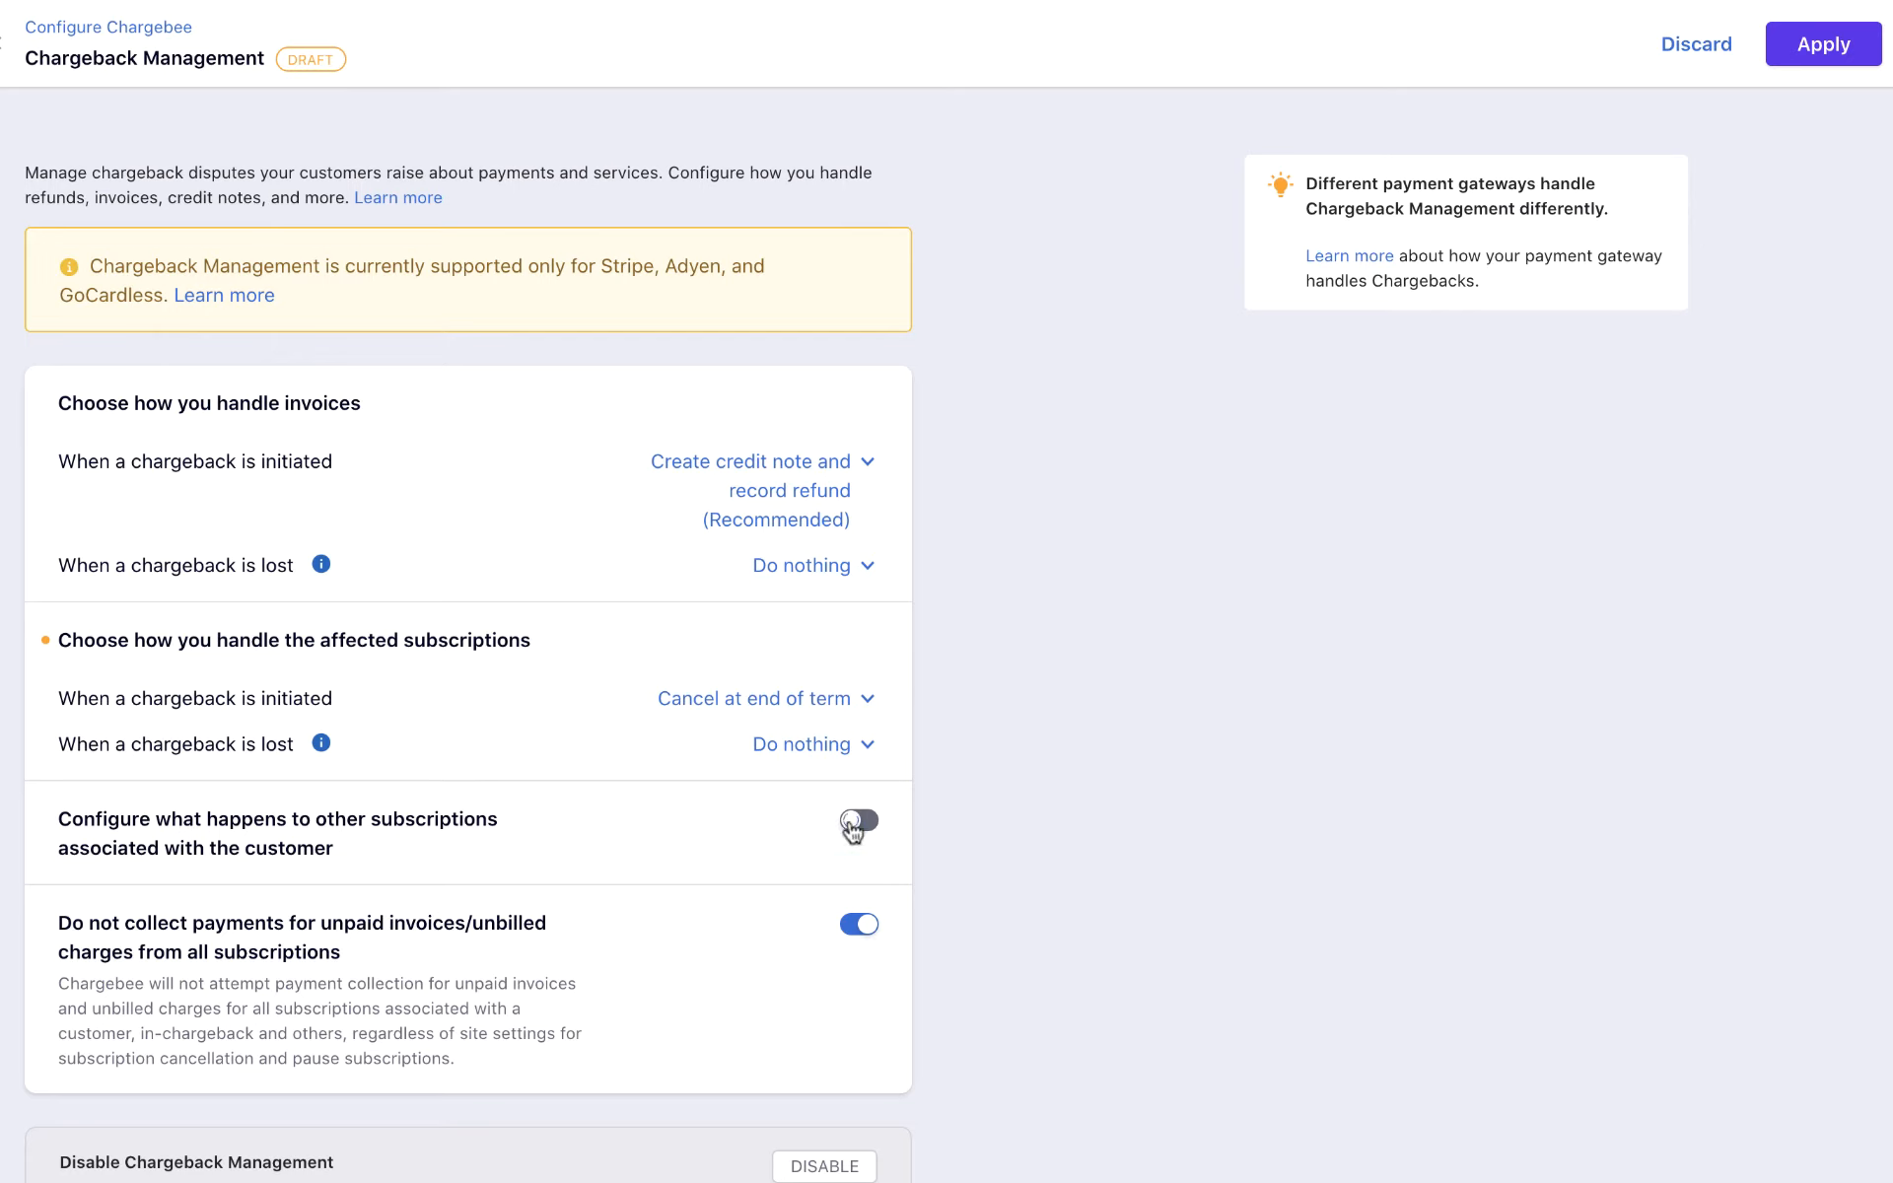
Enable other-subscription handling: Cancel at end of term on initiation, Do nothing when lost.
left_click(858, 824)
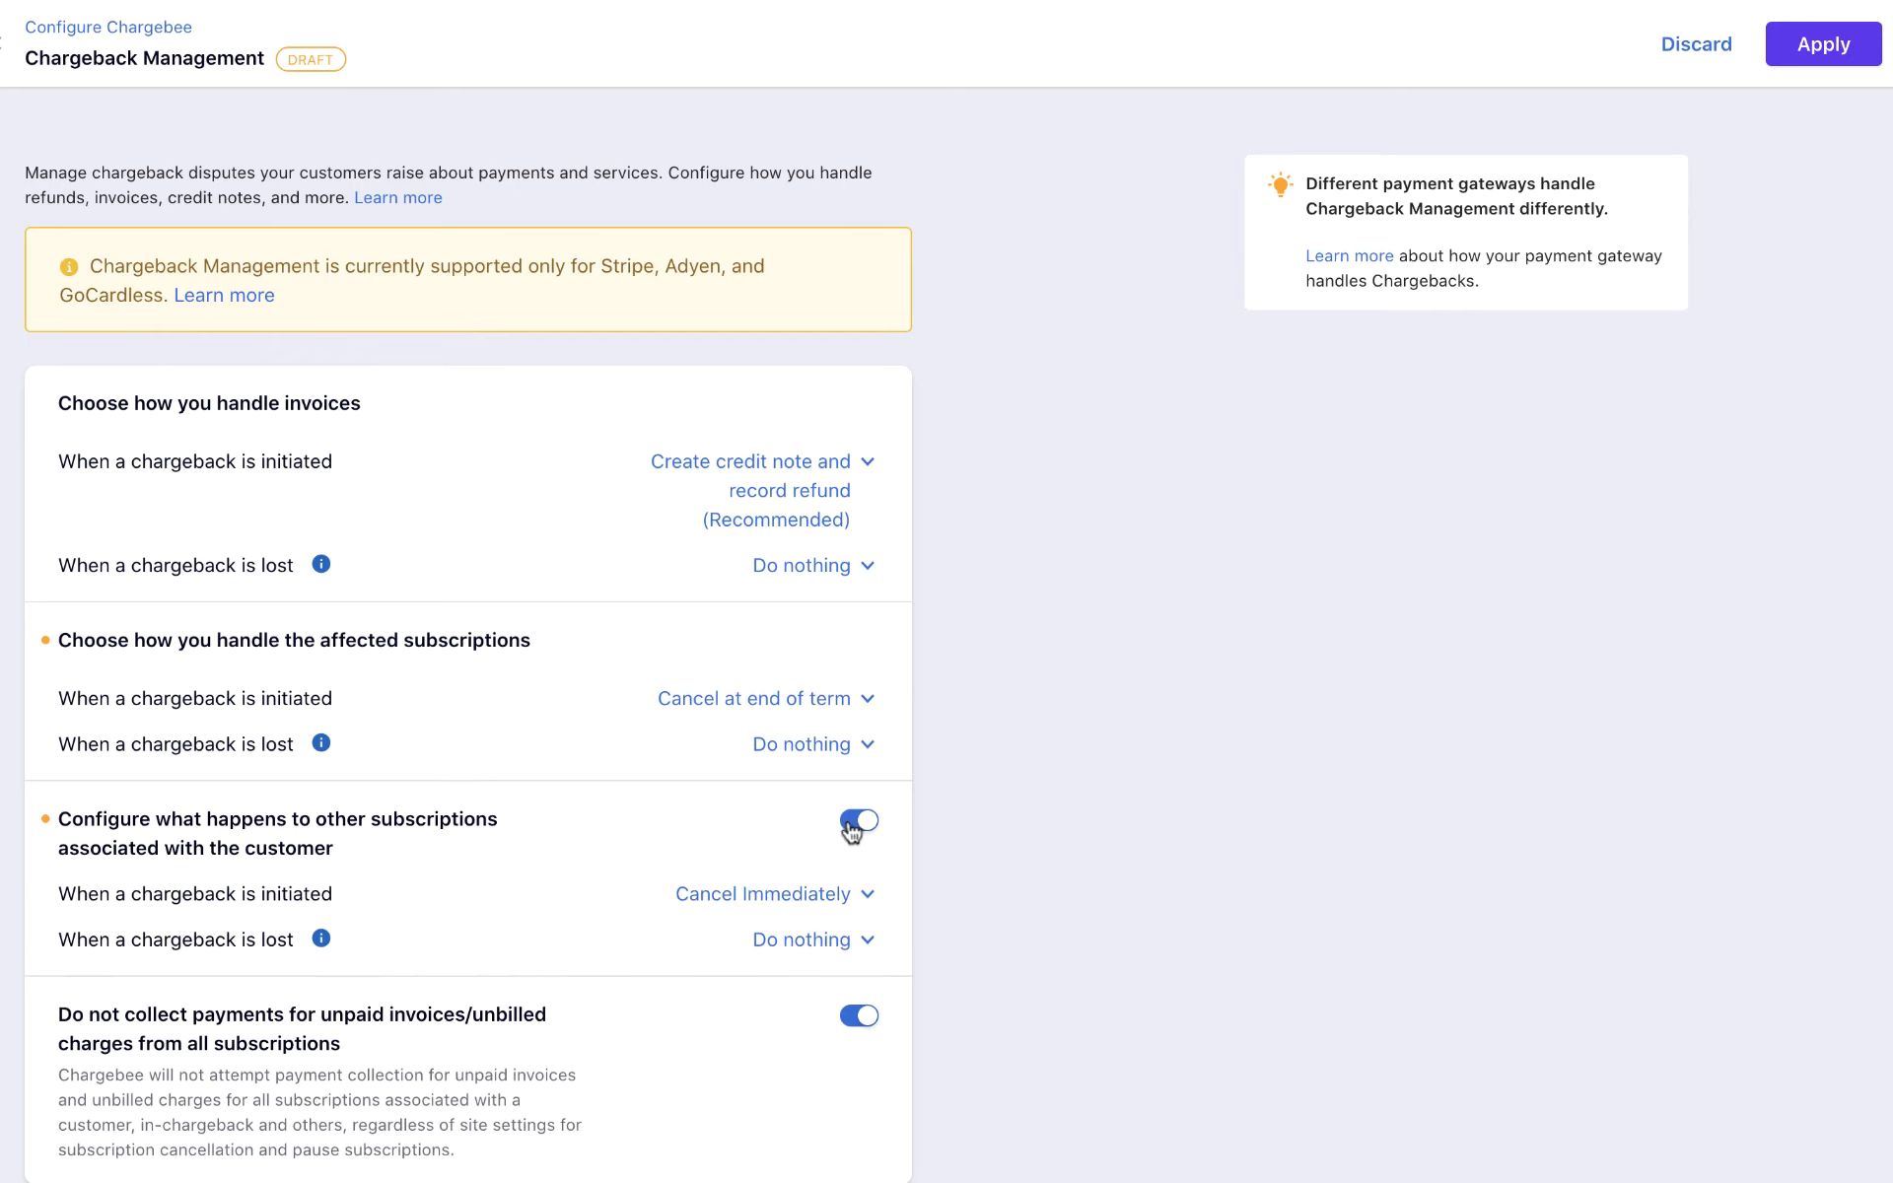
left_click(759, 894)
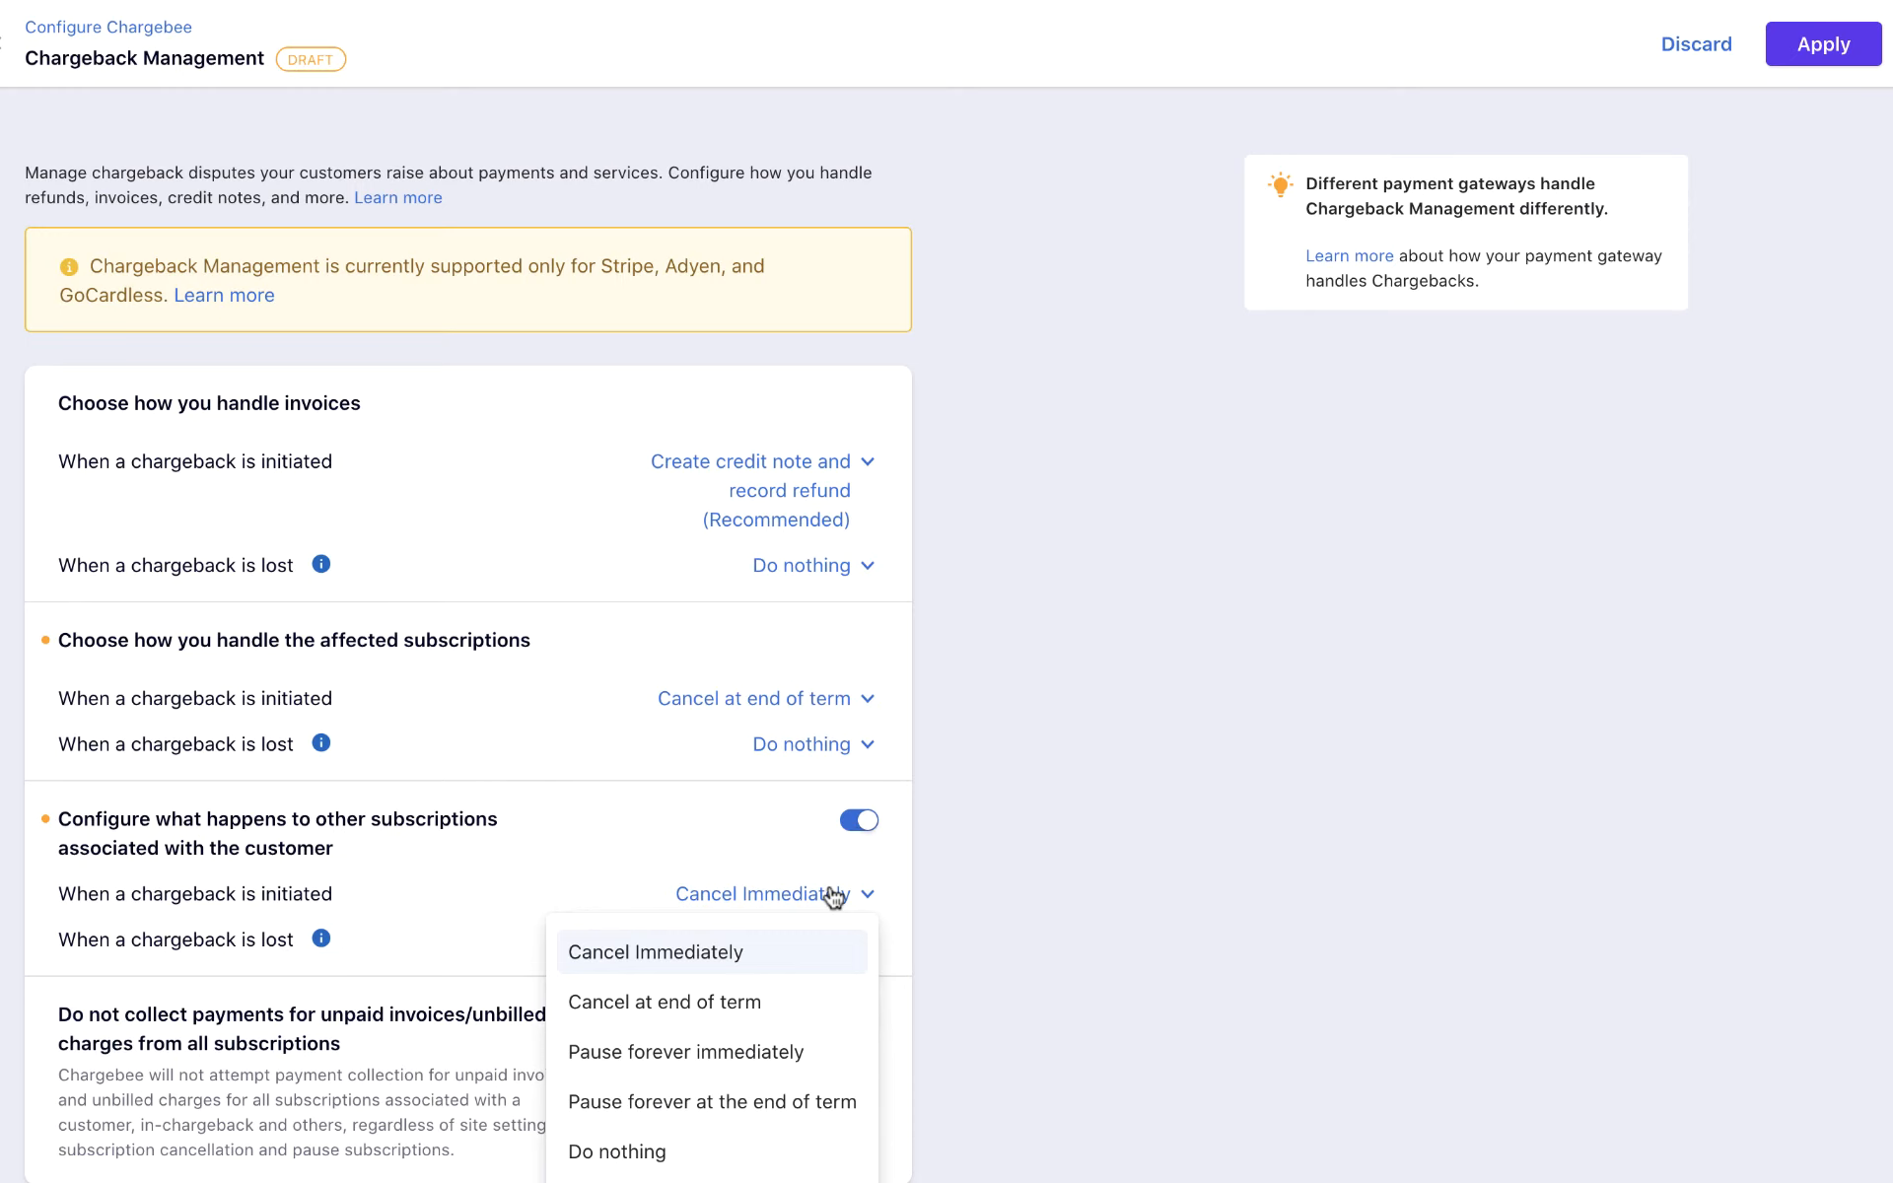
mouse_move(807, 1002)
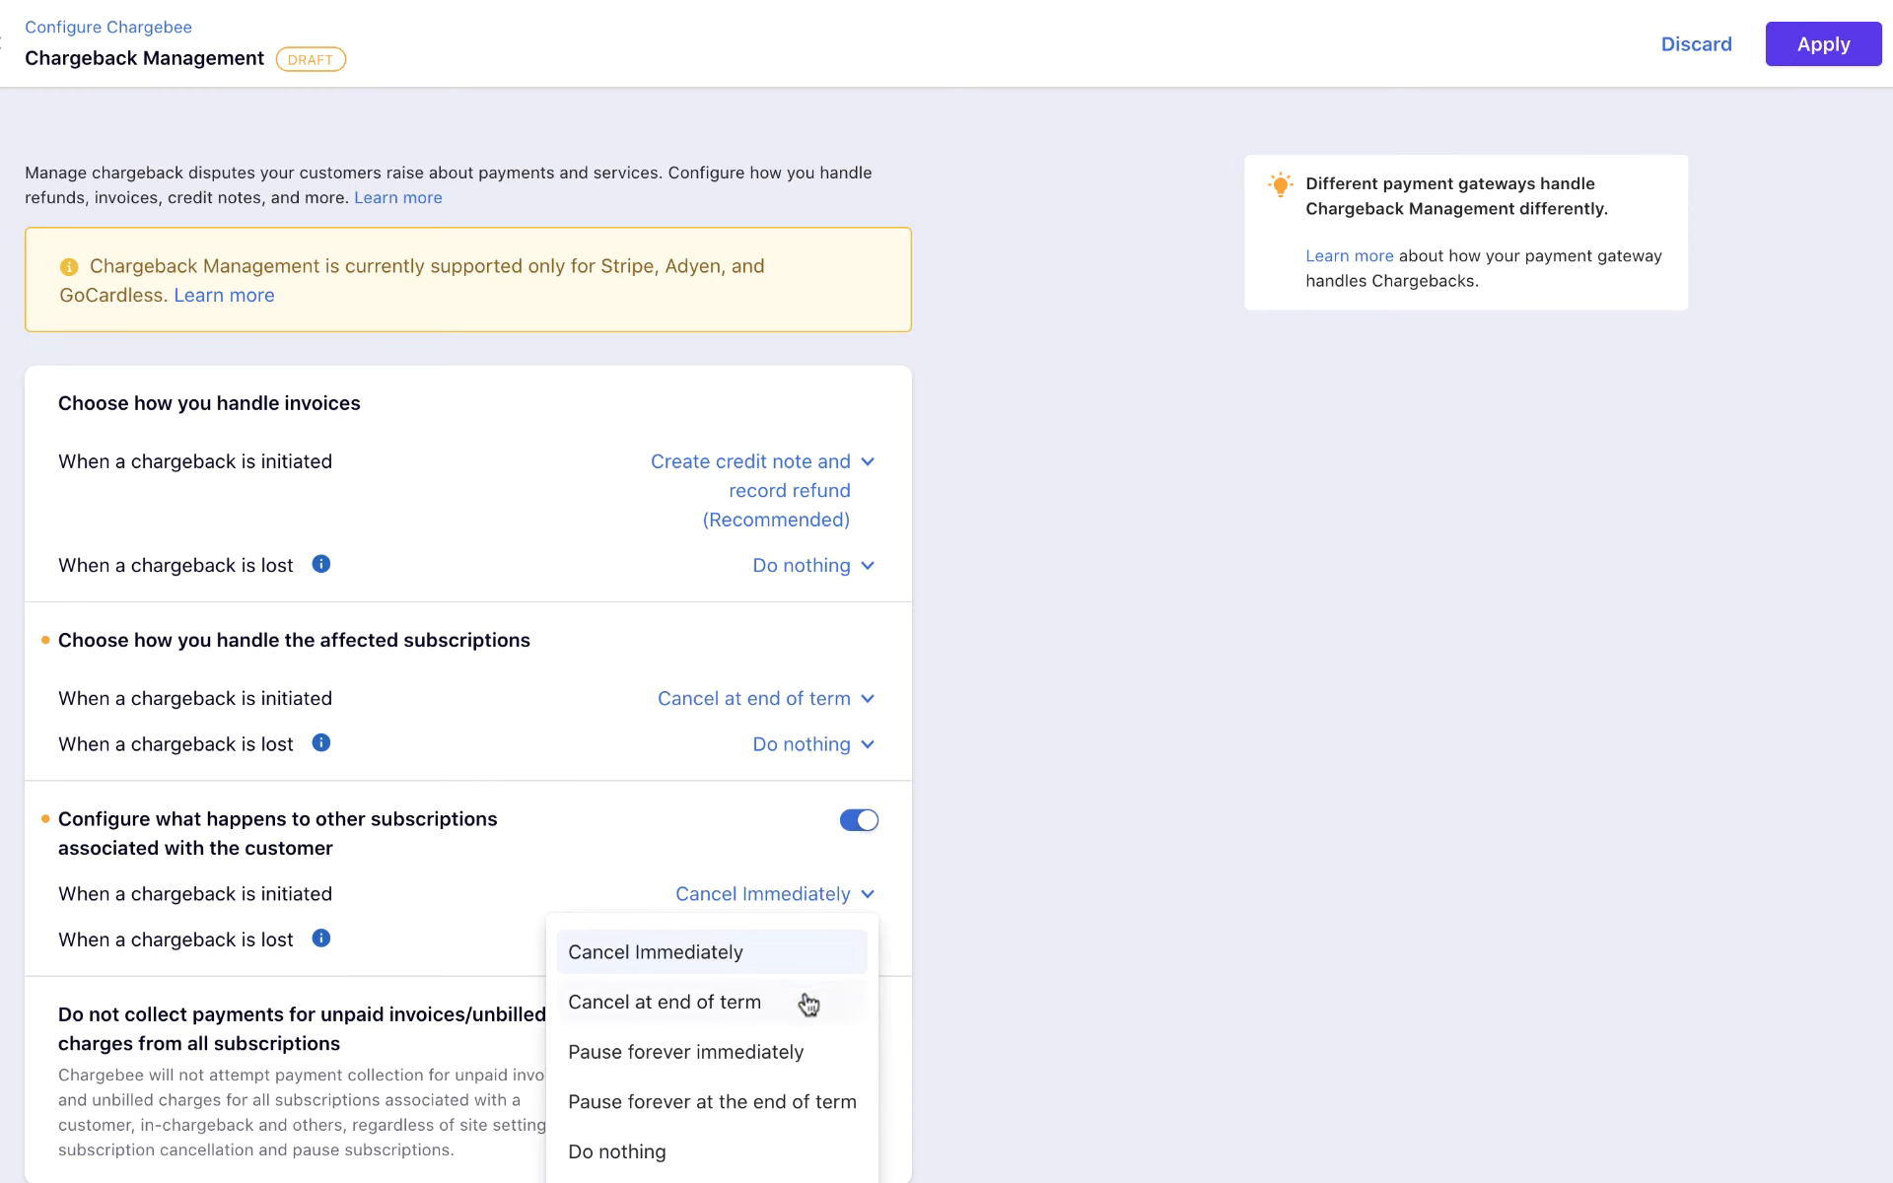
left_click(663, 1002)
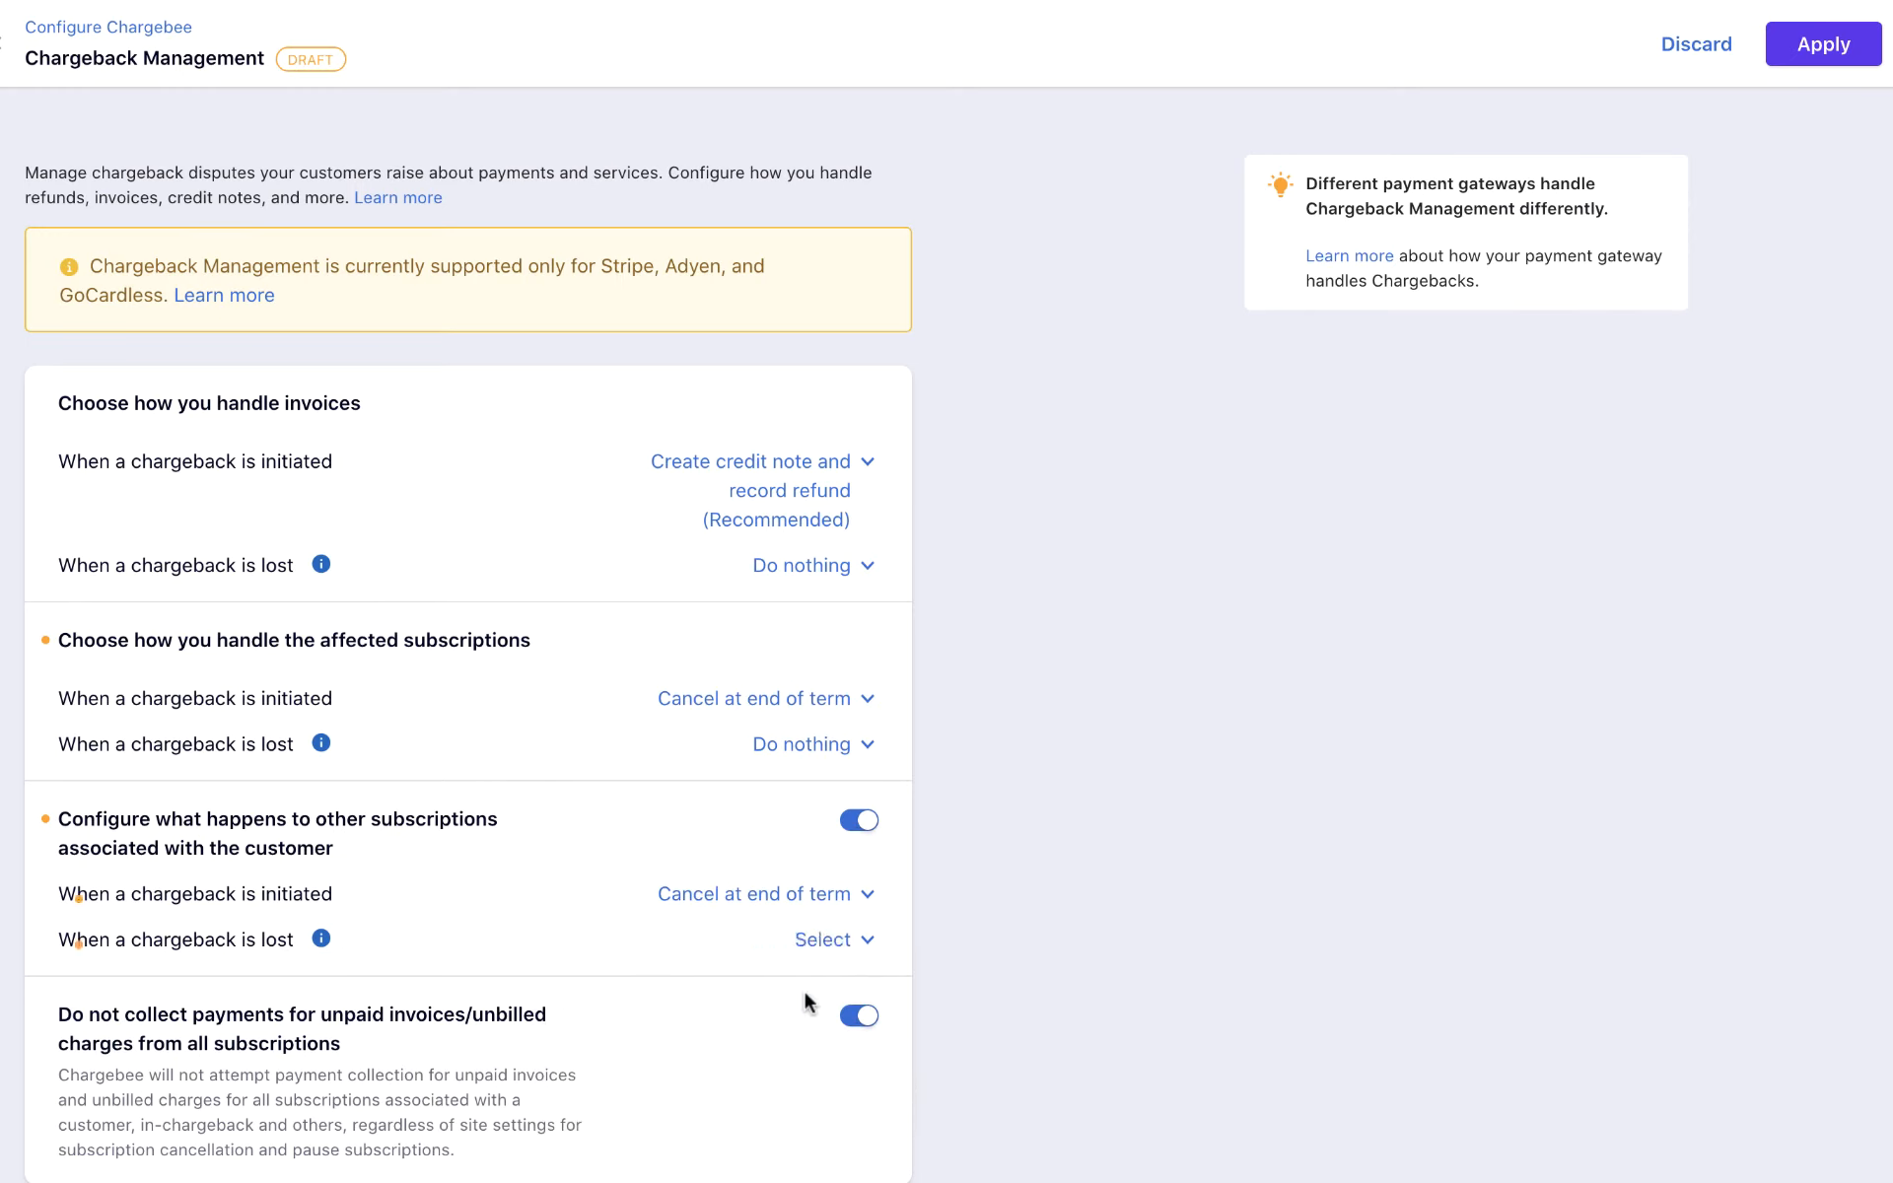
left_click(834, 939)
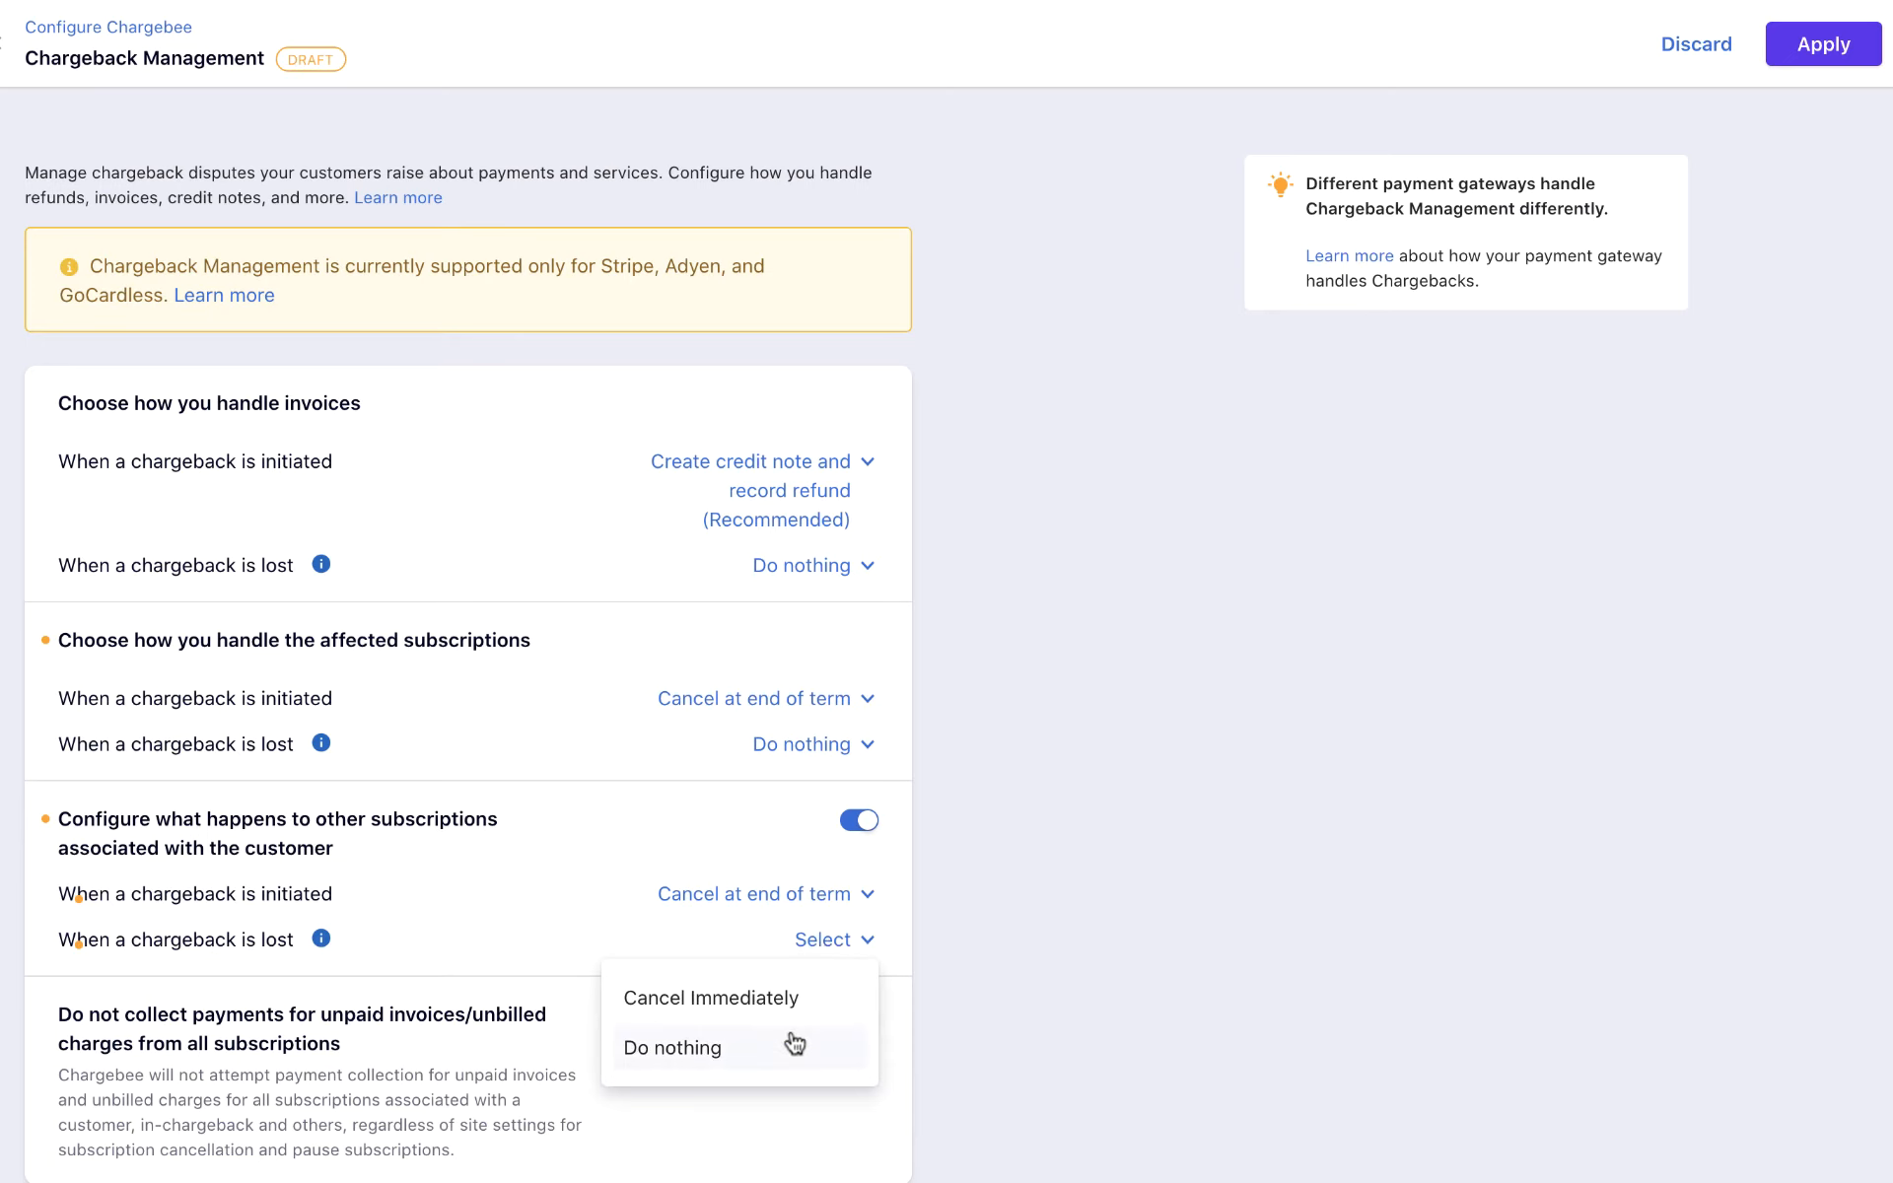
left_click(670, 1047)
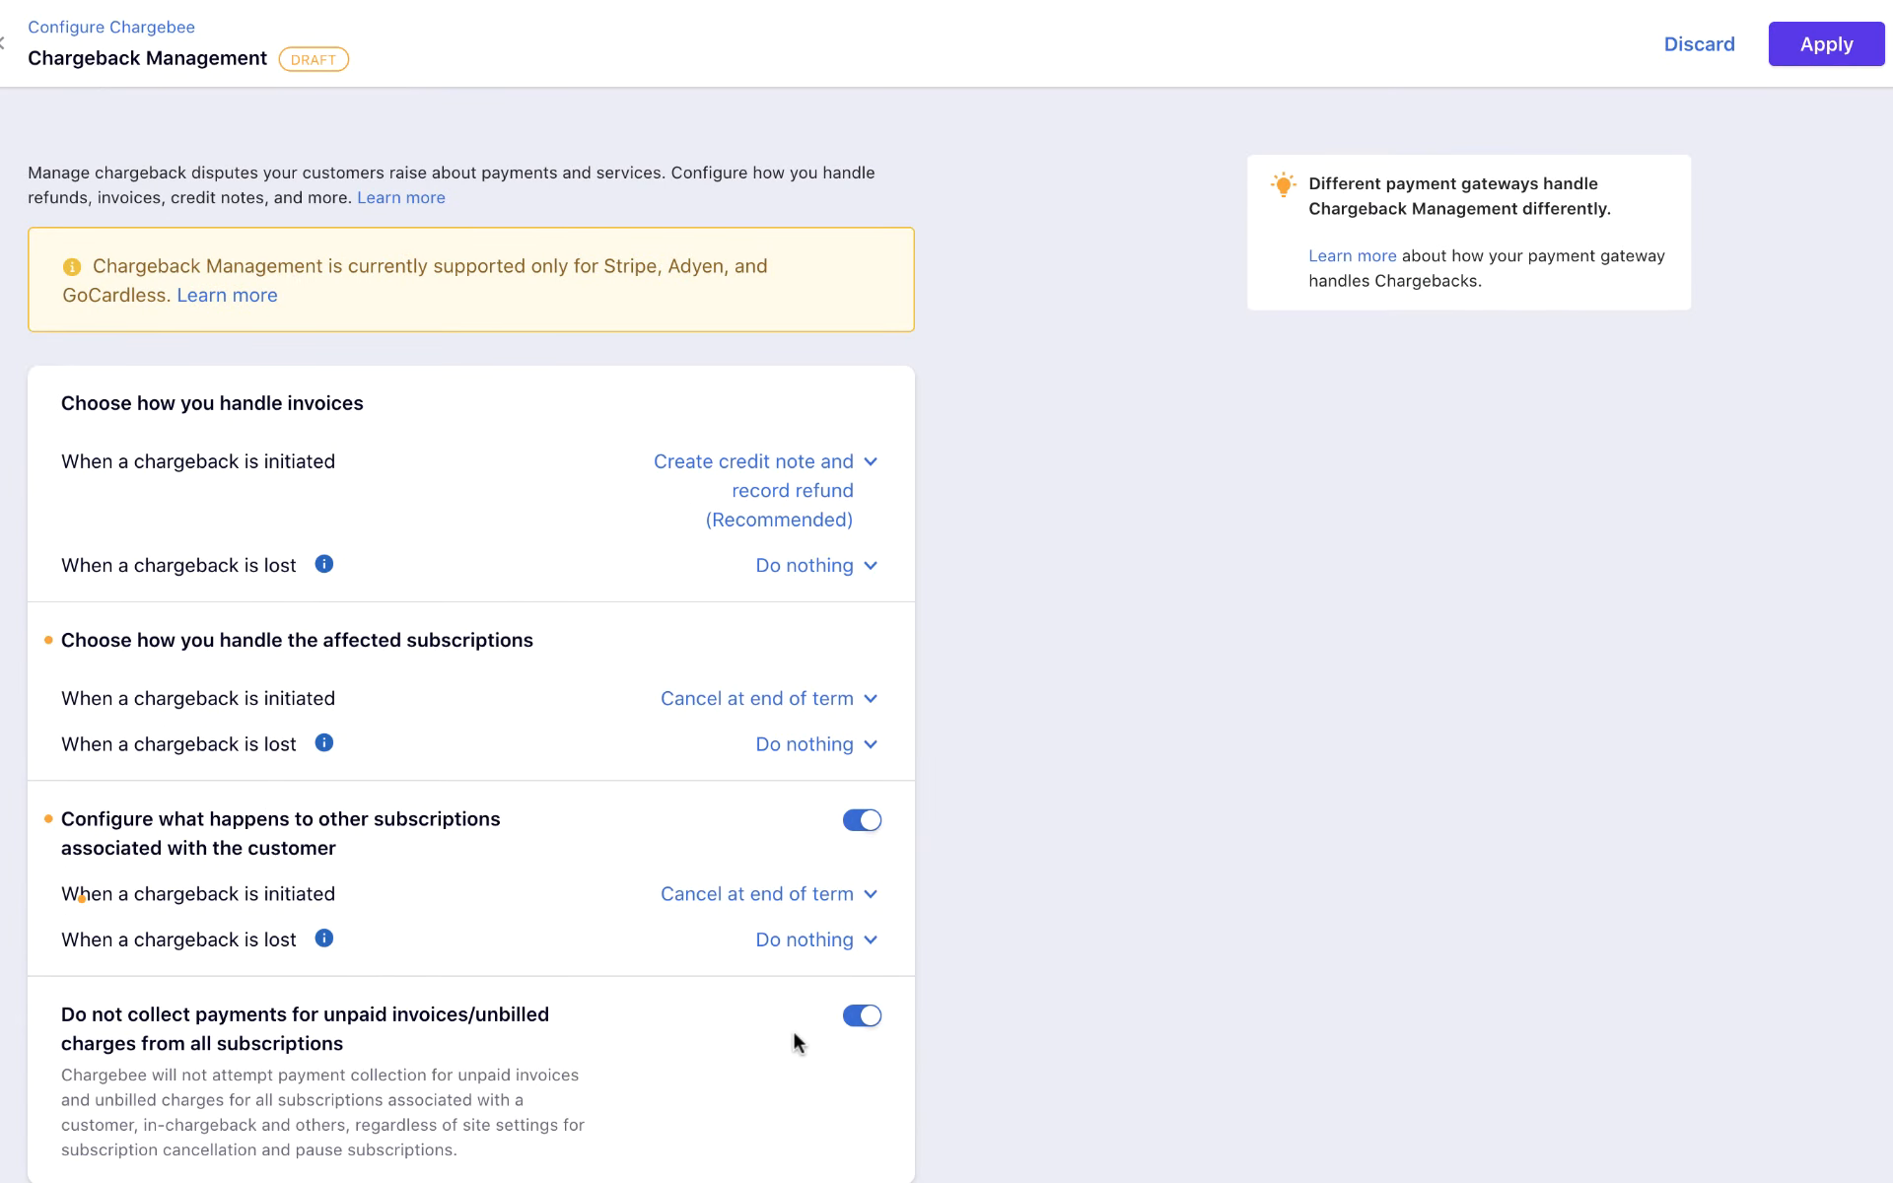
mouse_move(1349, 613)
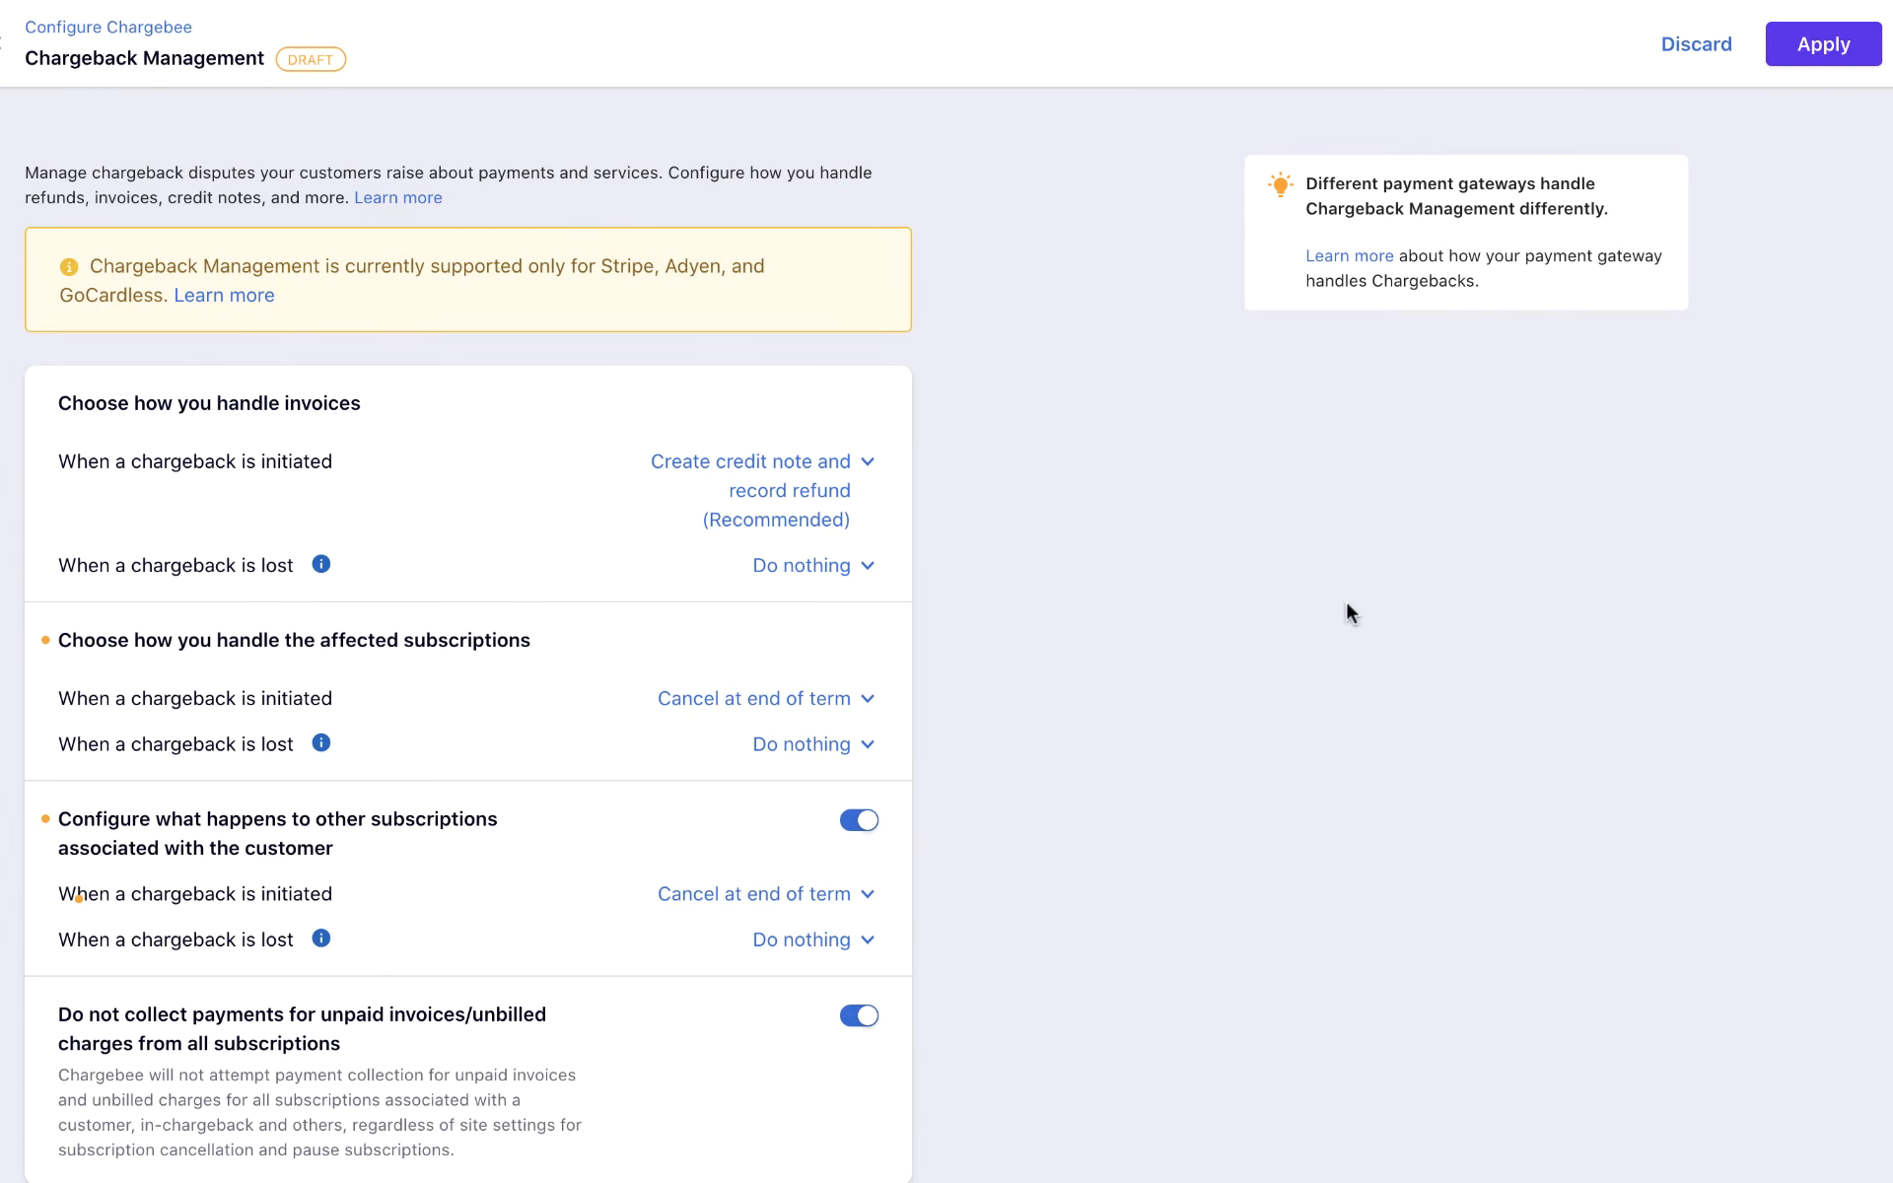
Apply the chargeback management changes and confirm them.
left_click(1822, 43)
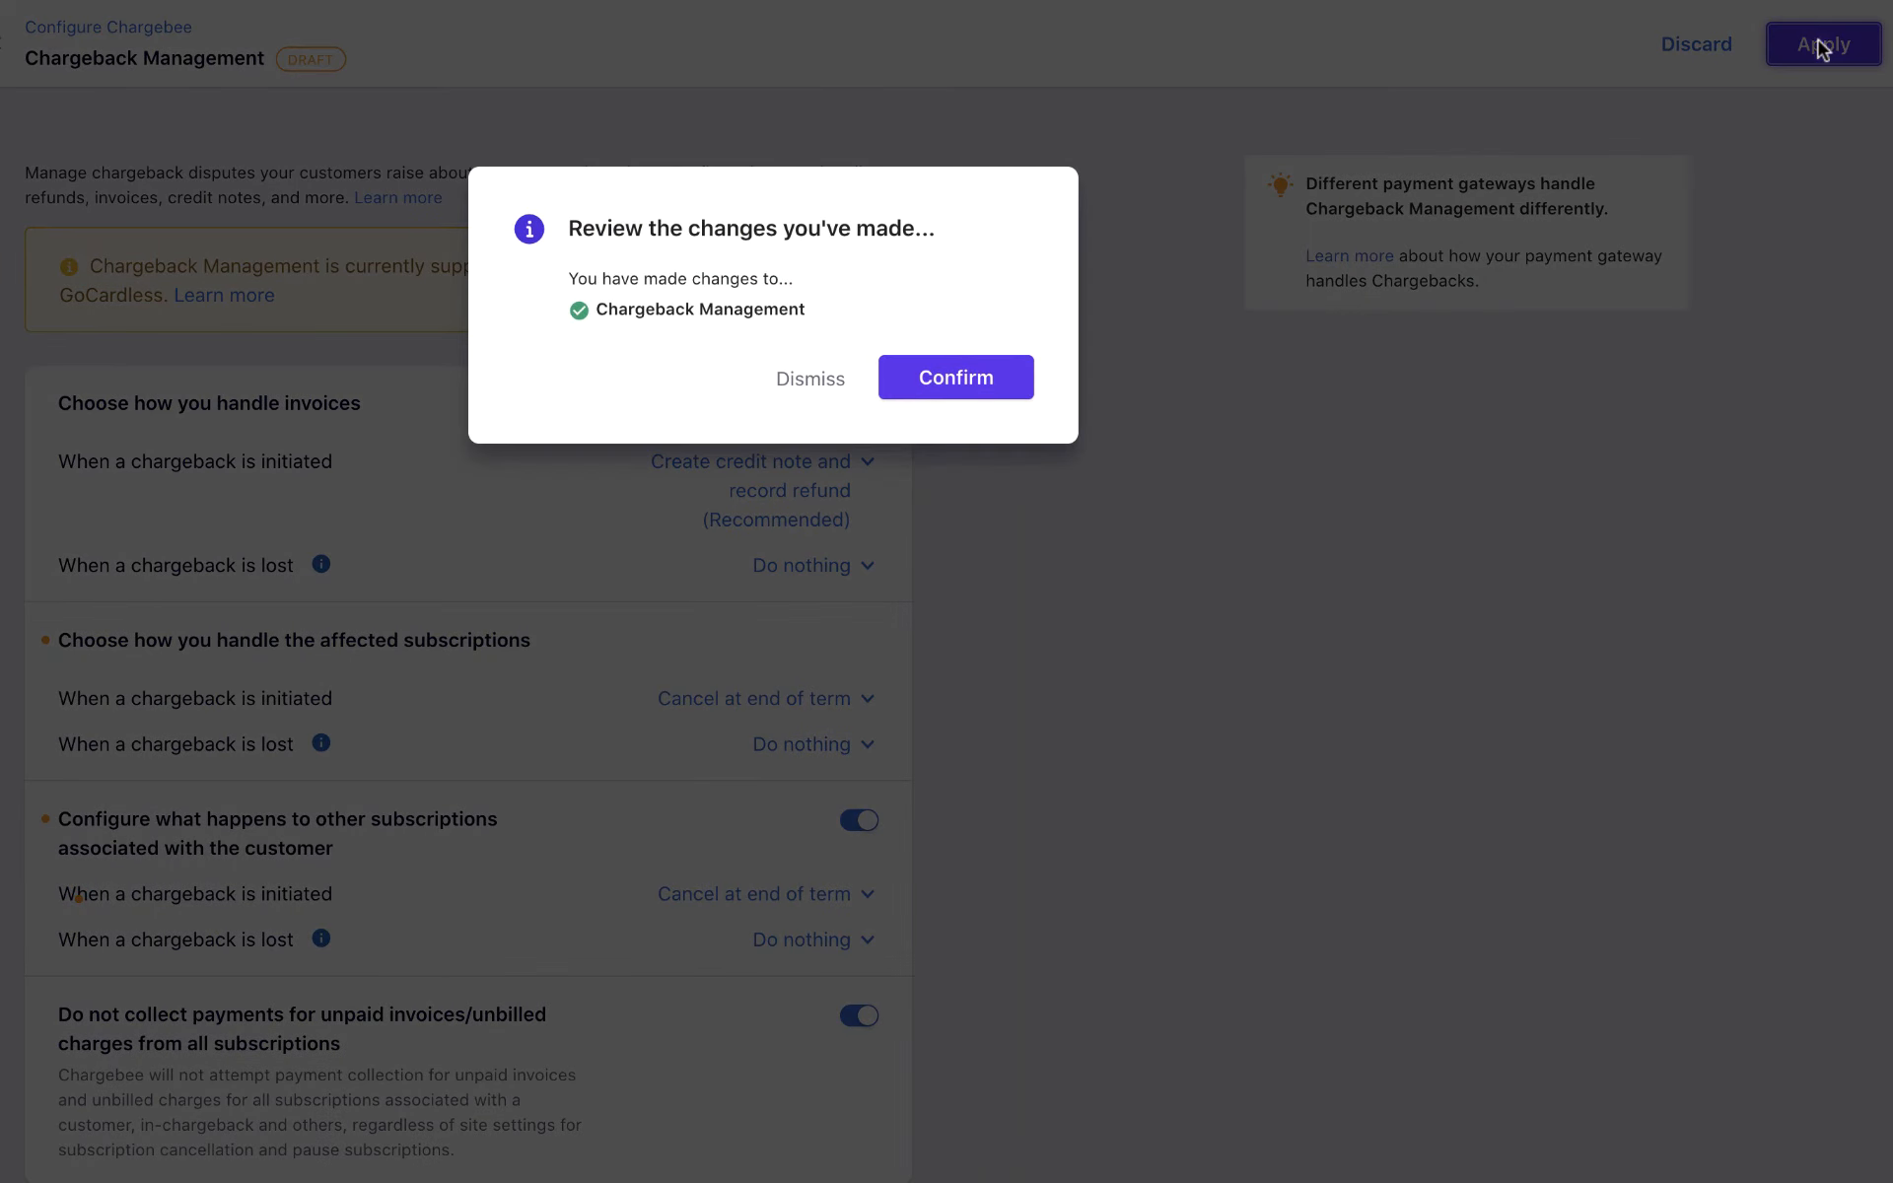
left_click(955, 377)
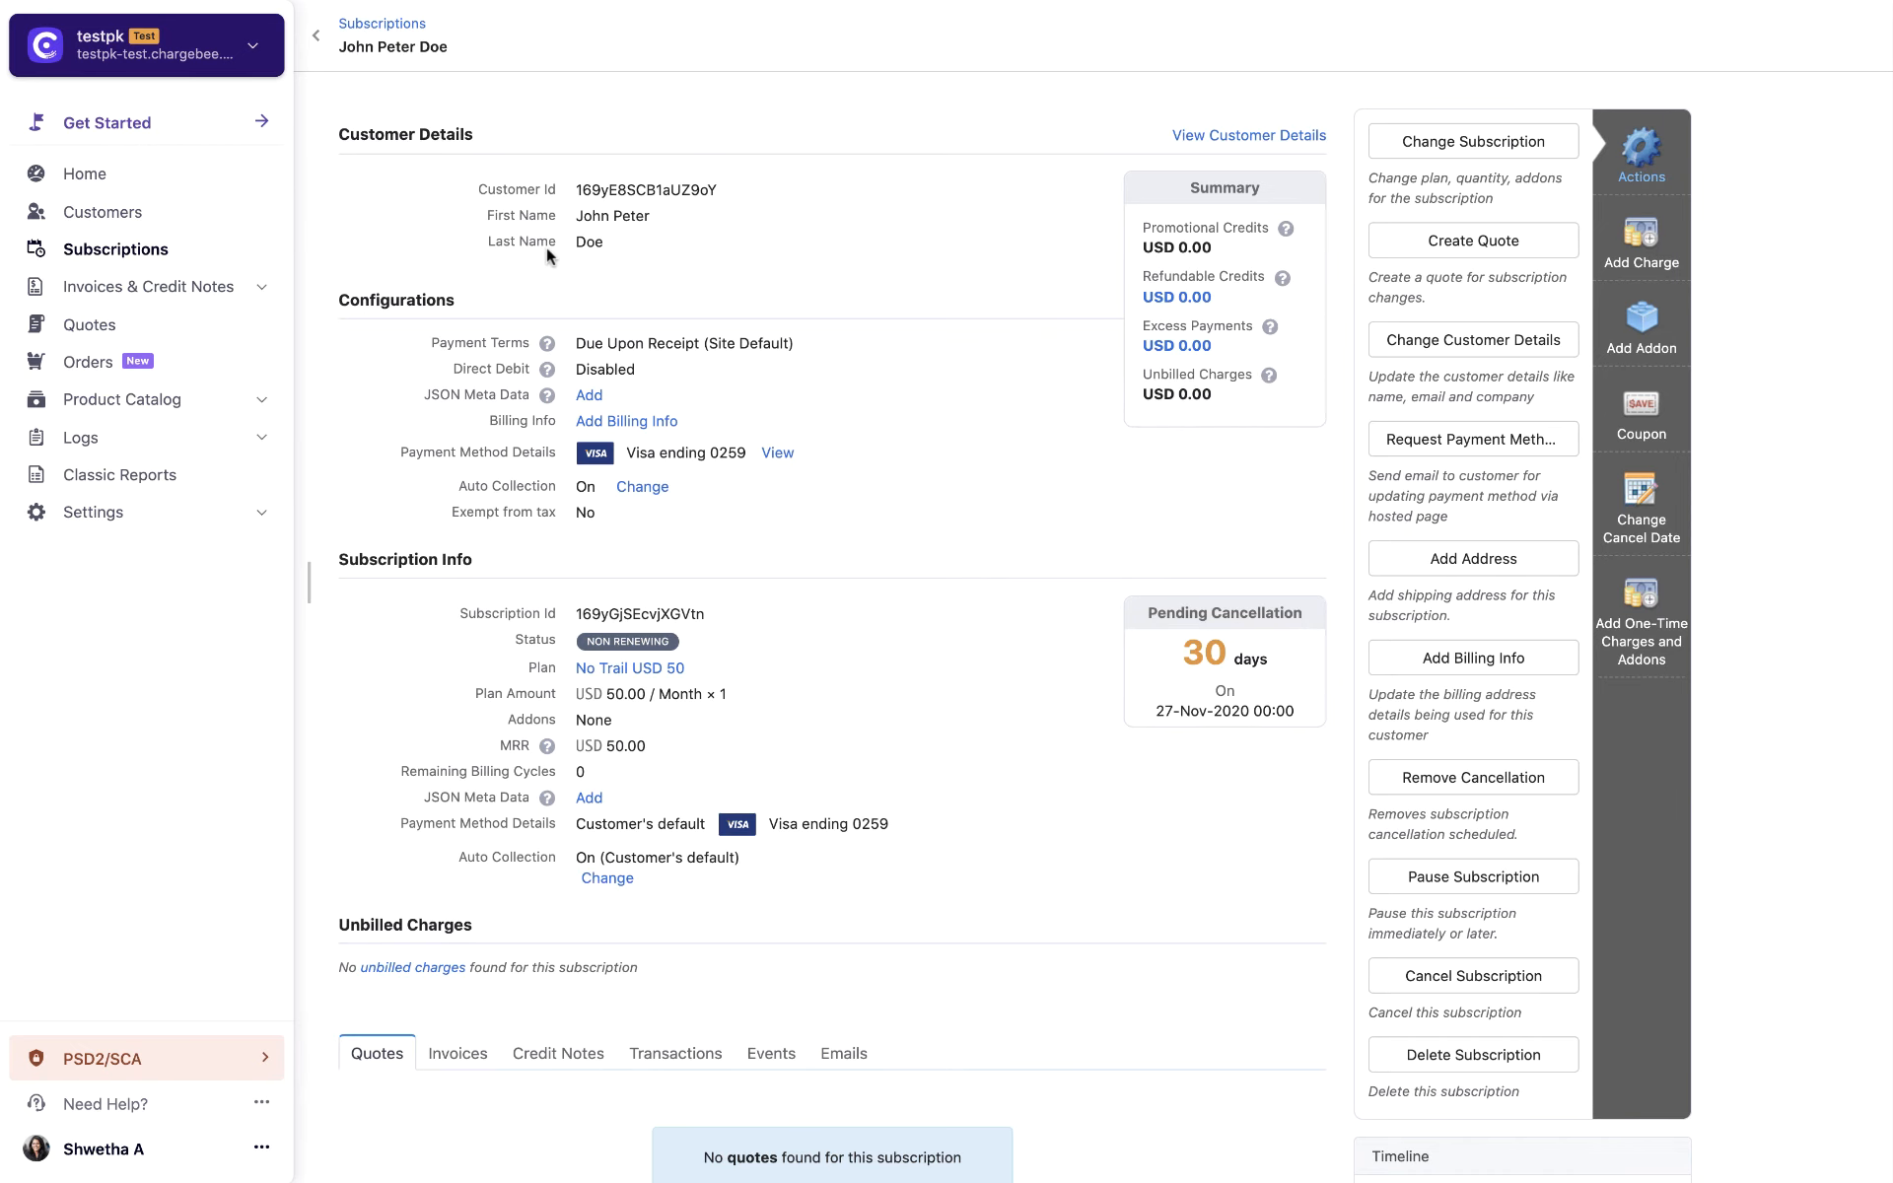
Expand the cancellation entry in the Activity Log and follow its invoice link.
scroll("down", 3)
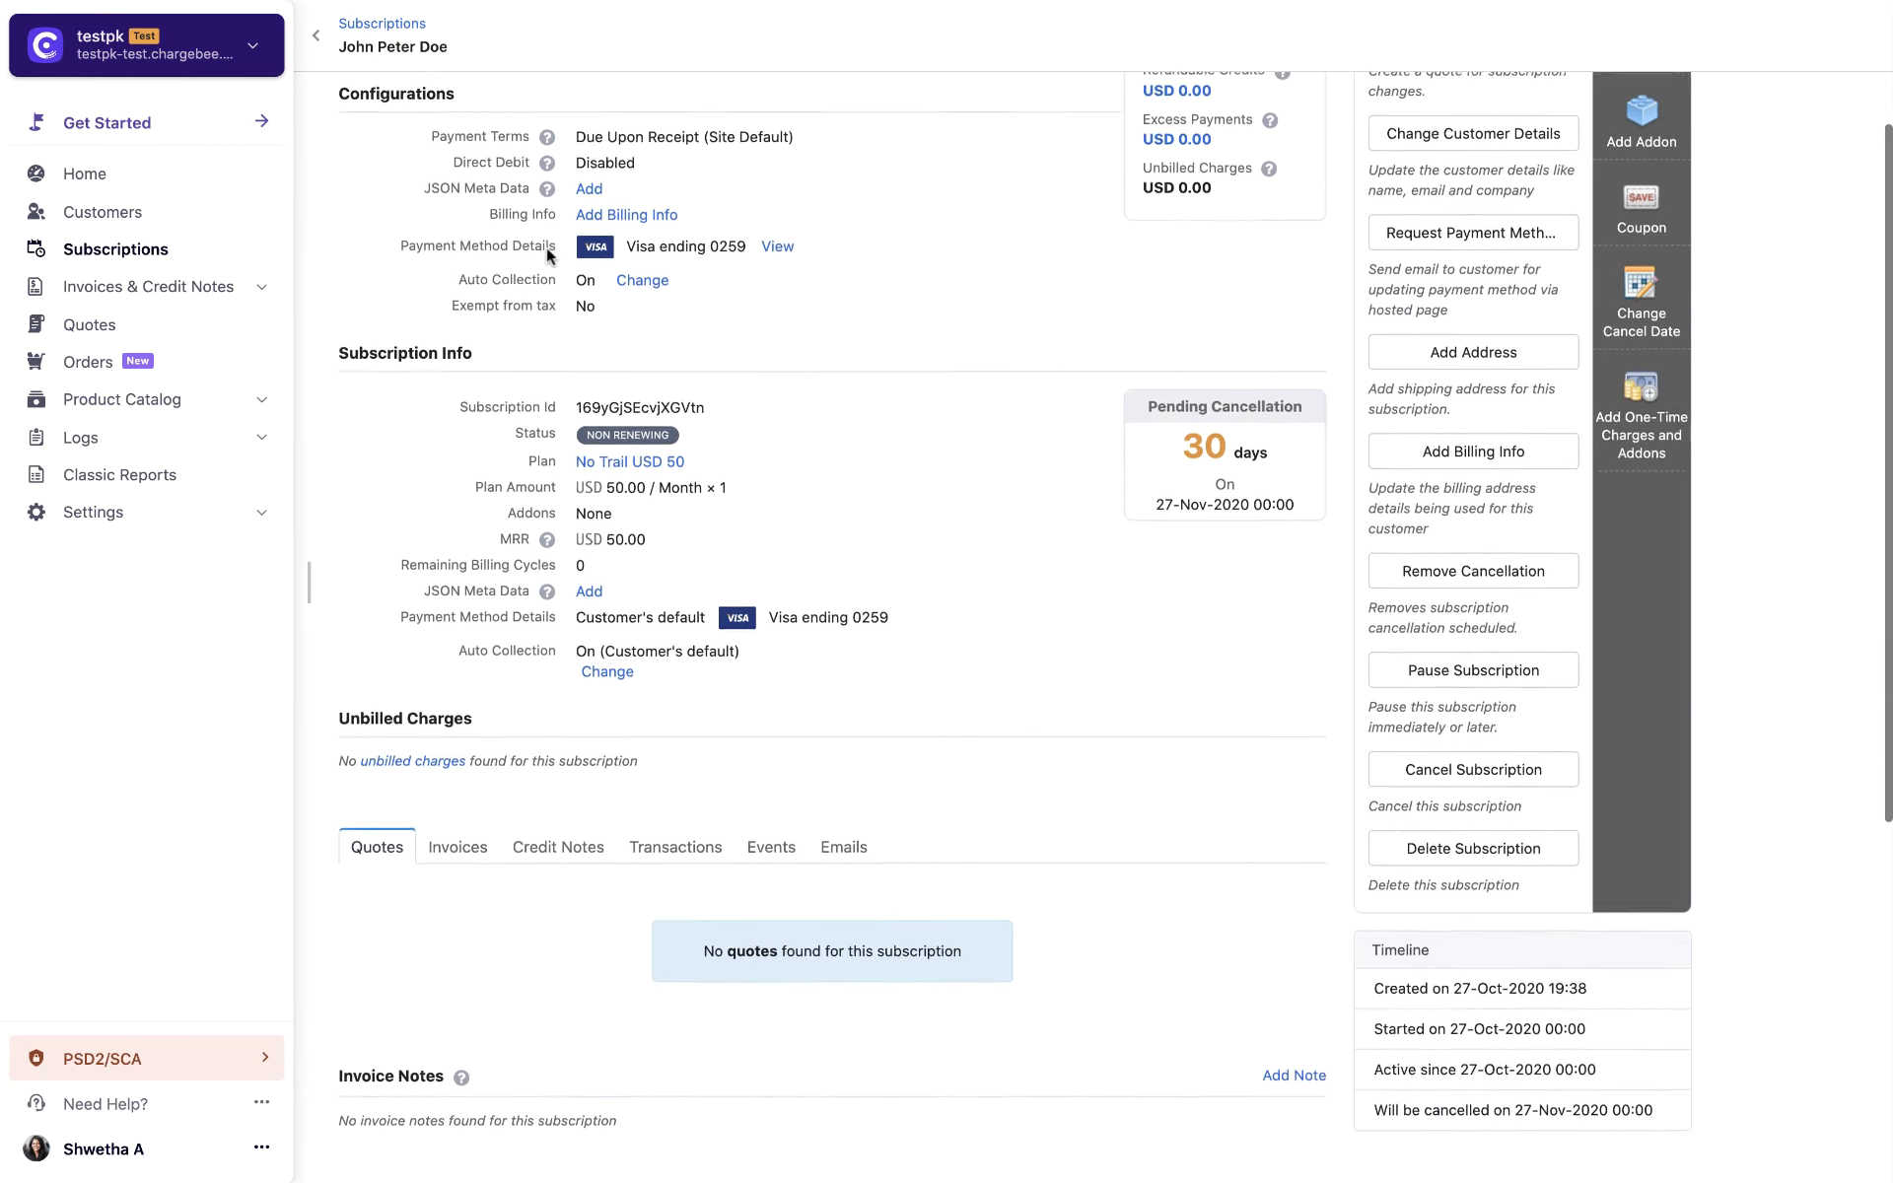
scroll("down", 3)
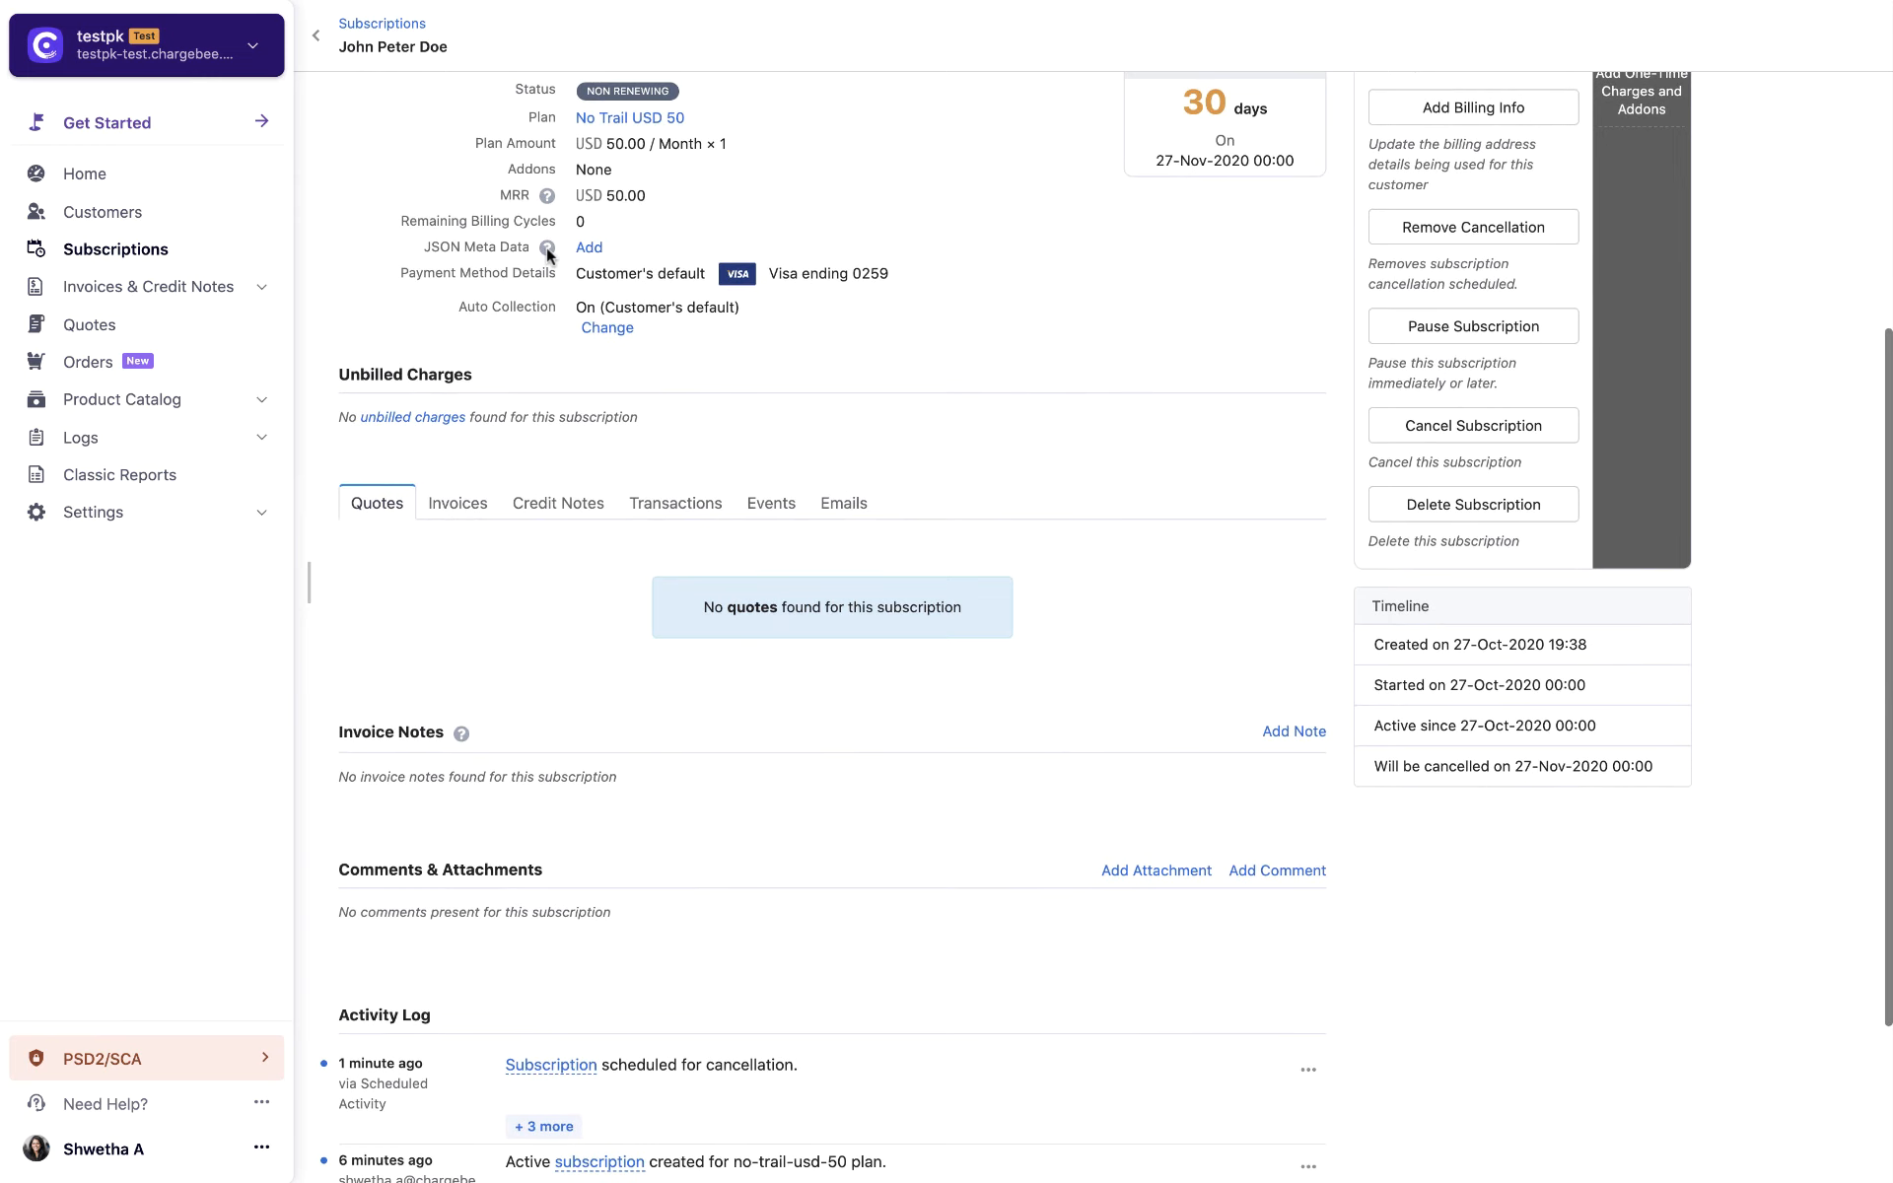
scroll("down", 3)
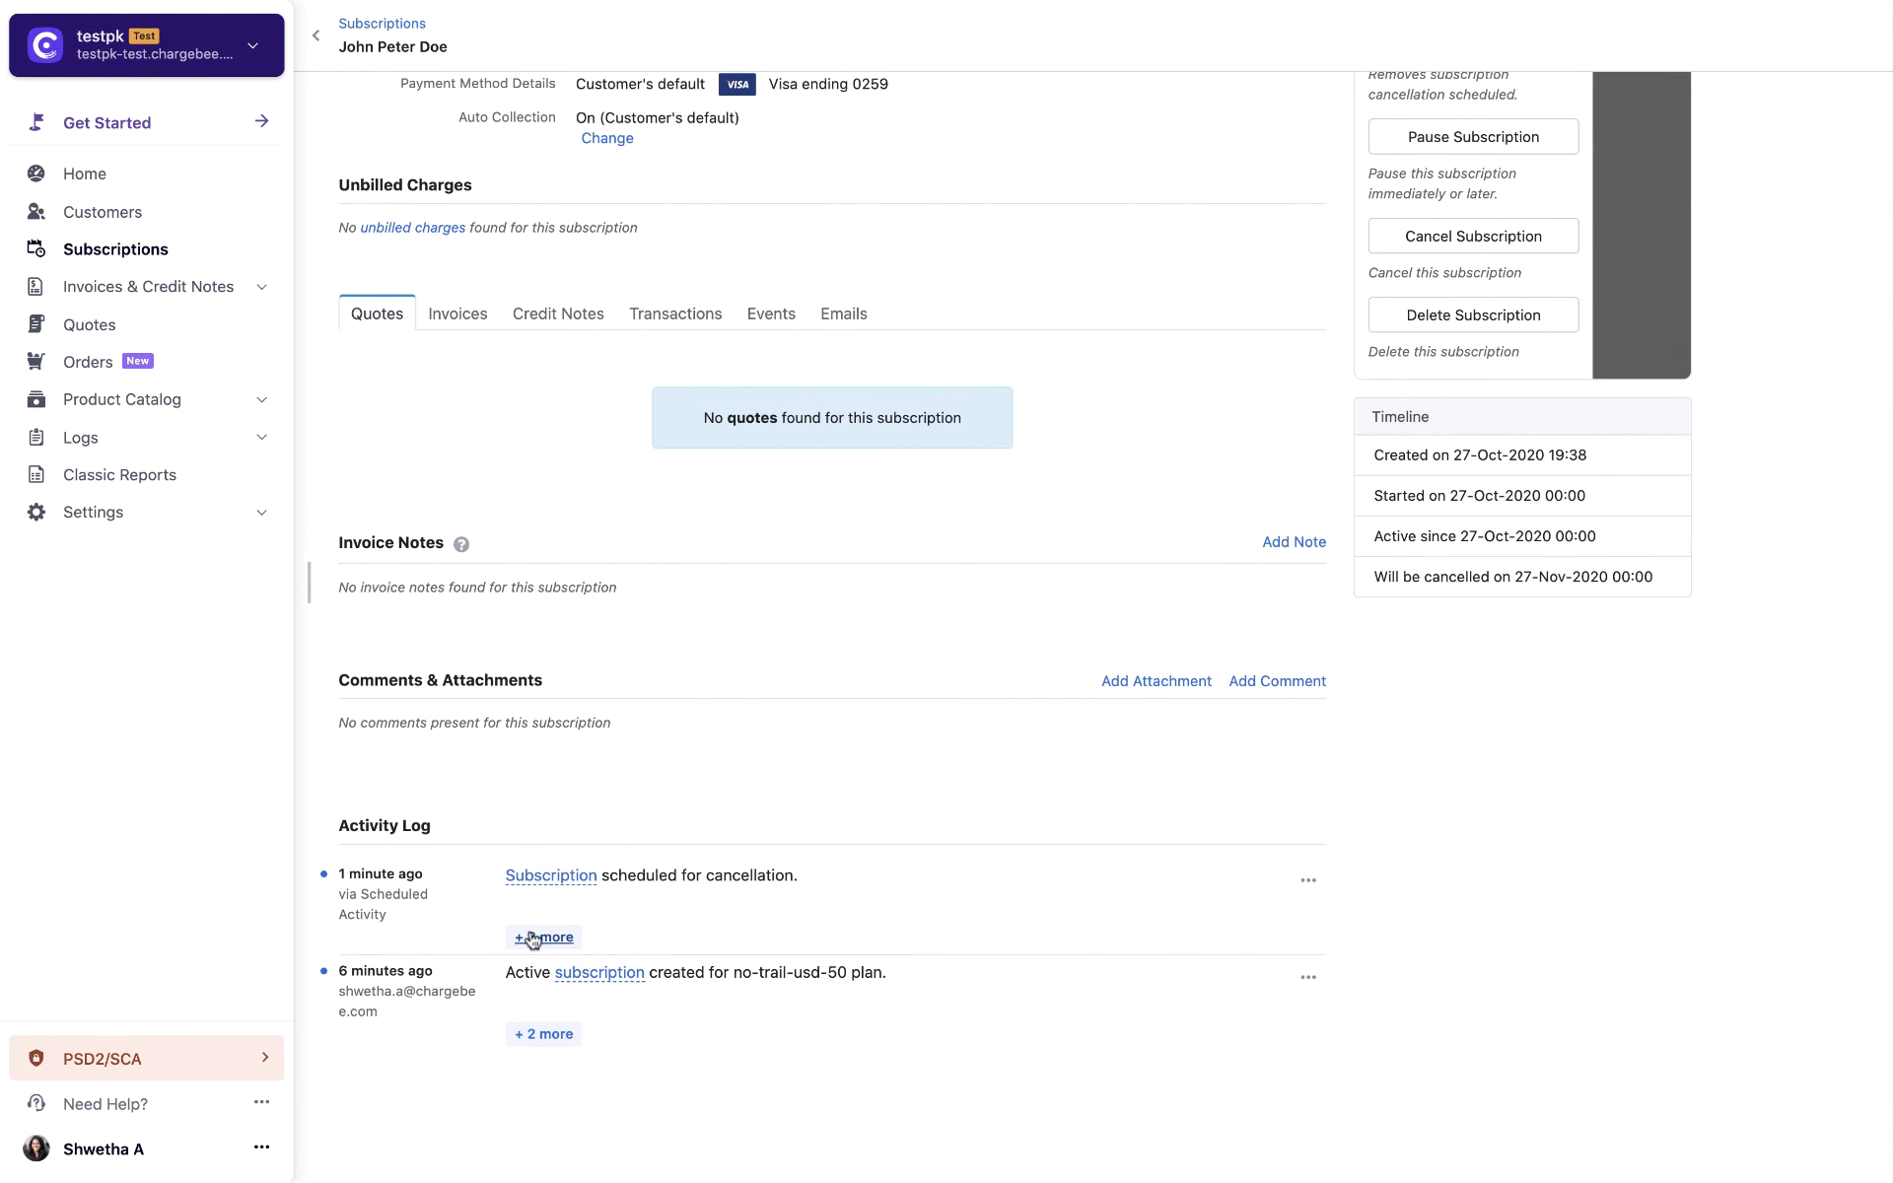
left_click(544, 936)
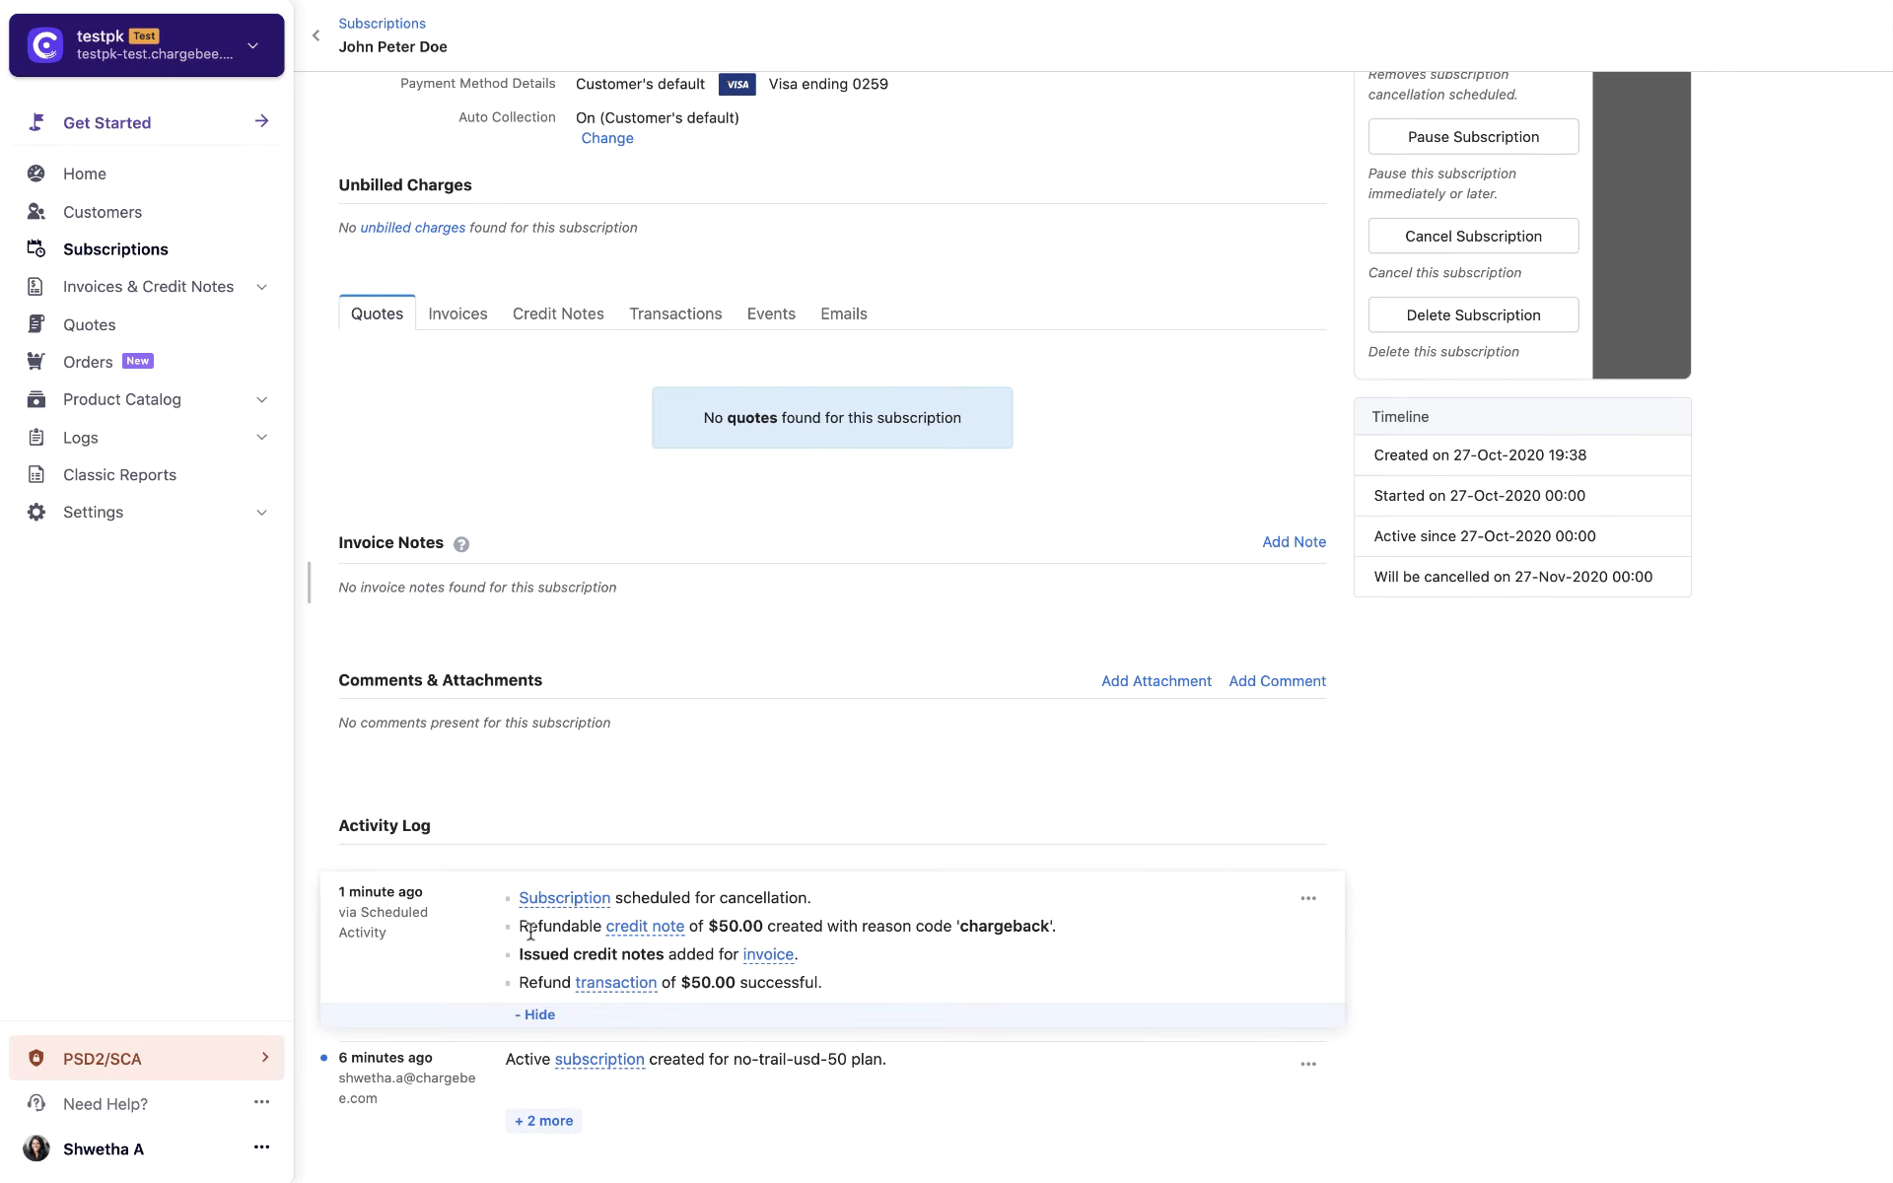
mouse_move(767, 955)
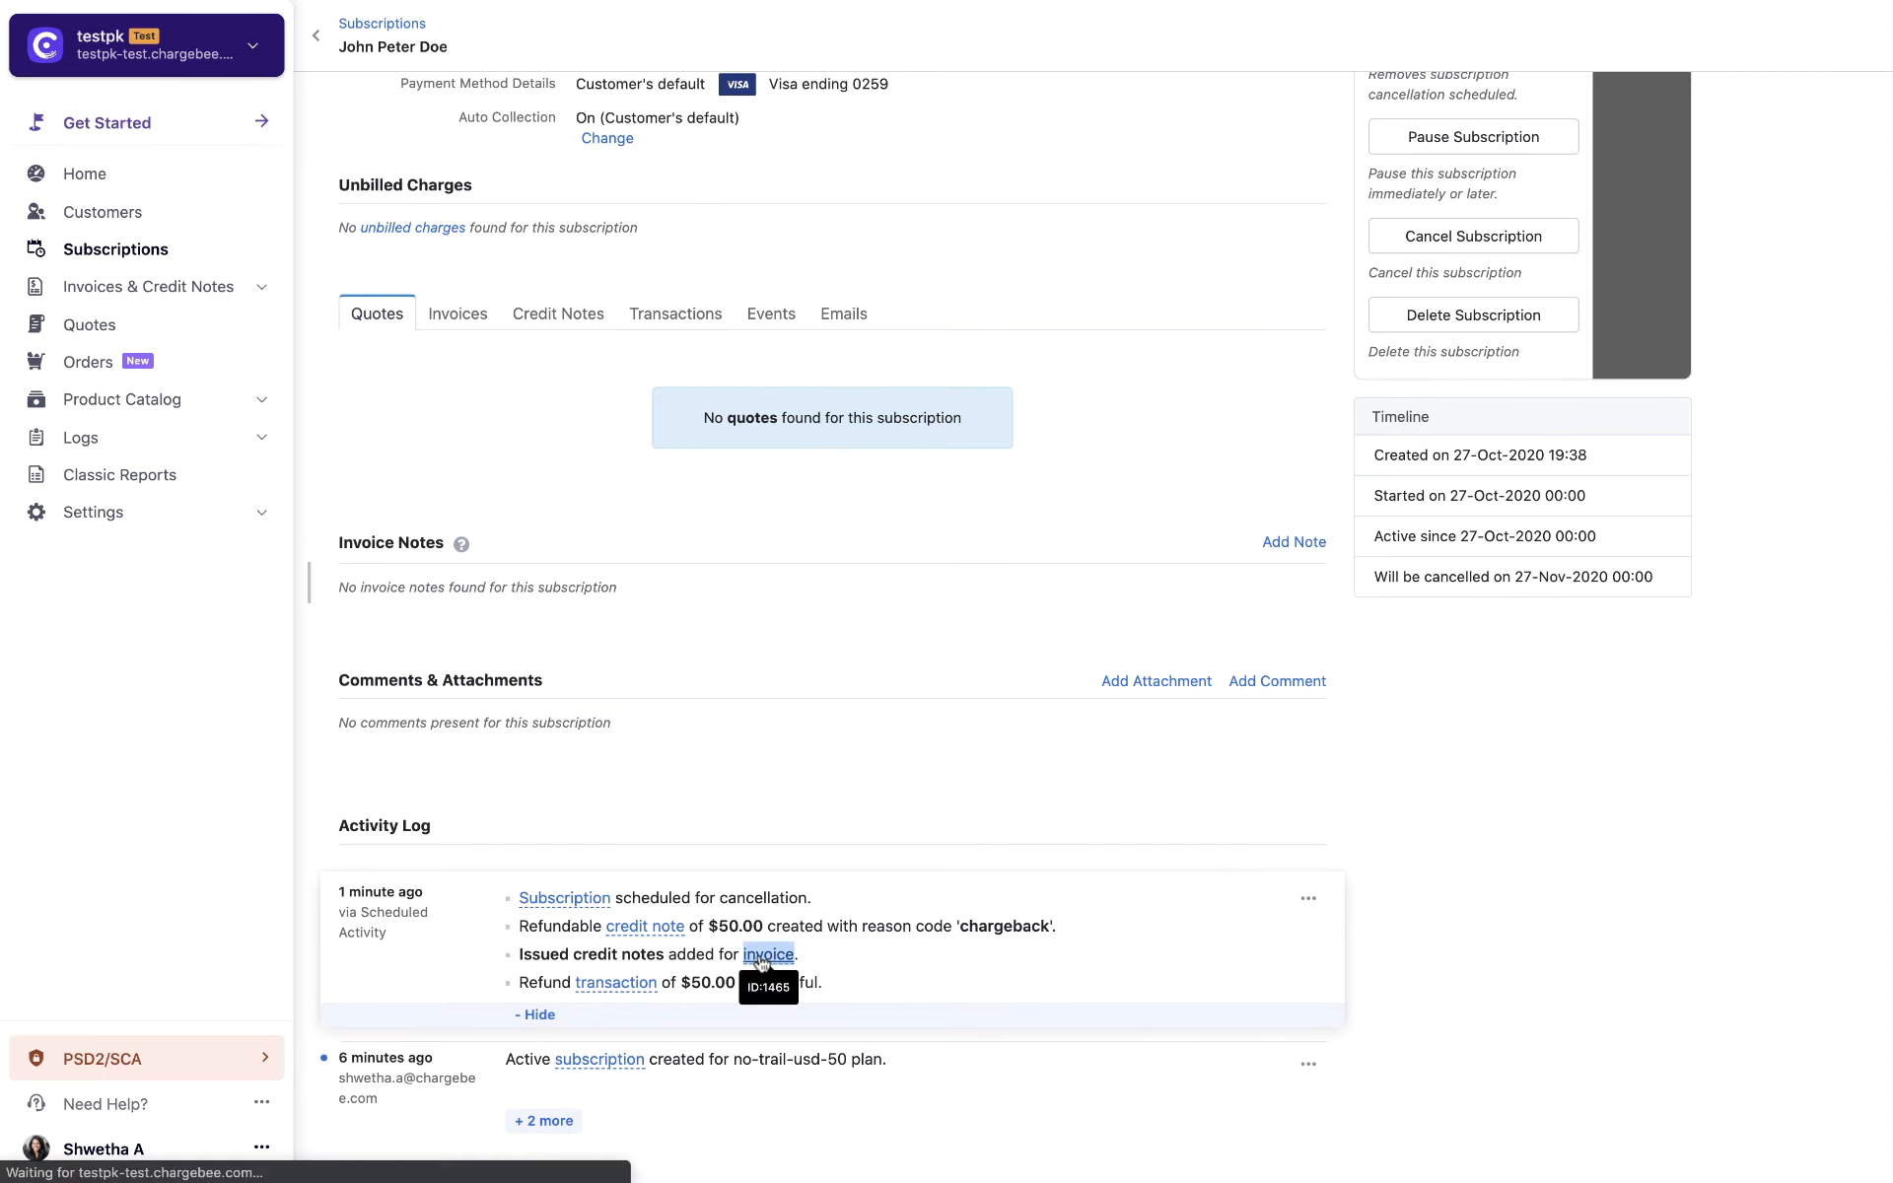
mouse_move(767, 954)
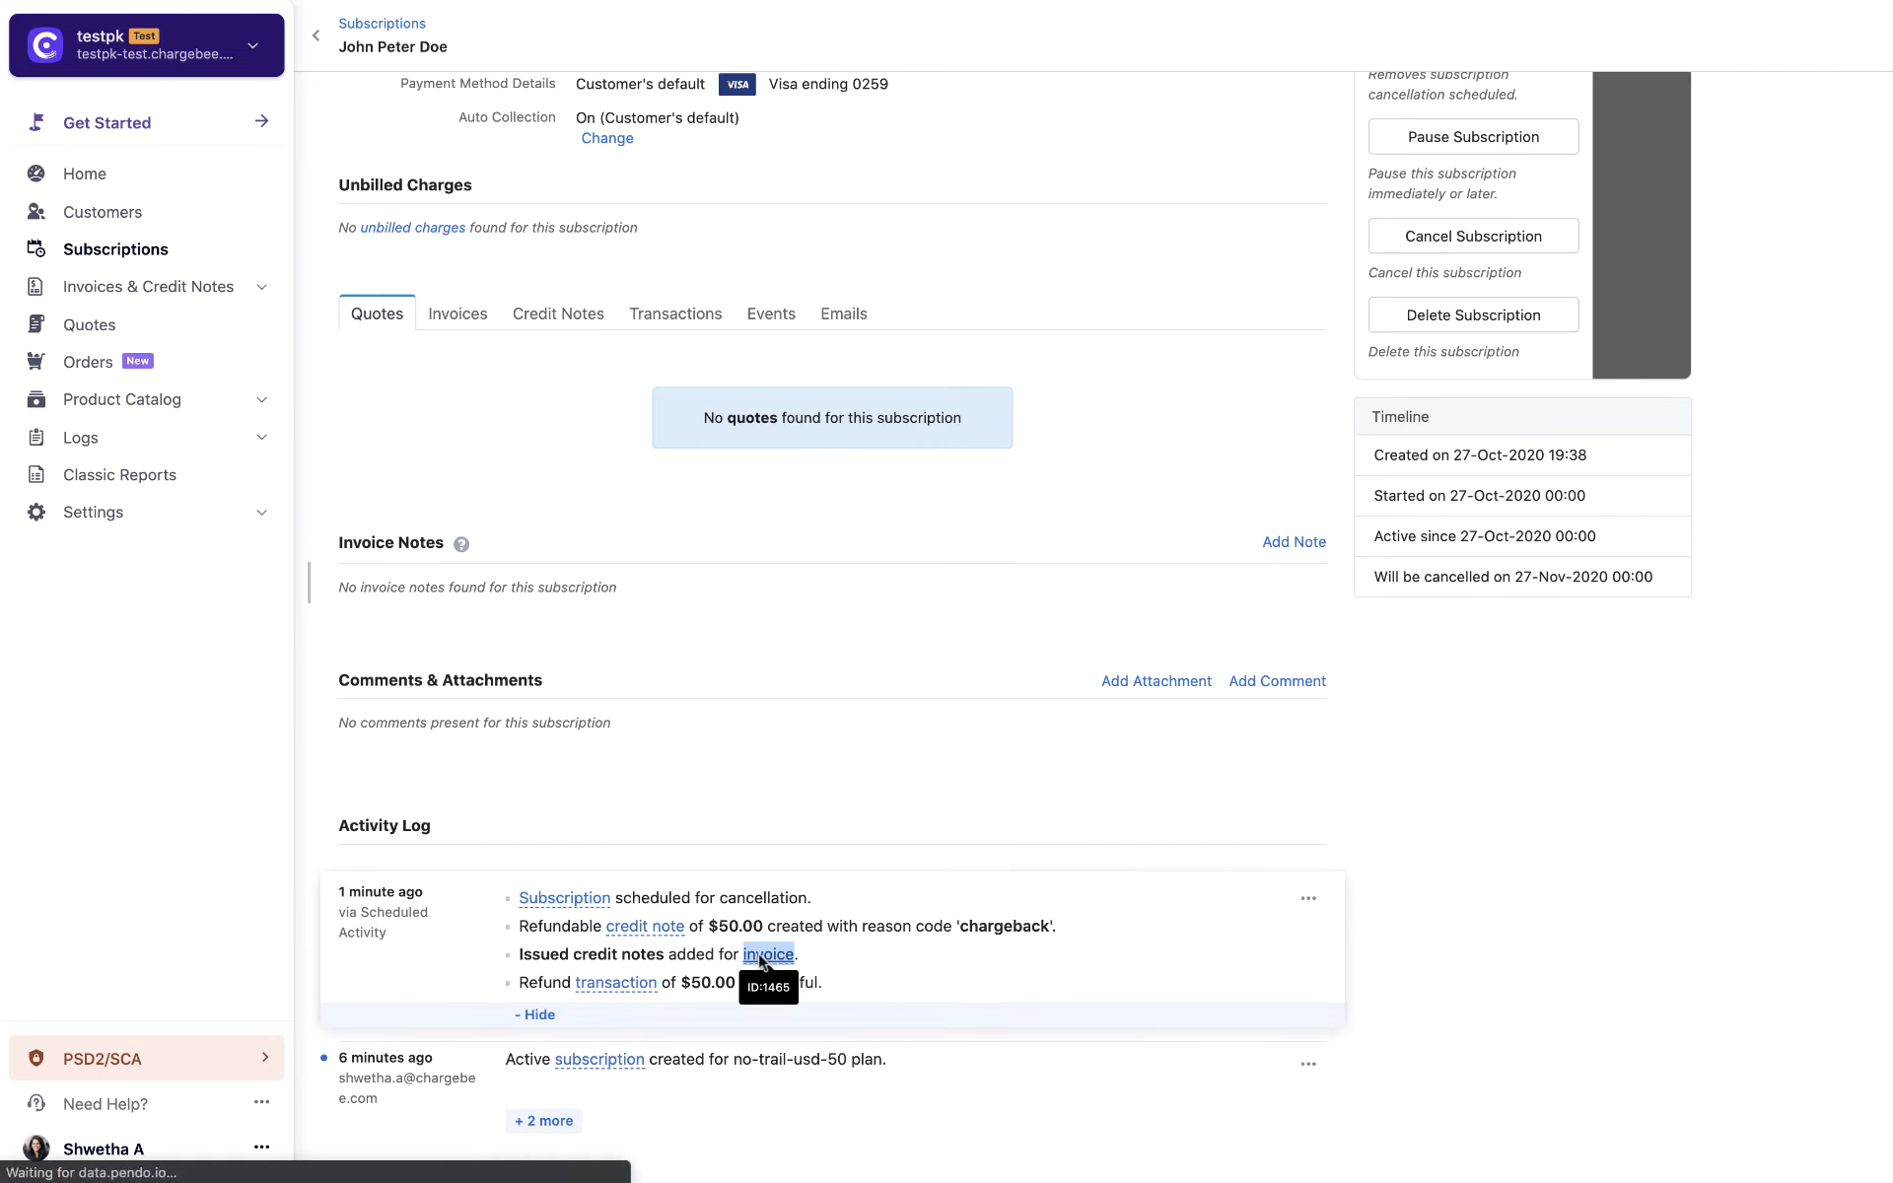
left_click(767, 954)
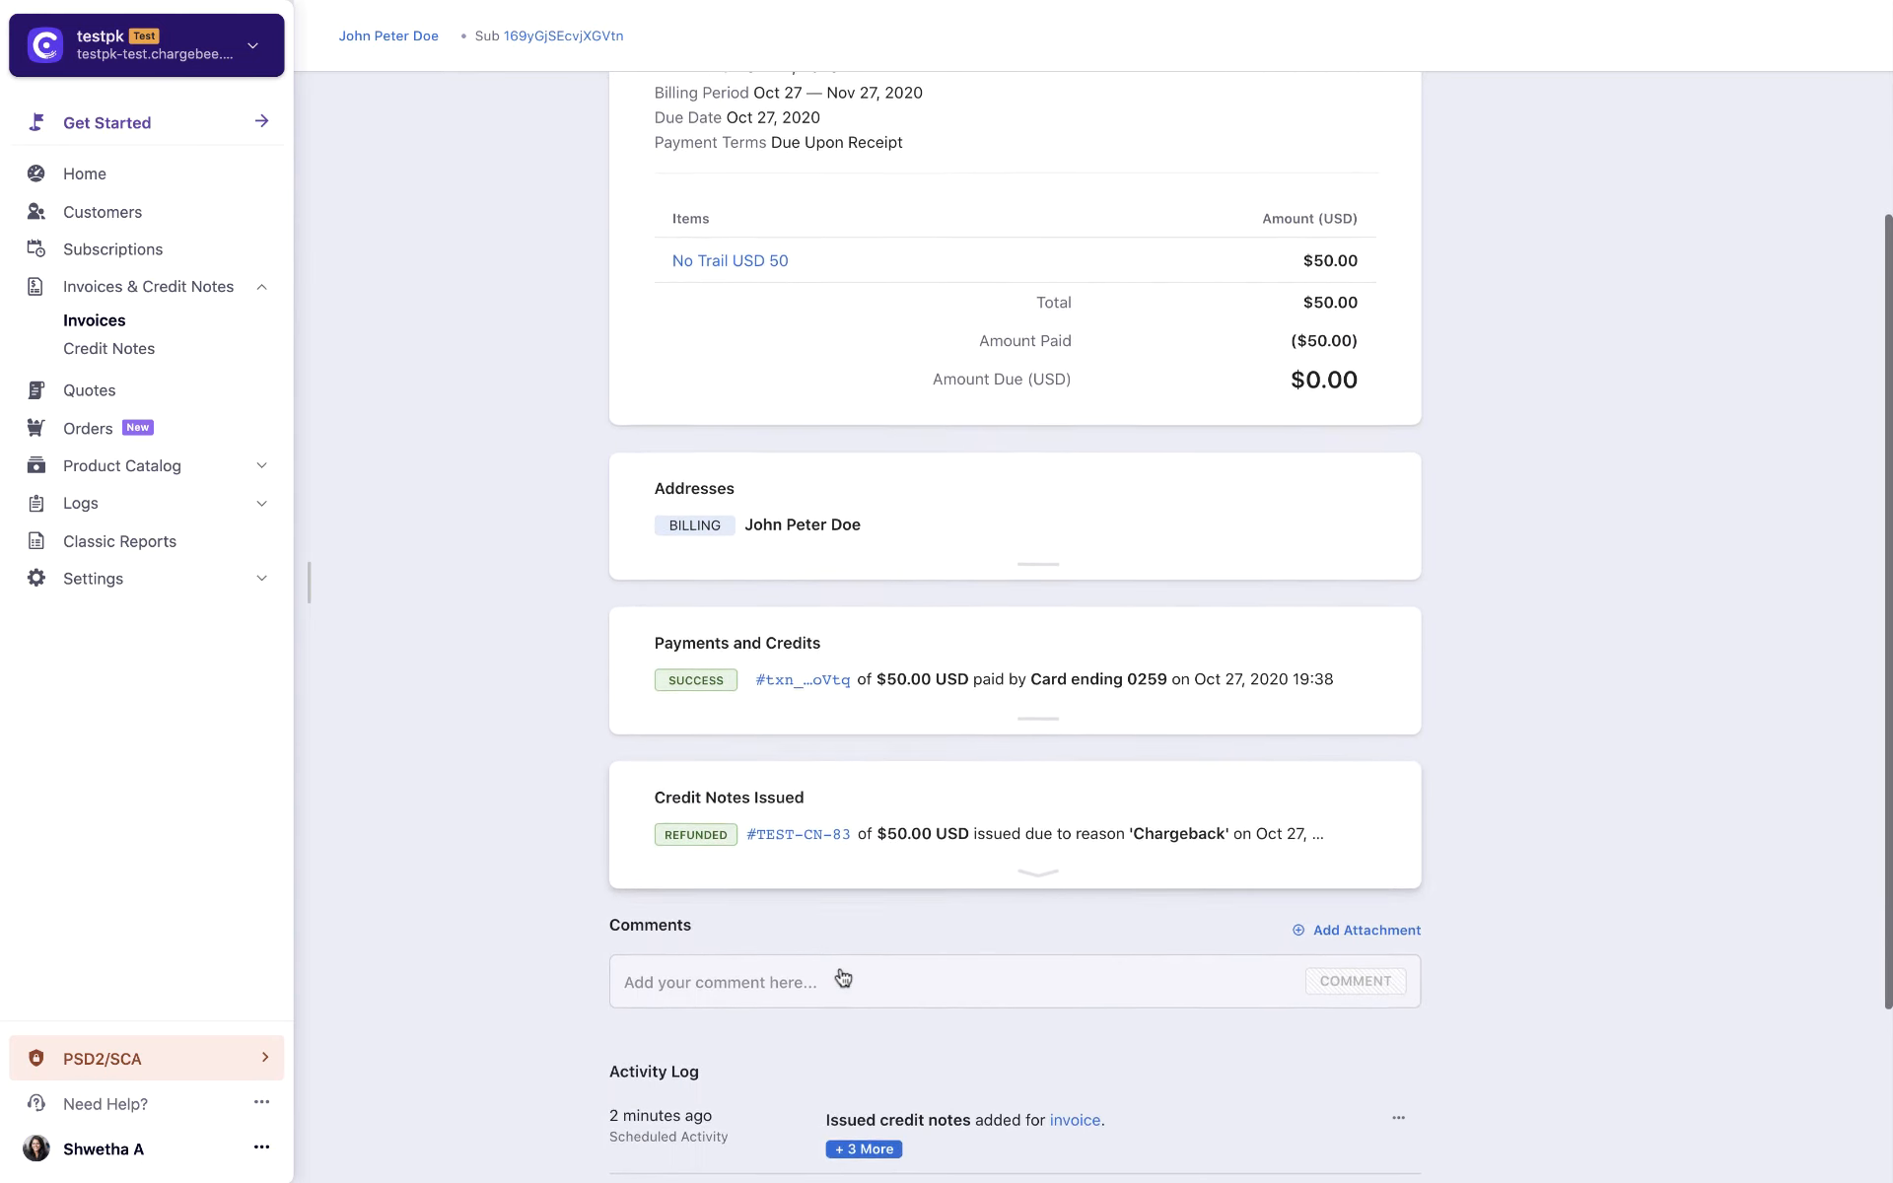
Review credit note TEST-CN-83's $50 refund activity, then return to its non-renewing subscription.
scroll("down", 3)
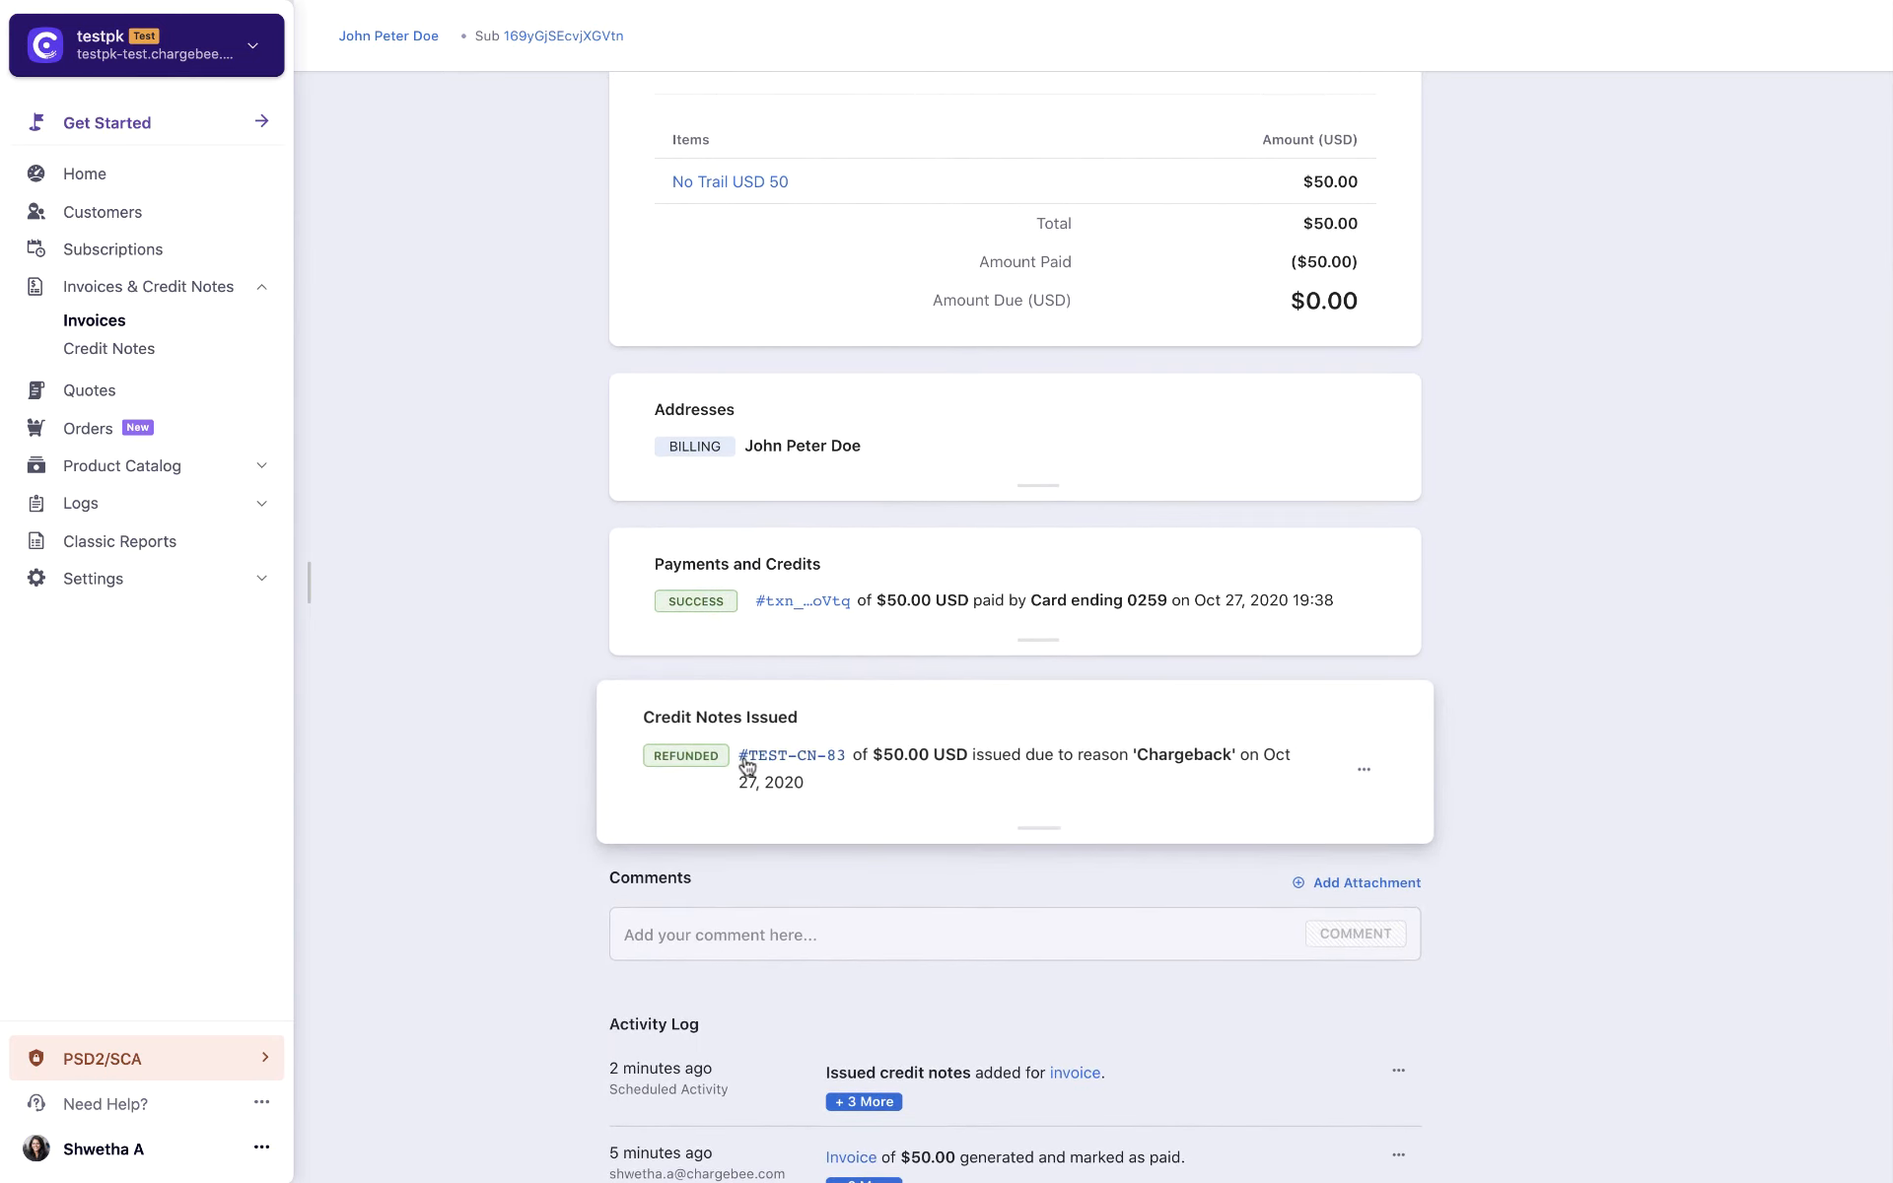
mouse_move(791, 755)
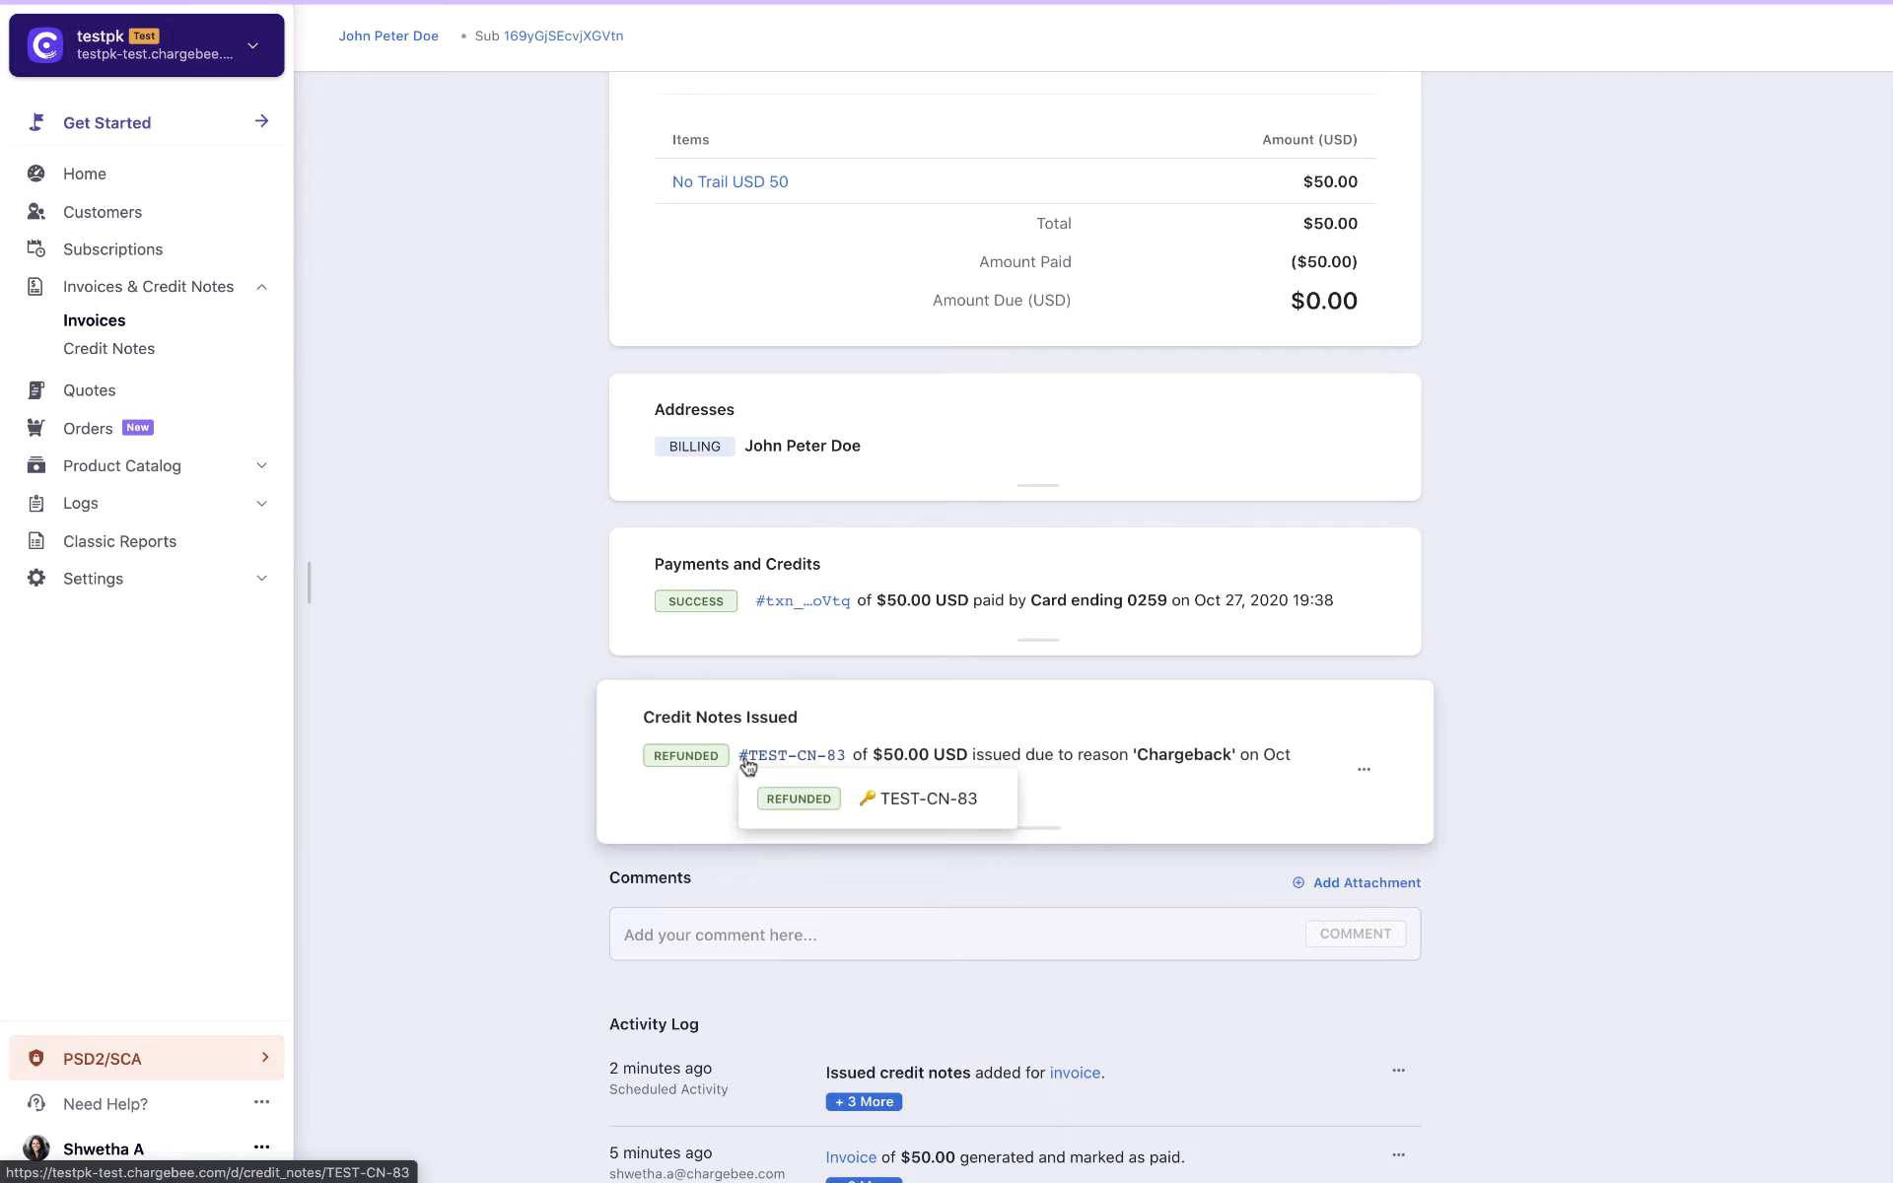
left_click(793, 756)
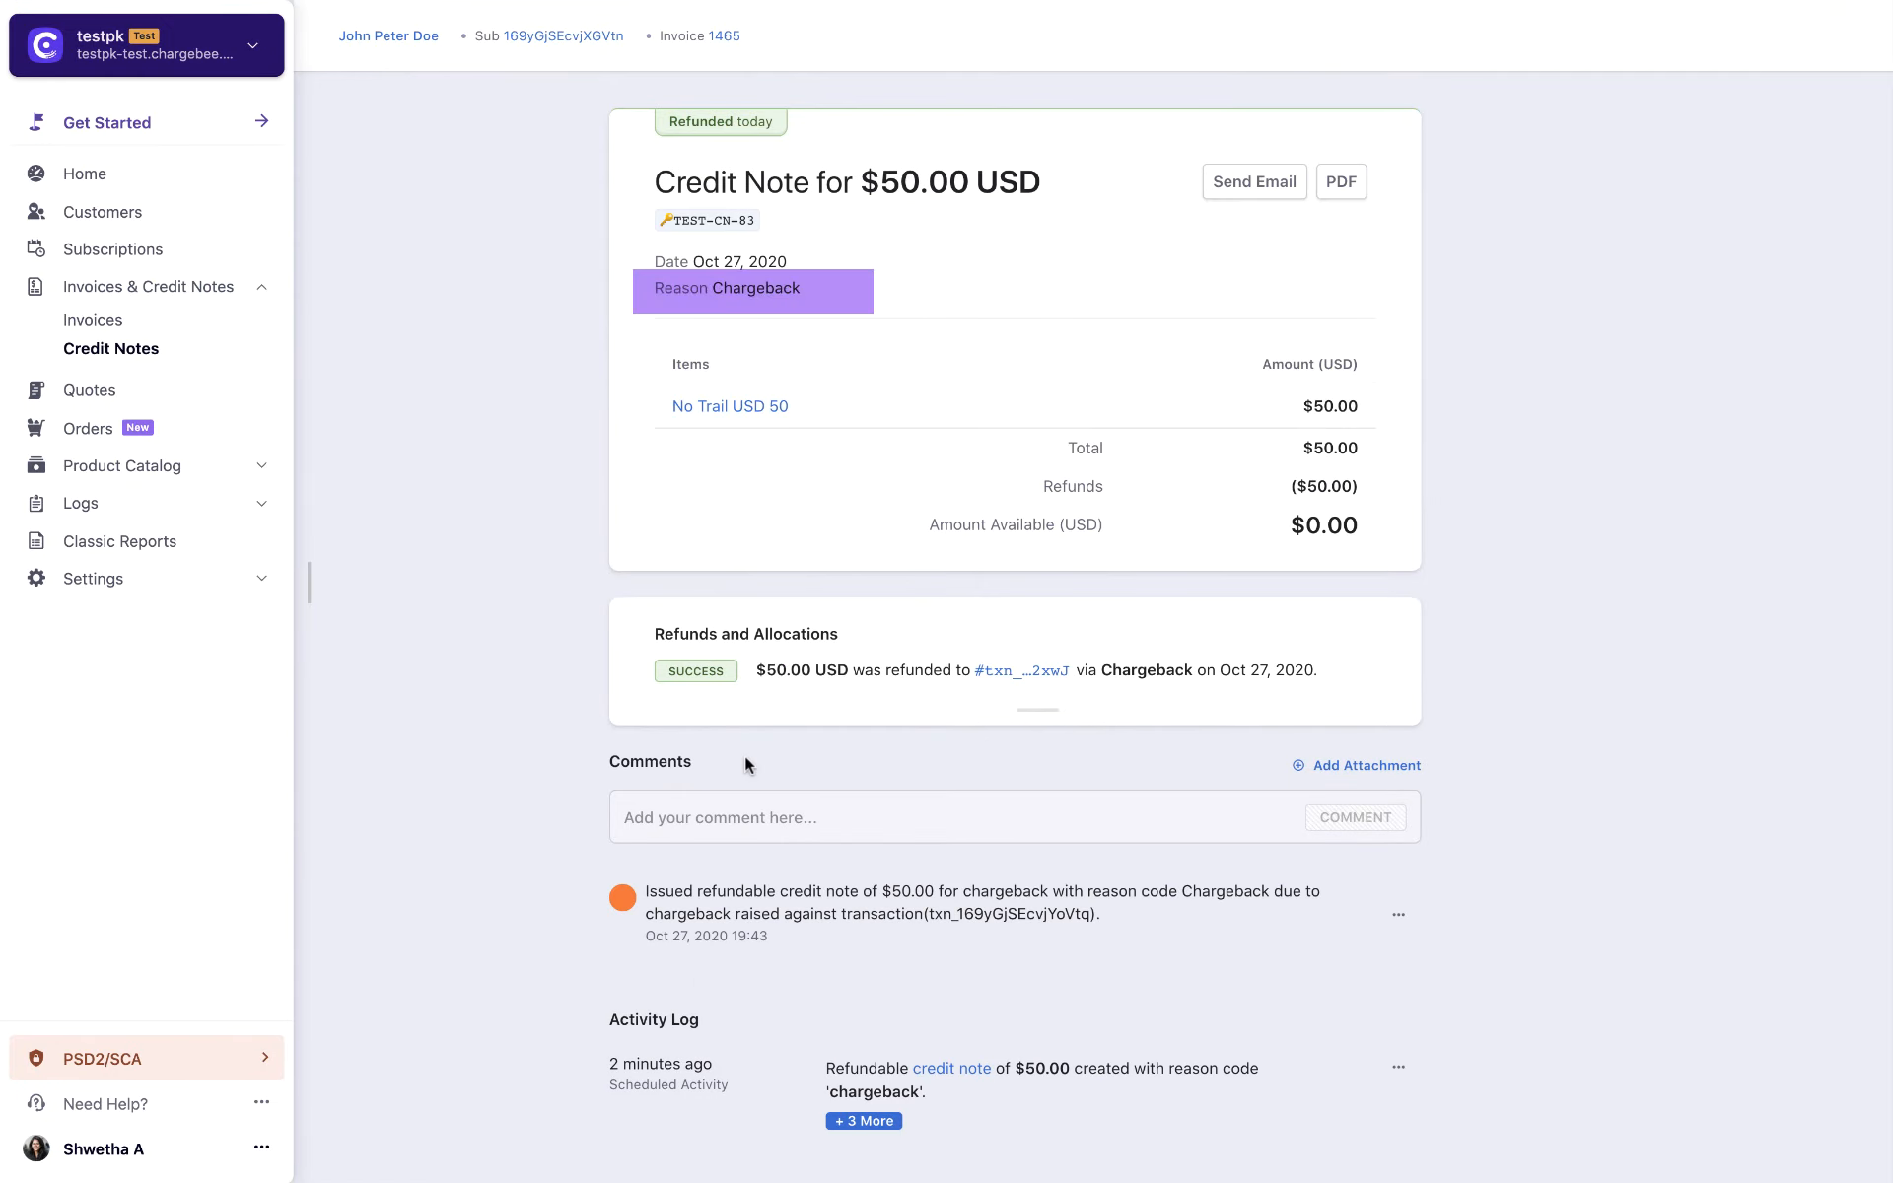
scroll("down", 3)
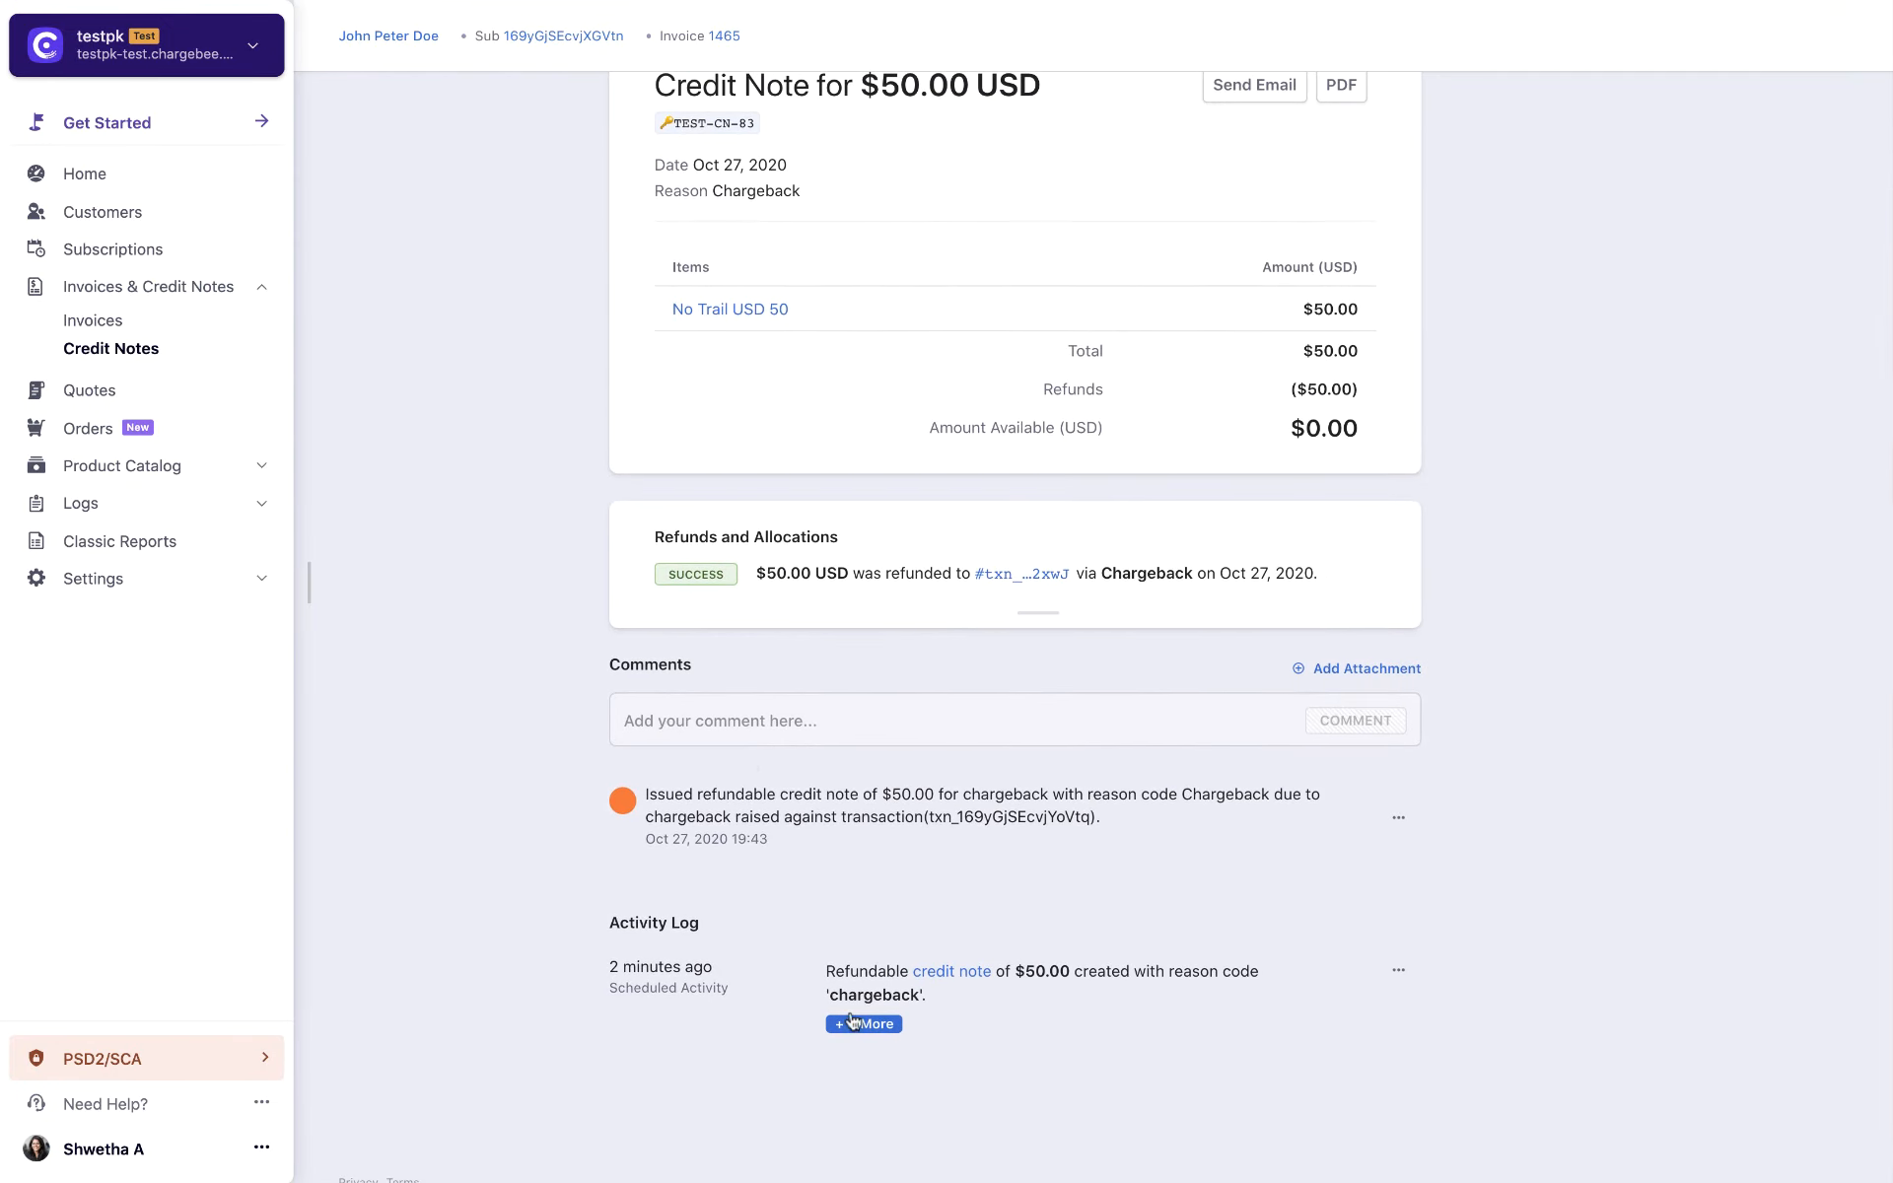
left_click(862, 1024)
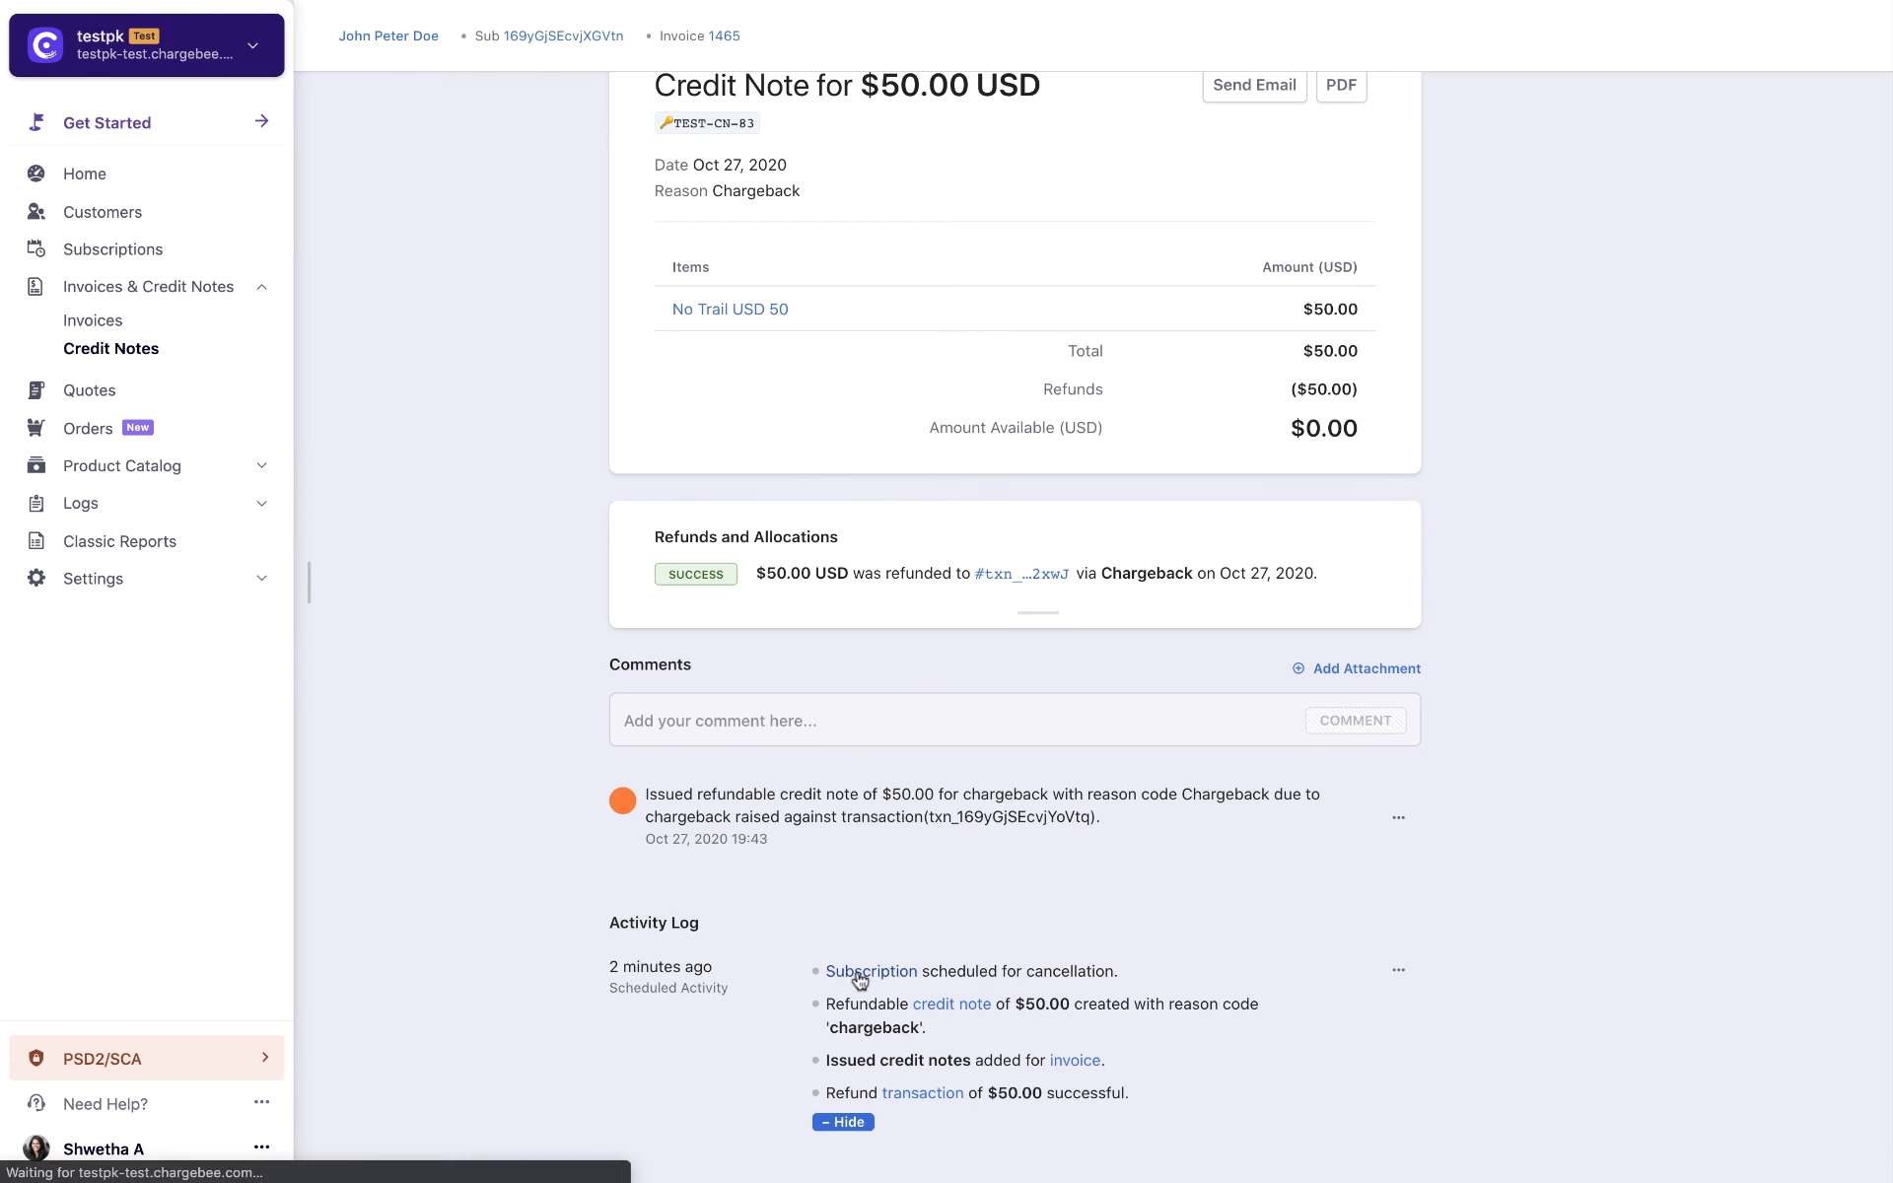
left_click(870, 971)
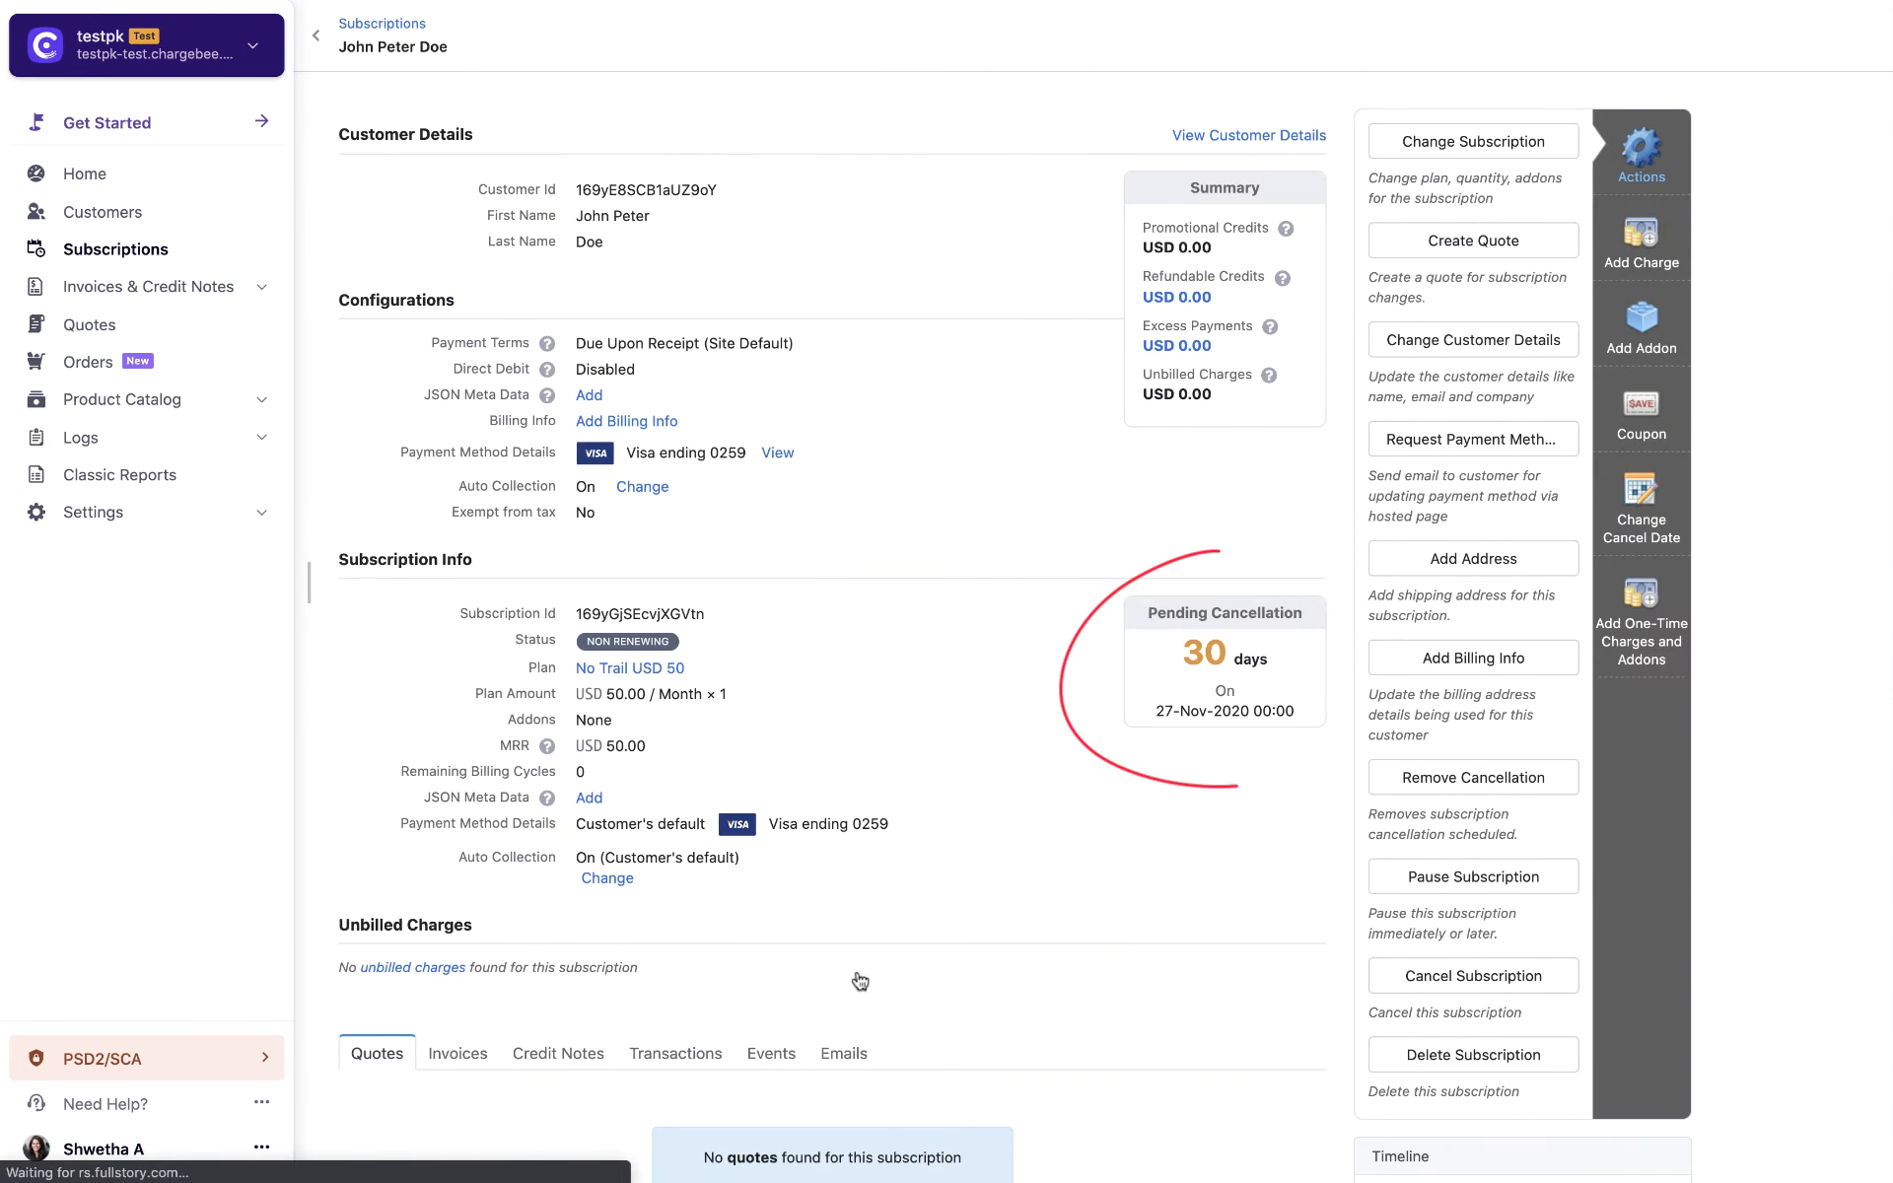
Go to the Home dashboard and bring up the Need Help resources.
left_click(85, 174)
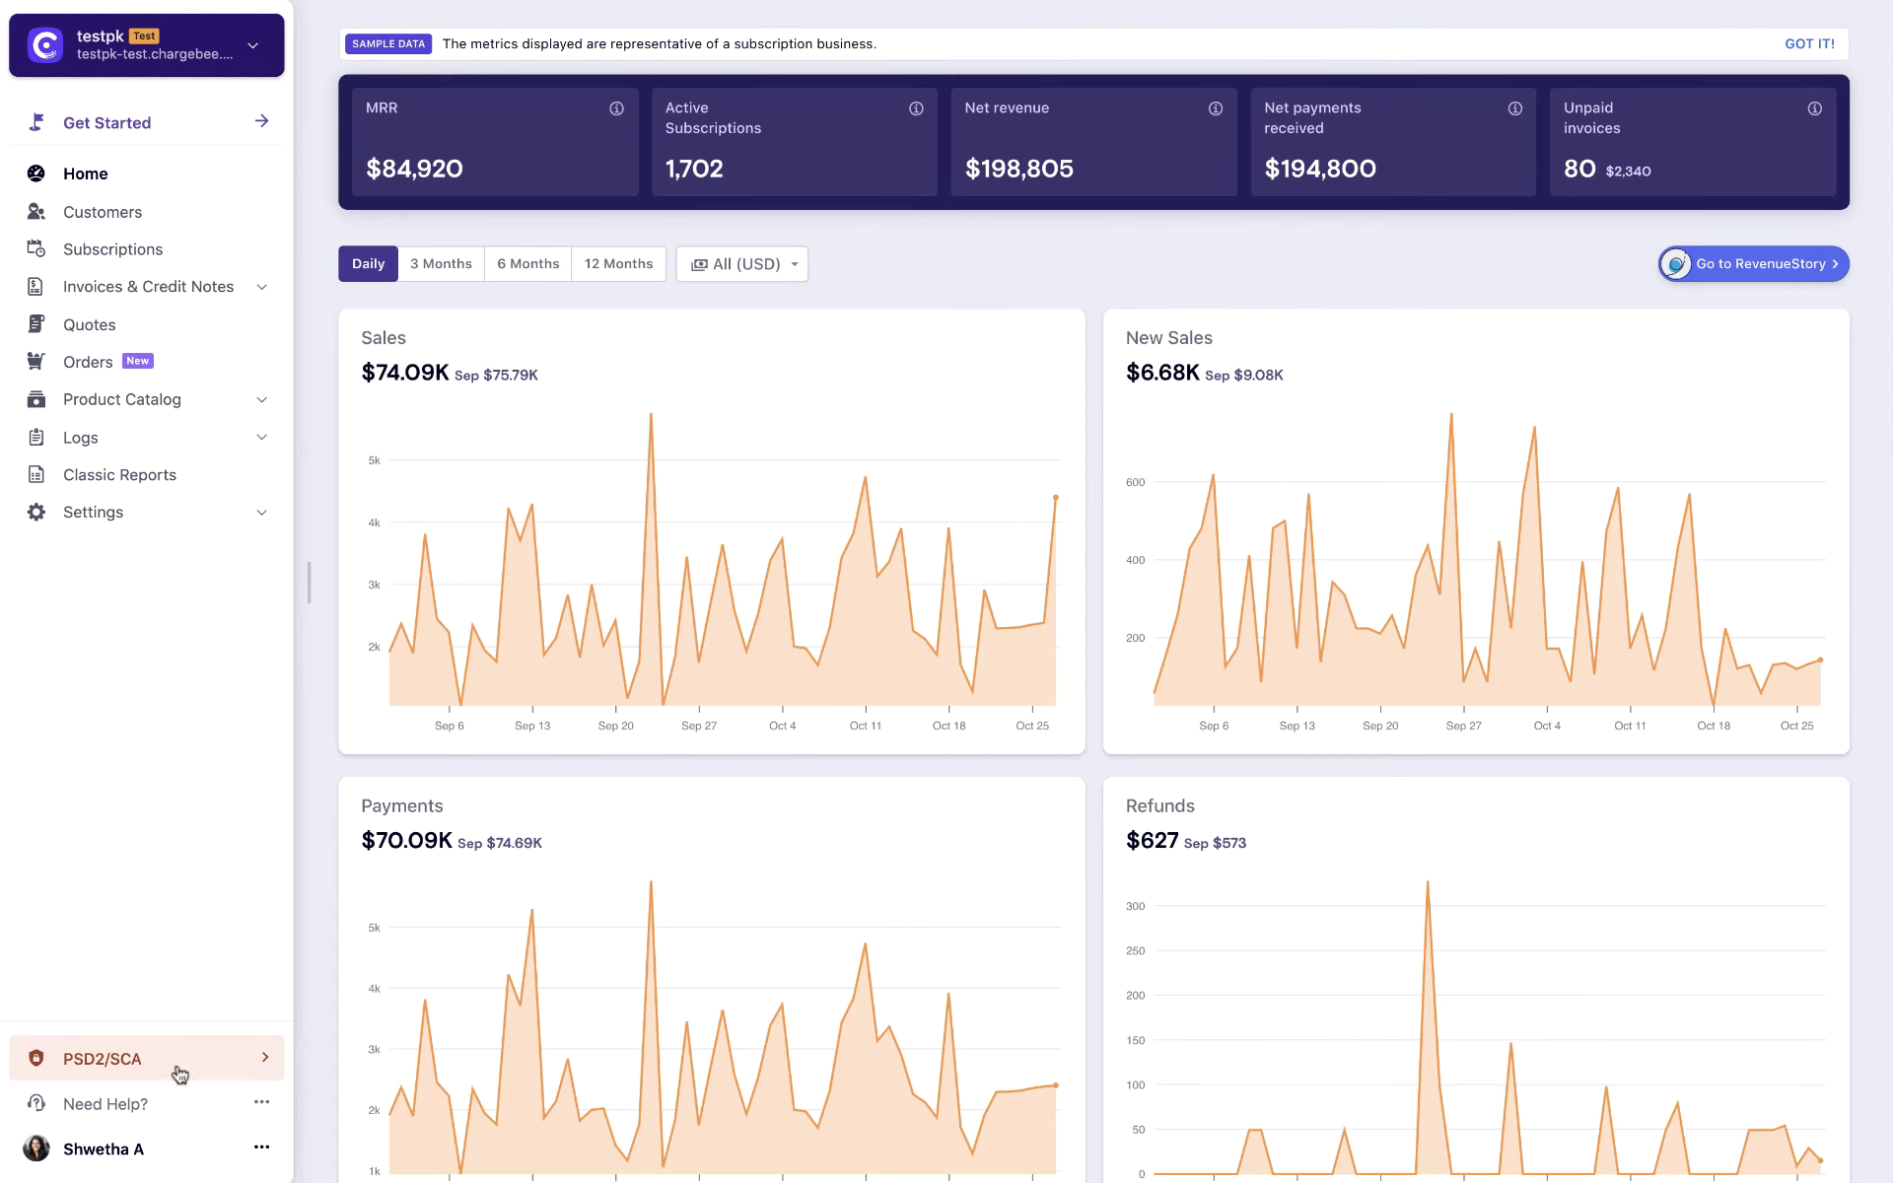
left_click(110, 1105)
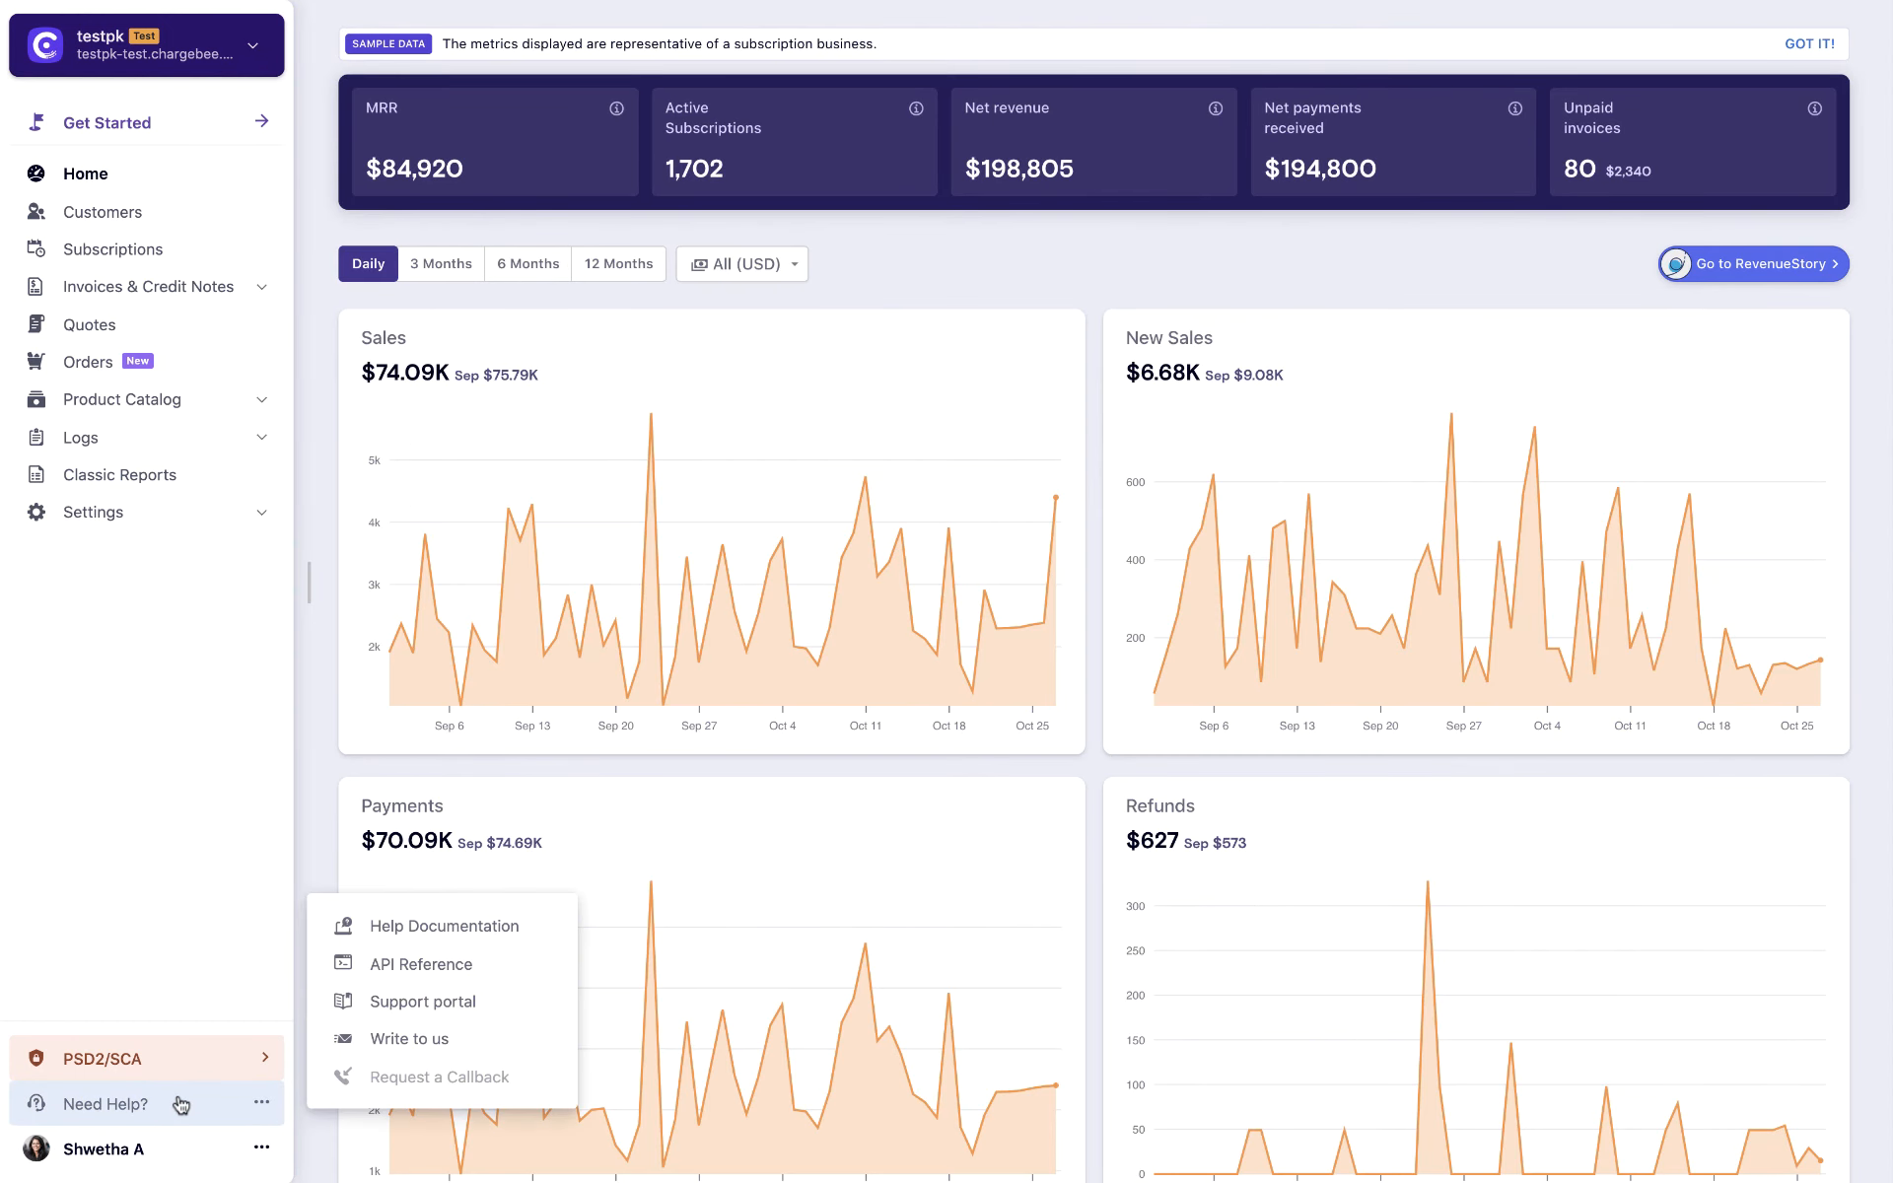